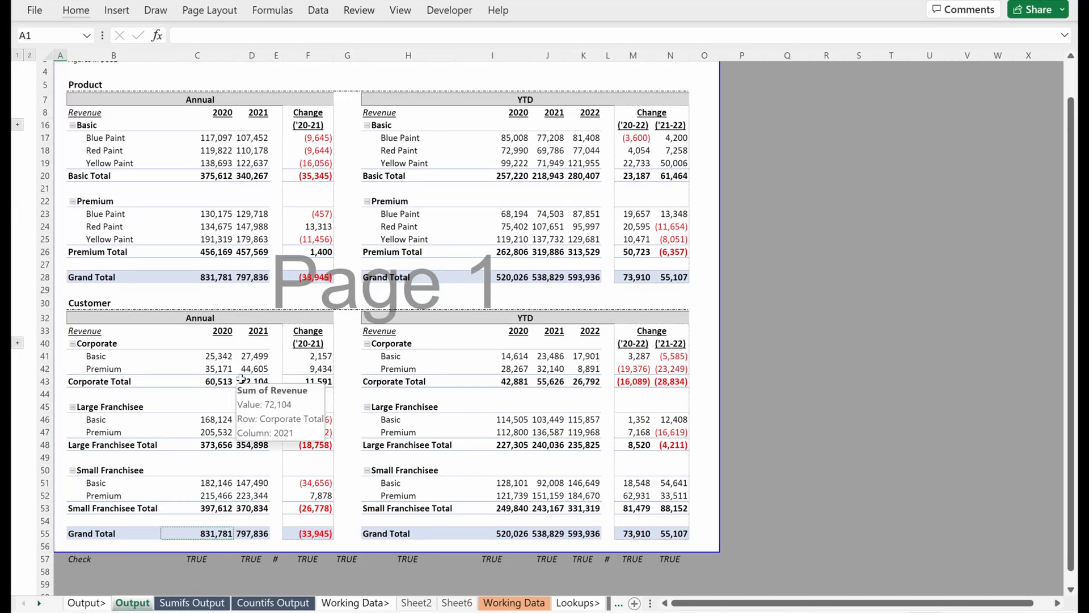
# Paste the 2020 Grand Total from C55 into C60 as a plain value showing its hidden decimals
pyautogui.scroll(-3)
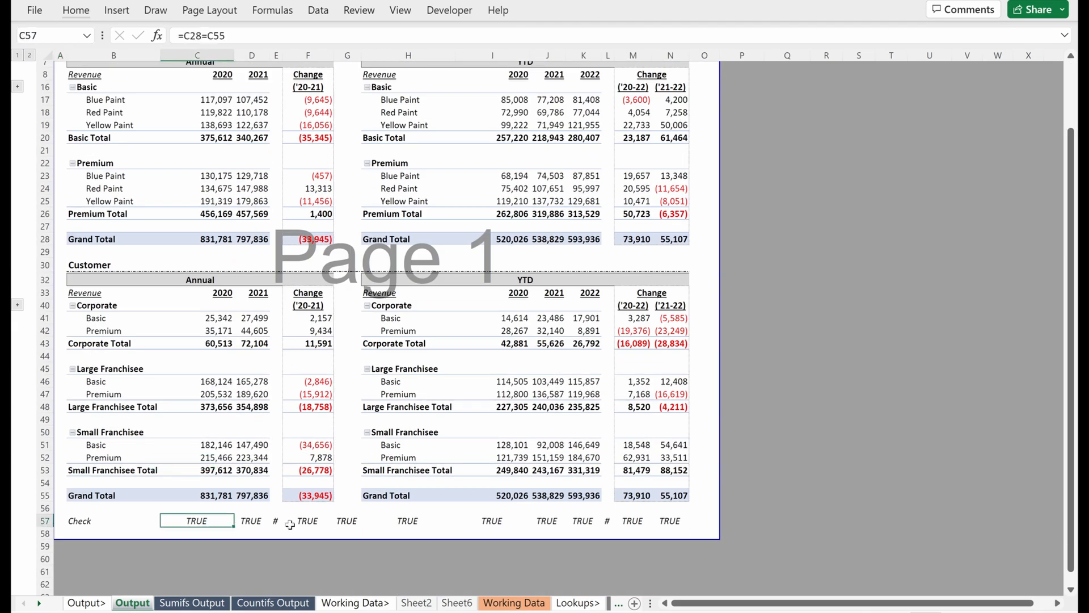
pyautogui.click(251, 521)
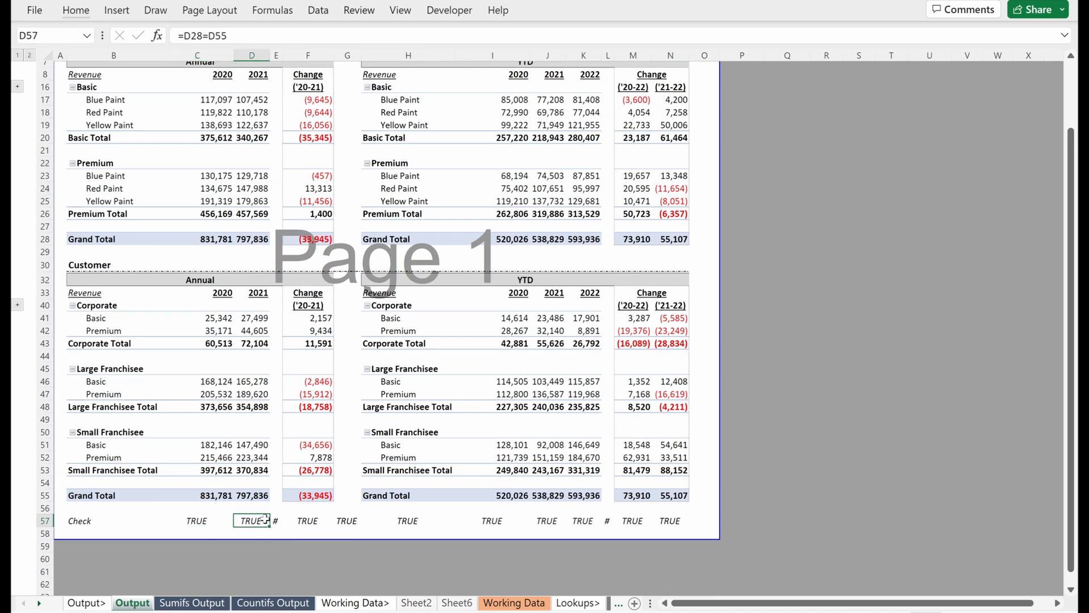
pyautogui.scroll(-3)
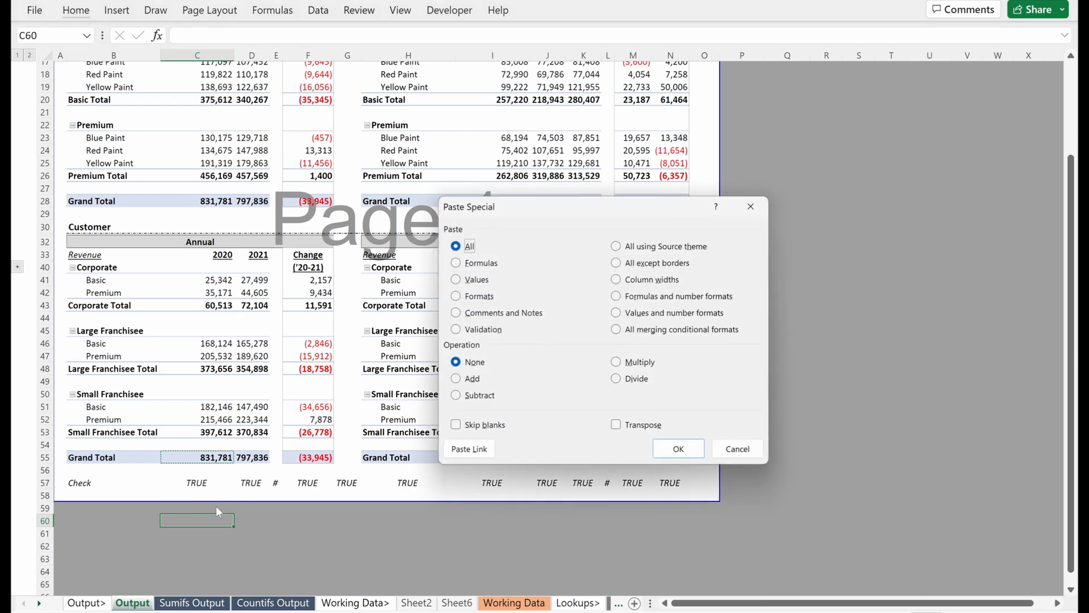
pyautogui.click(678, 448)
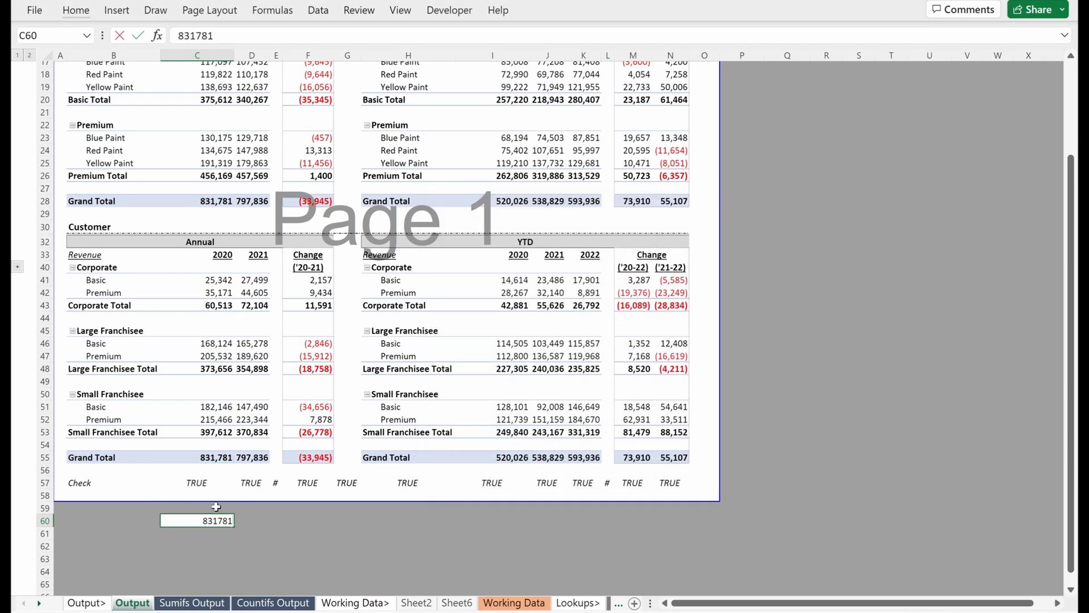
pyautogui.write('.')
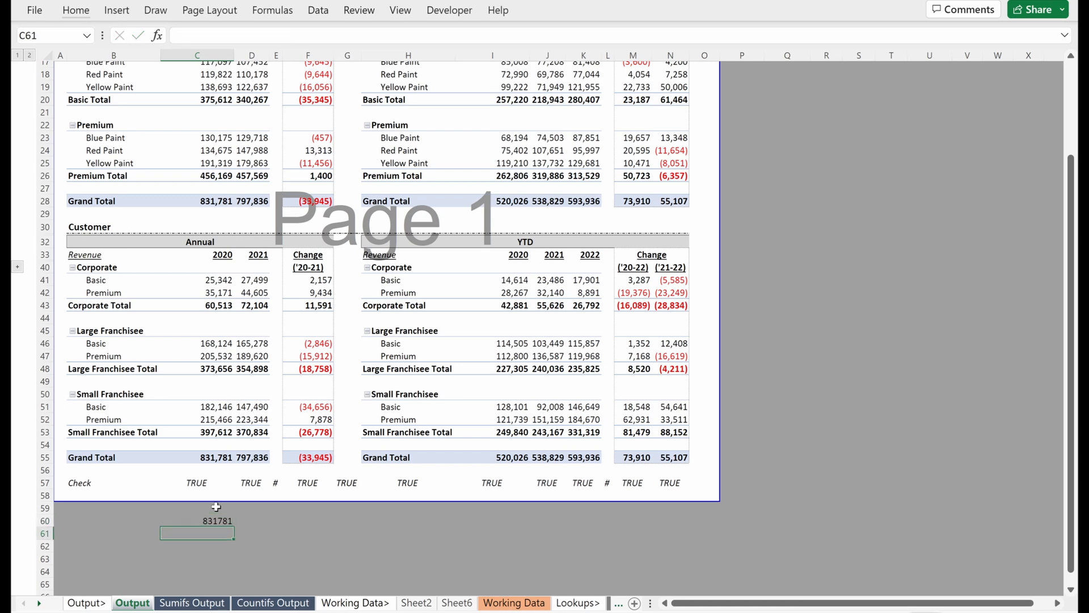
# Enter the comparison =C60=C55 in C61, which returns FALSE
pyautogui.write('=C60=C53')
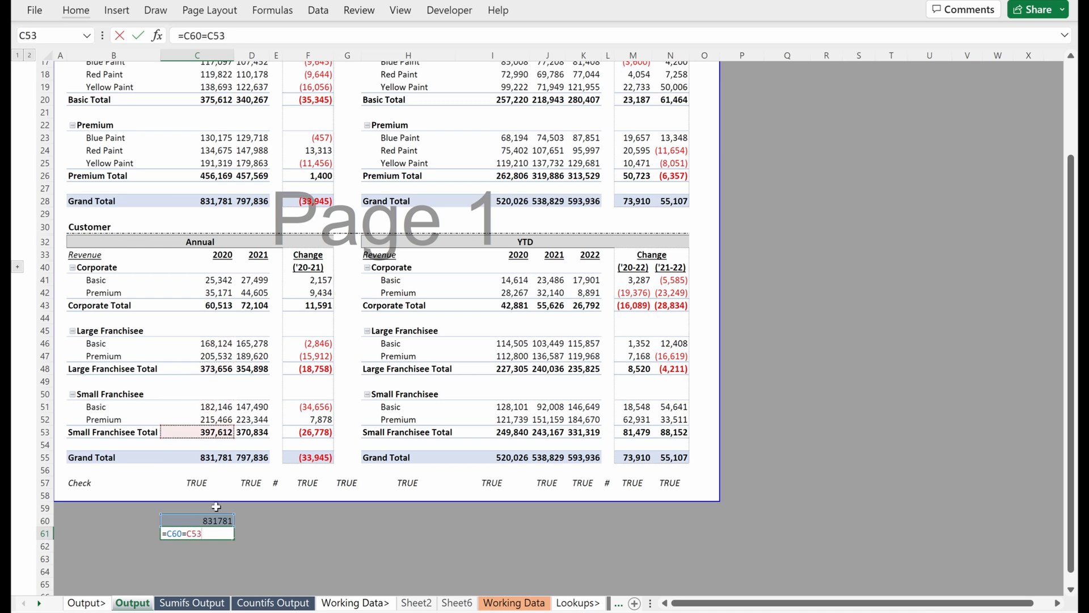
pyautogui.click(196, 457)
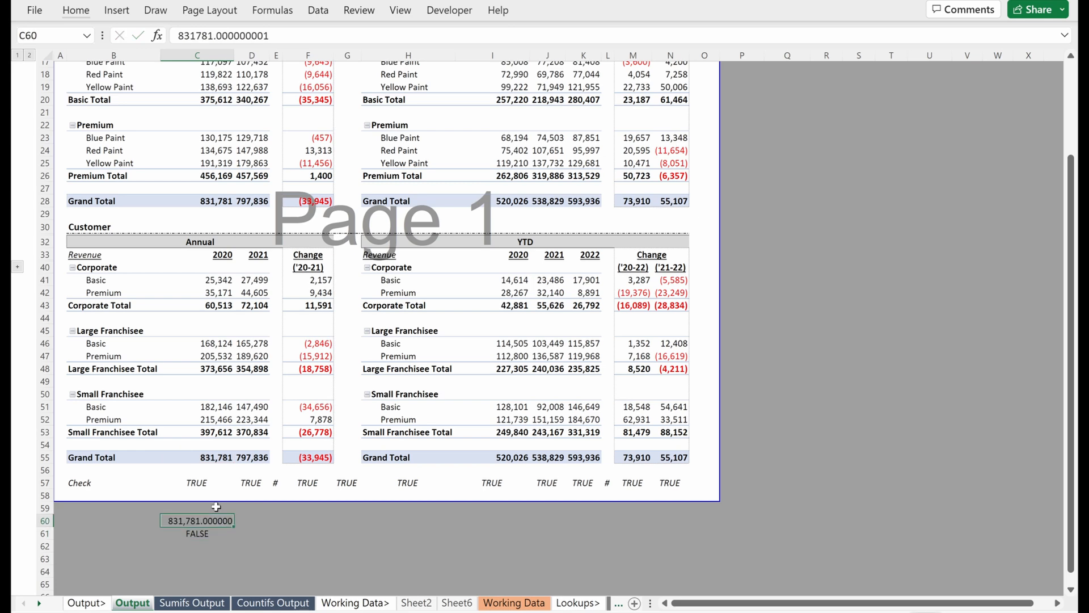
pyautogui.click(196, 533)
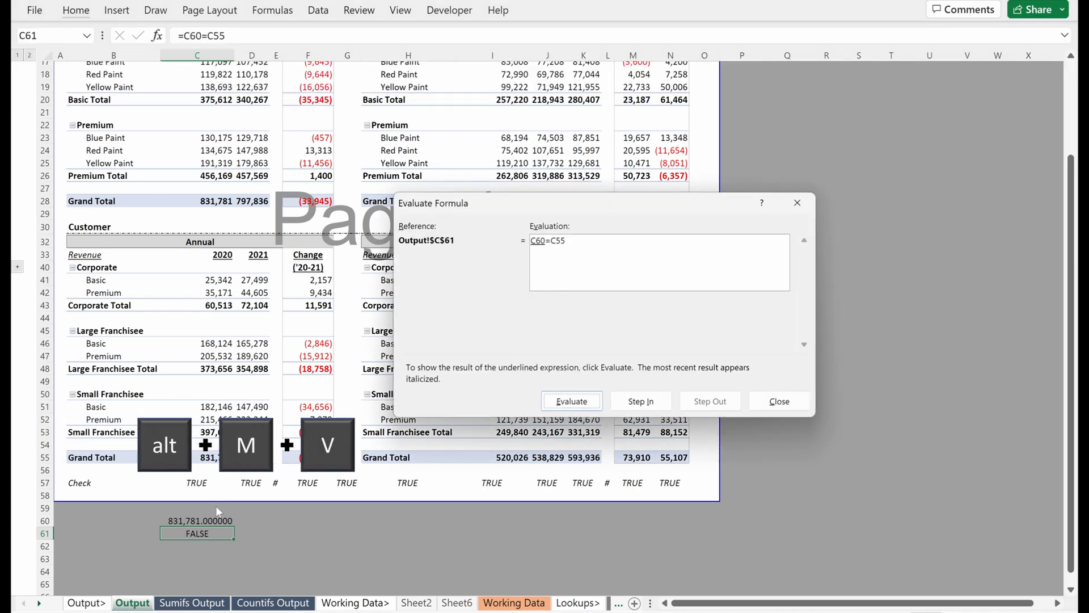
pyautogui.click(570, 400)
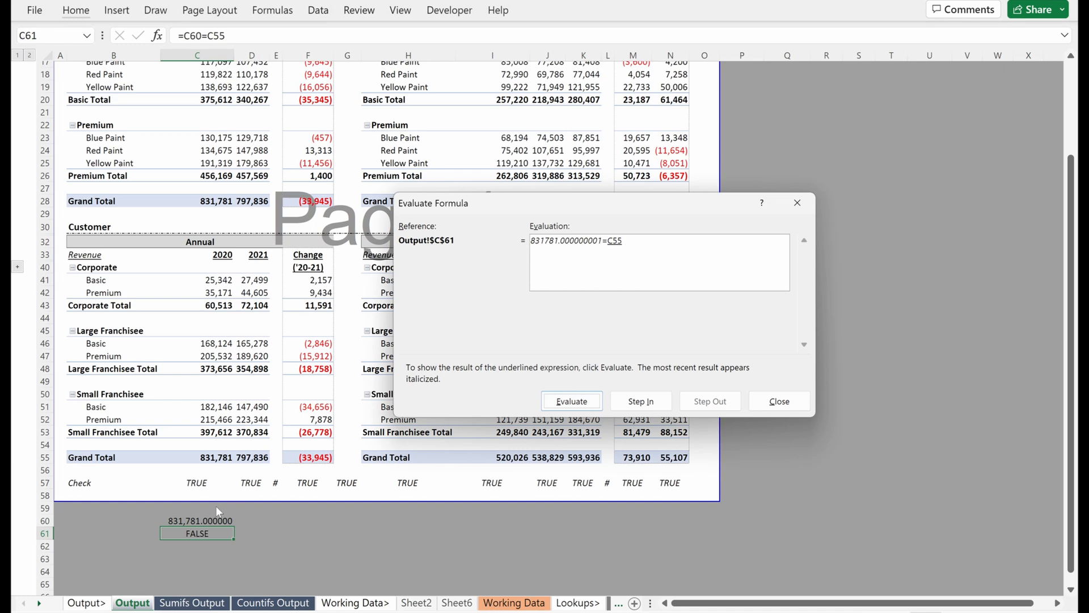
pyautogui.click(570, 401)
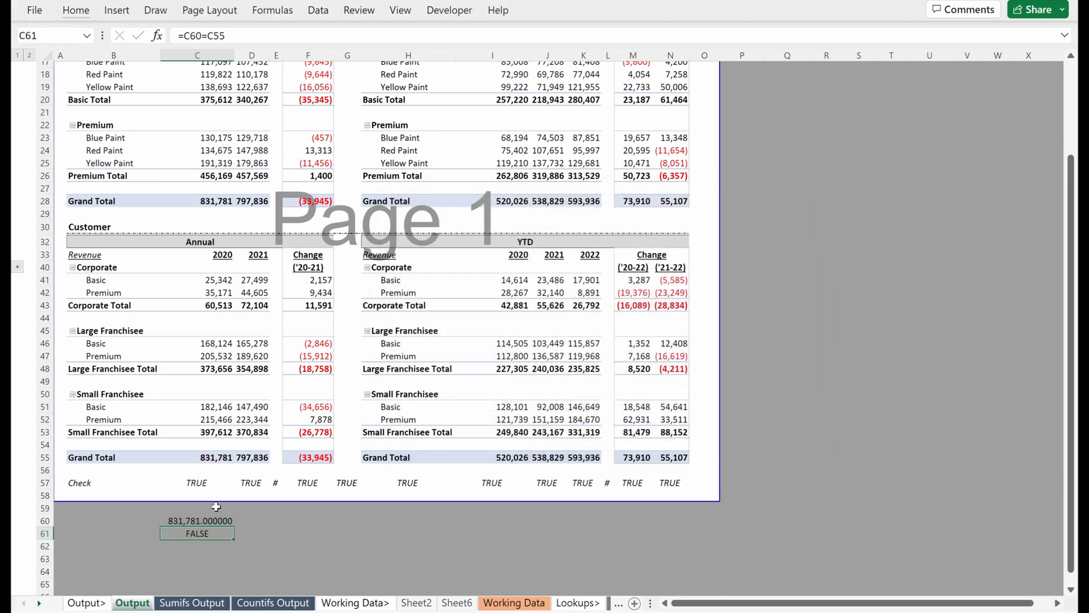
pyautogui.click(196, 482)
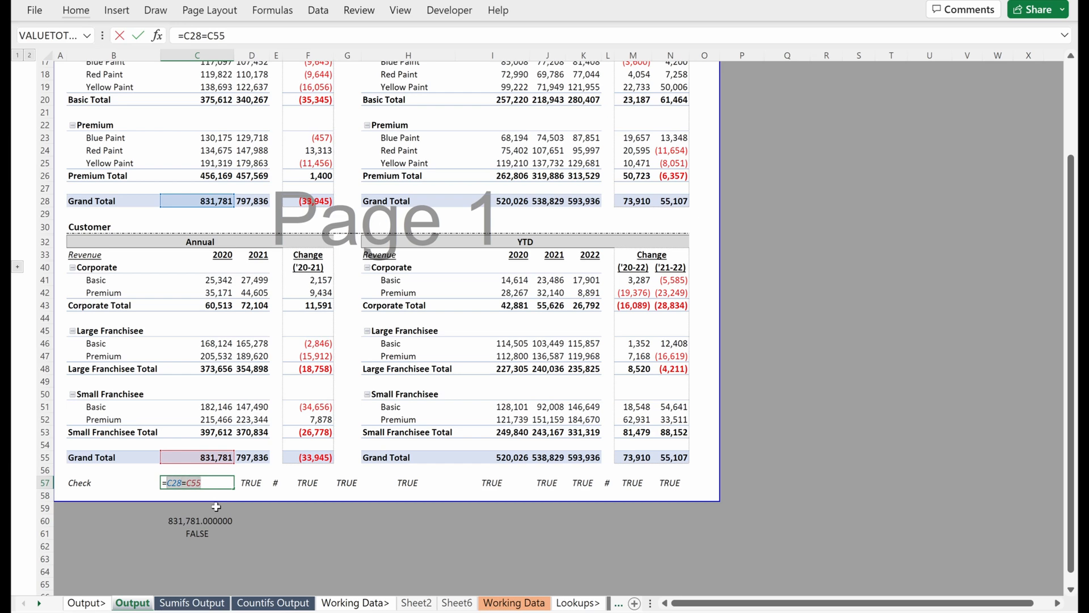
# Make C57 the tolerance check =IF(ABS(C55-C28)<0.00001,TRUE), accepting the typo correction
pyautogui.write('=IF(')
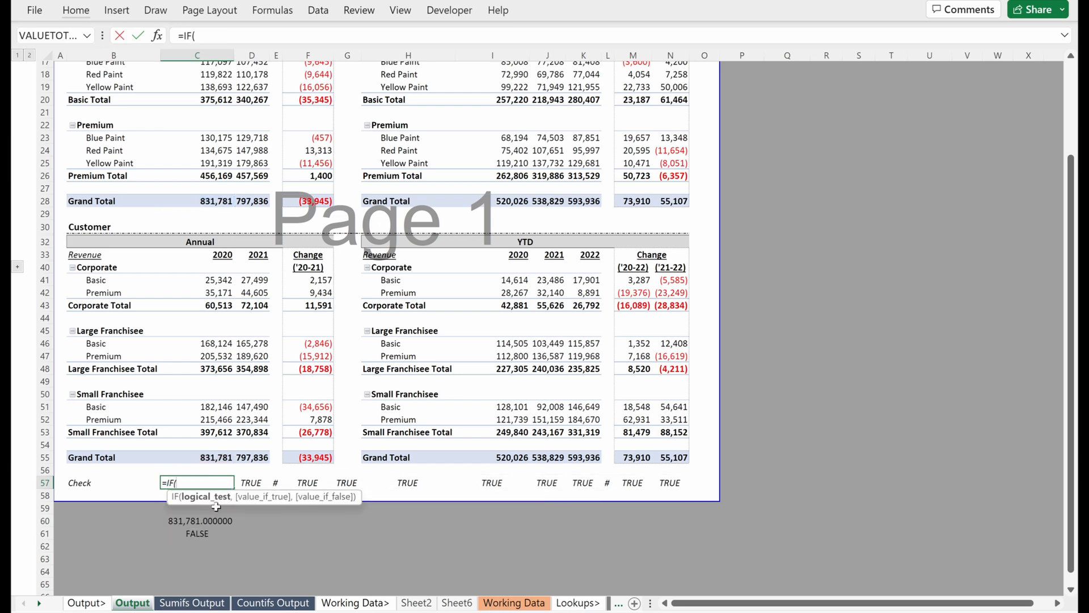
pyautogui.write('ABS(')
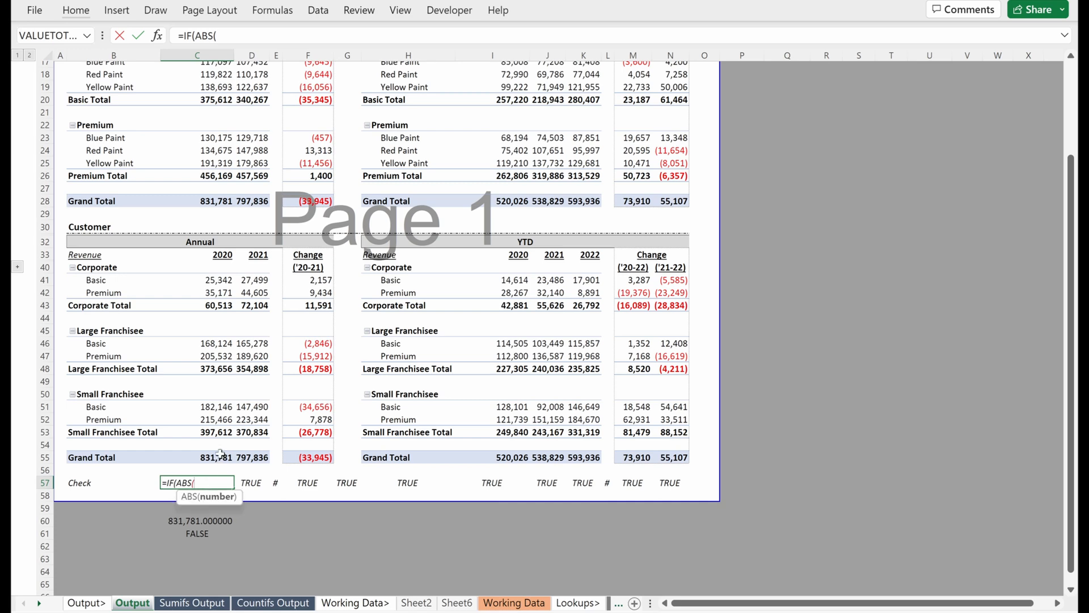
pyautogui.click(196, 457)
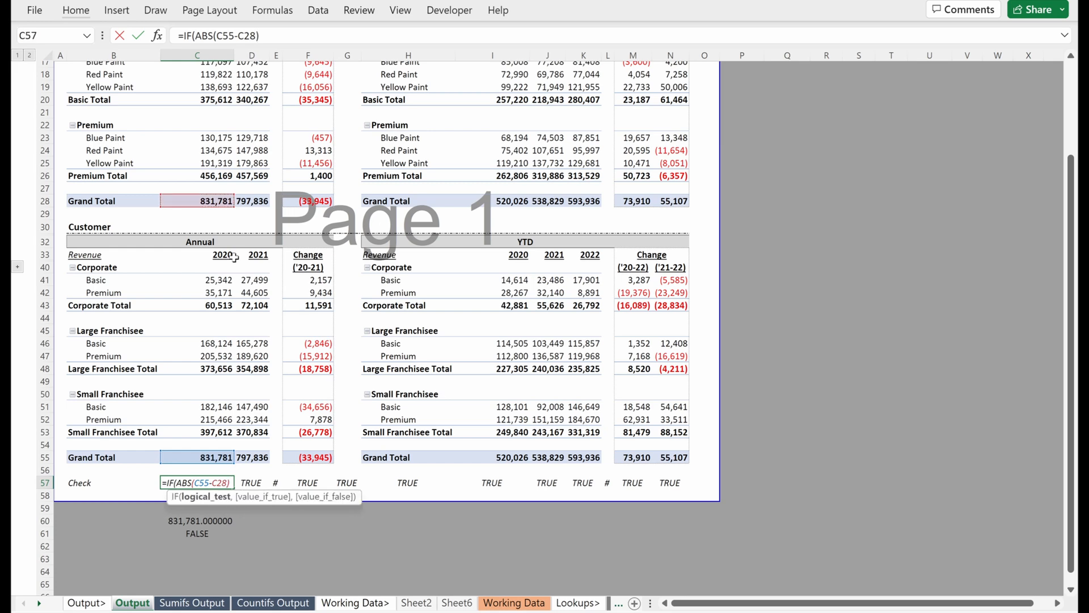
pyautogui.write('<0.00001')
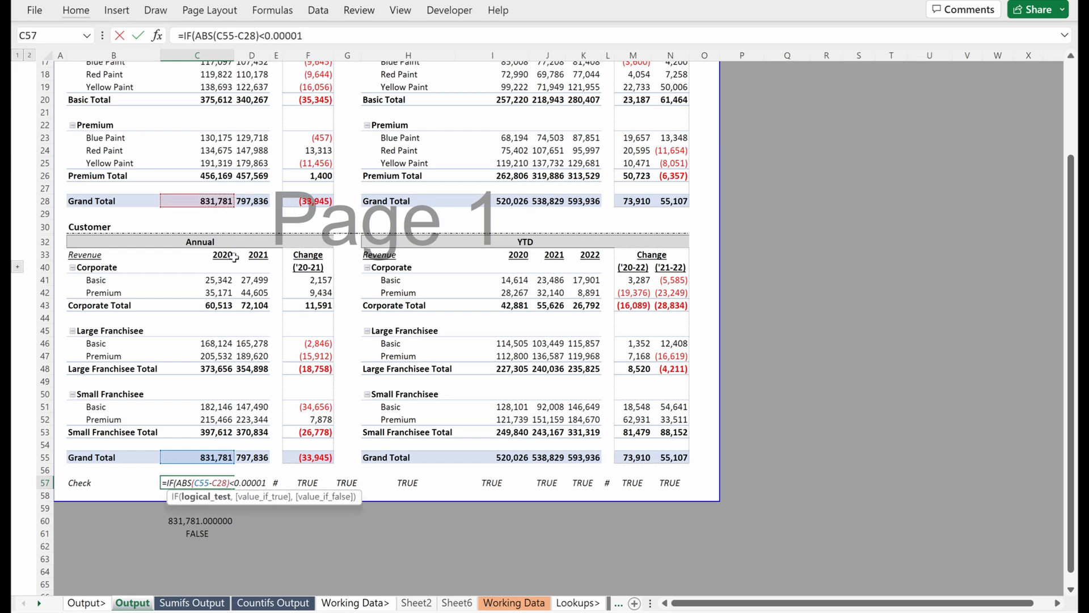
pyautogui.write(',')
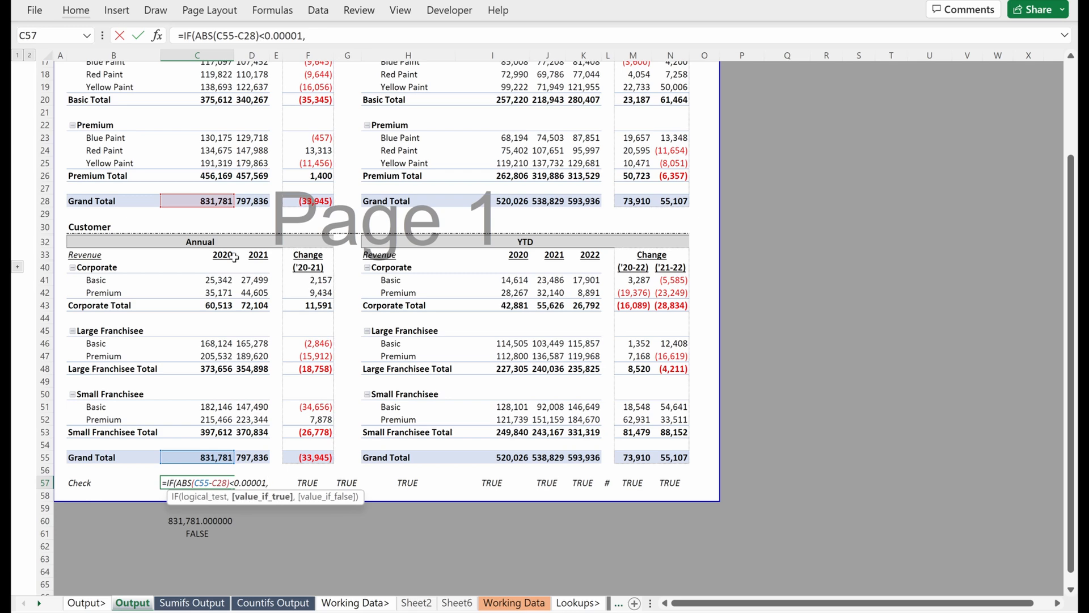
pyautogui.write('"')
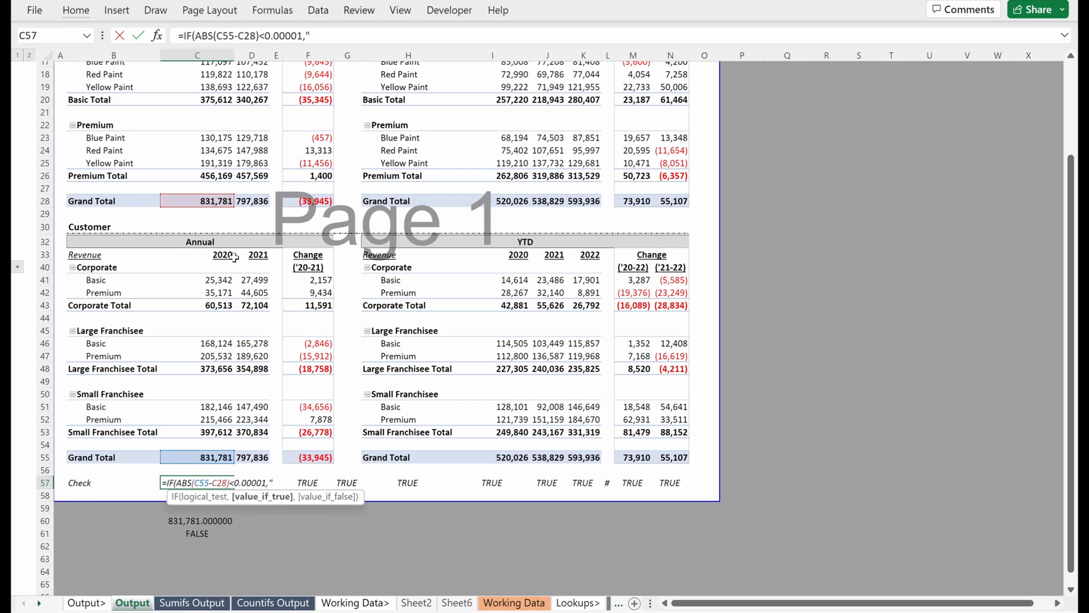
pyautogui.write('true')
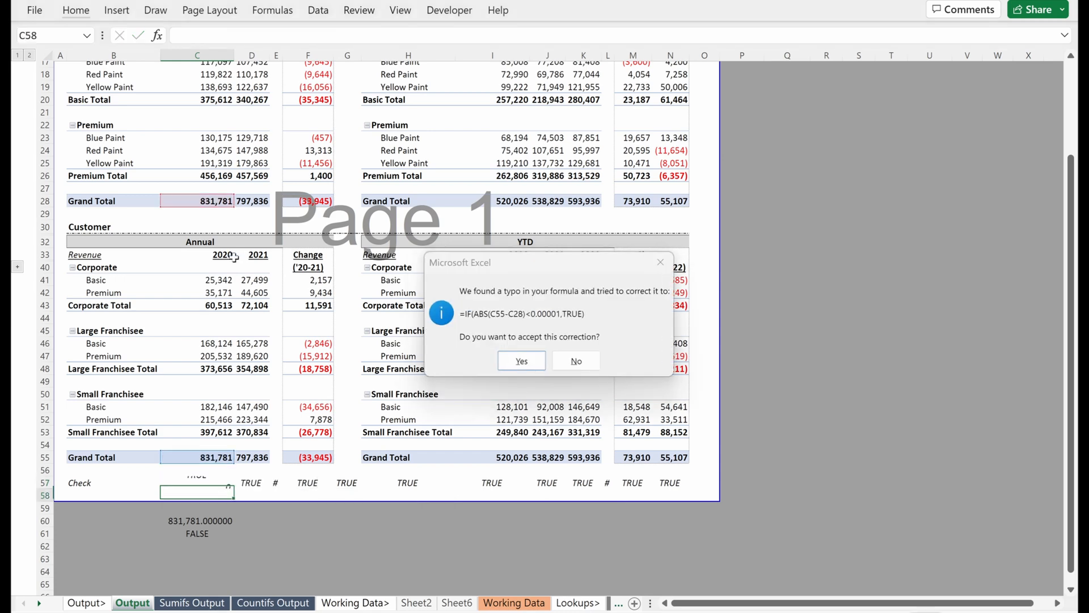
pyautogui.click(520, 361)
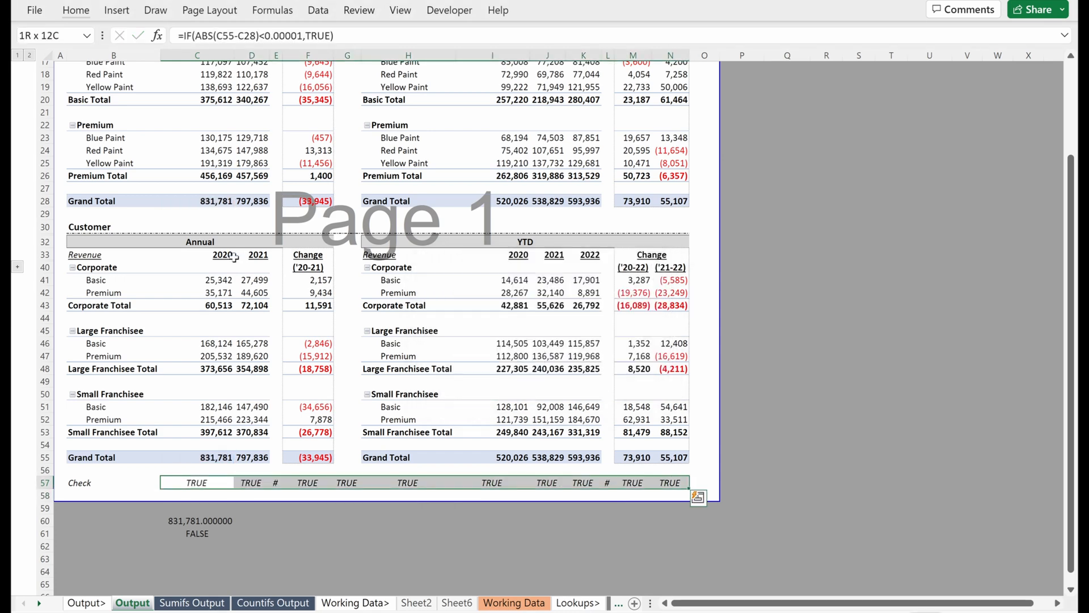
# Fill the new check formula right across row 57 of the report
pyautogui.click(197, 482)
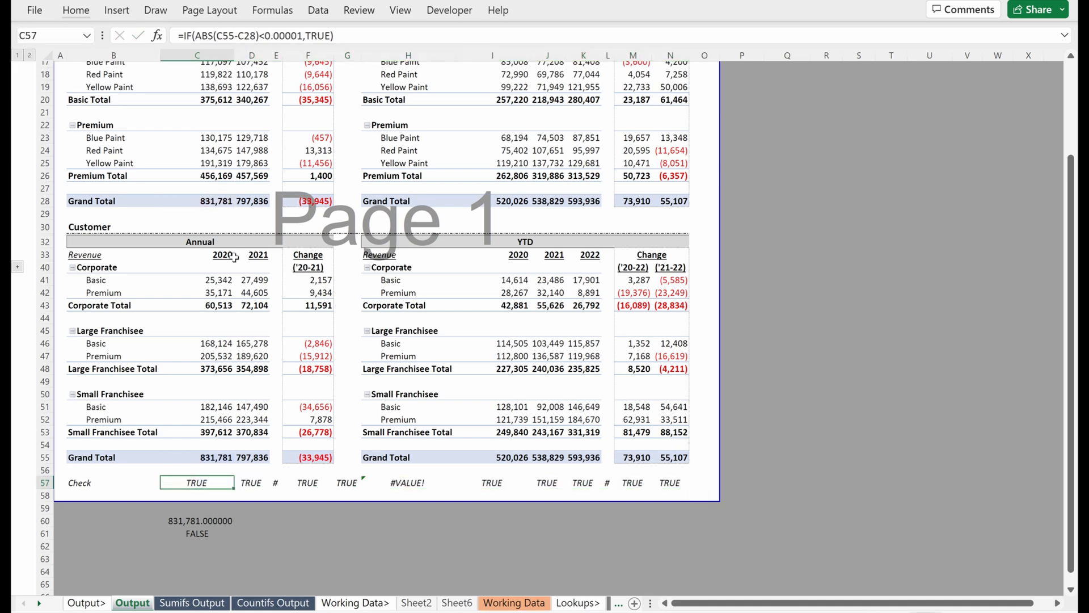
pyautogui.press('down')
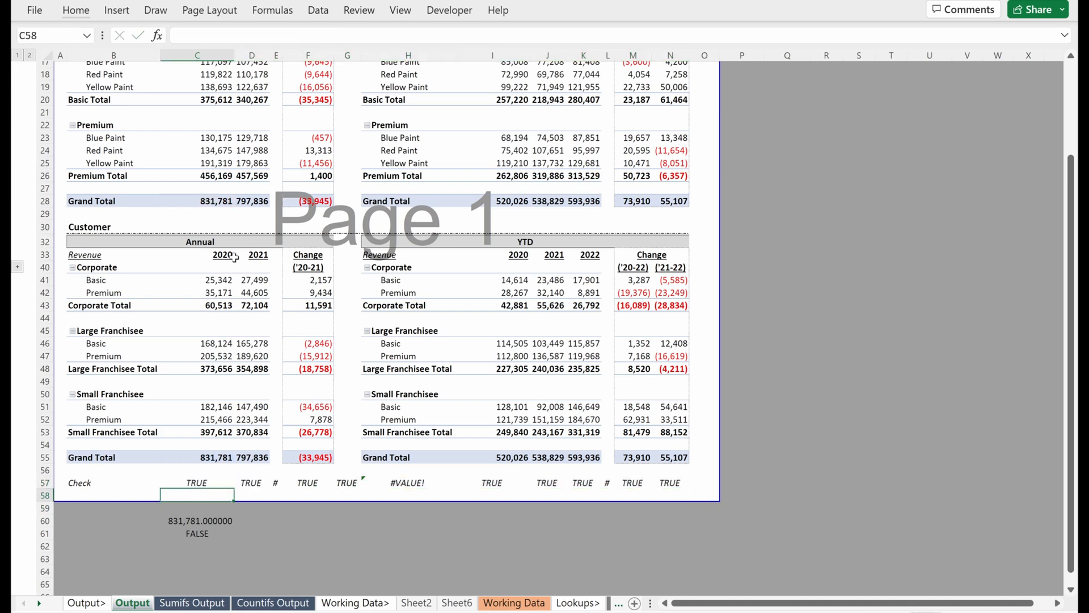
# Enter =IF(ABS(C55-C60)<0.00001,TRUE) in C61 and step through its evaluation, returning TRUE
pyautogui.click(196, 534)
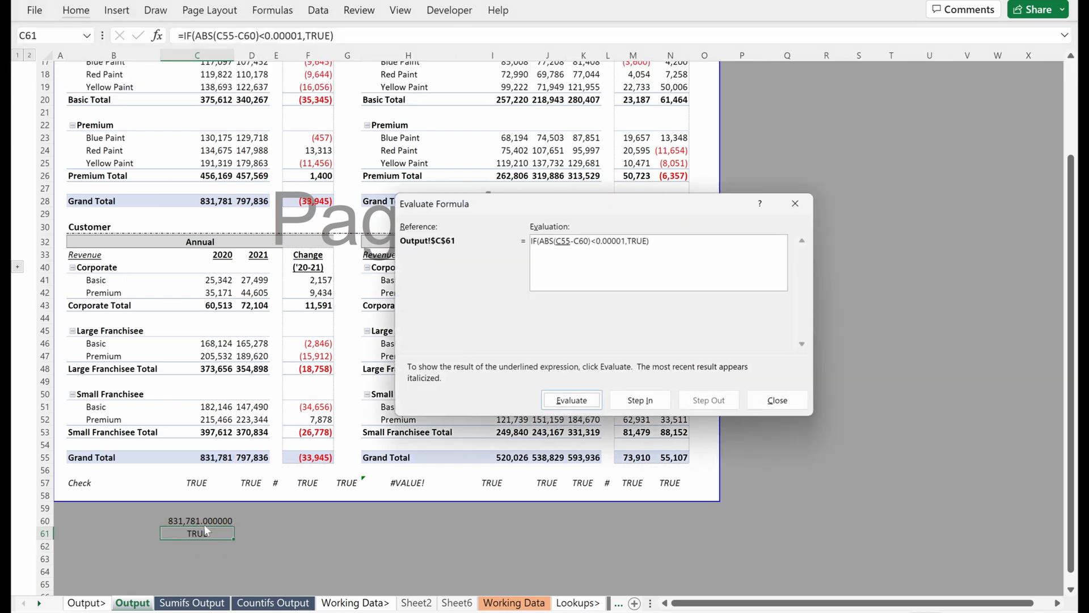
pyautogui.click(571, 400)
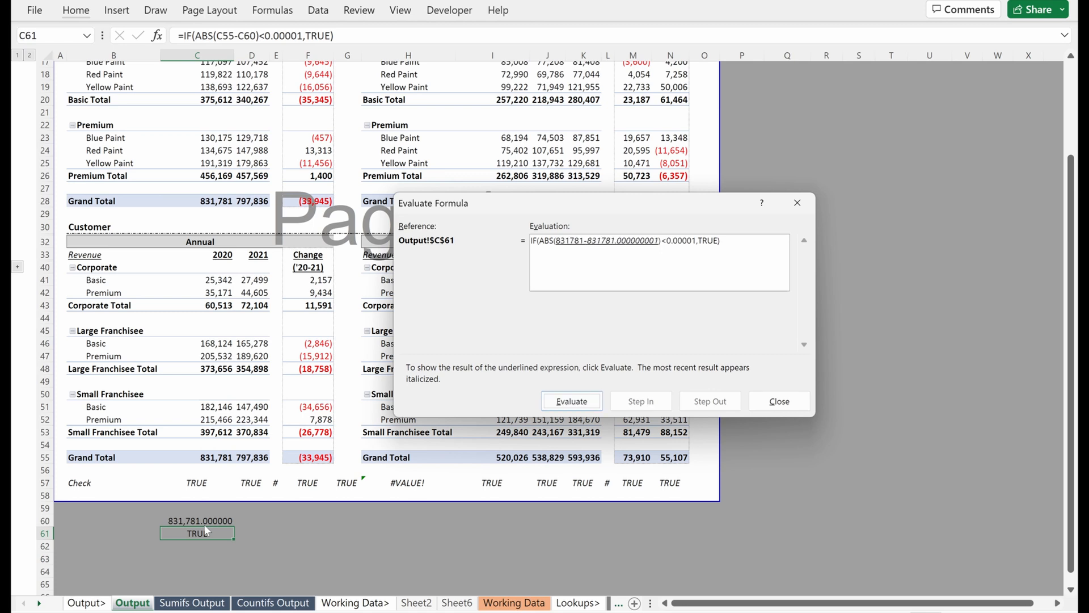
pyautogui.click(570, 400)
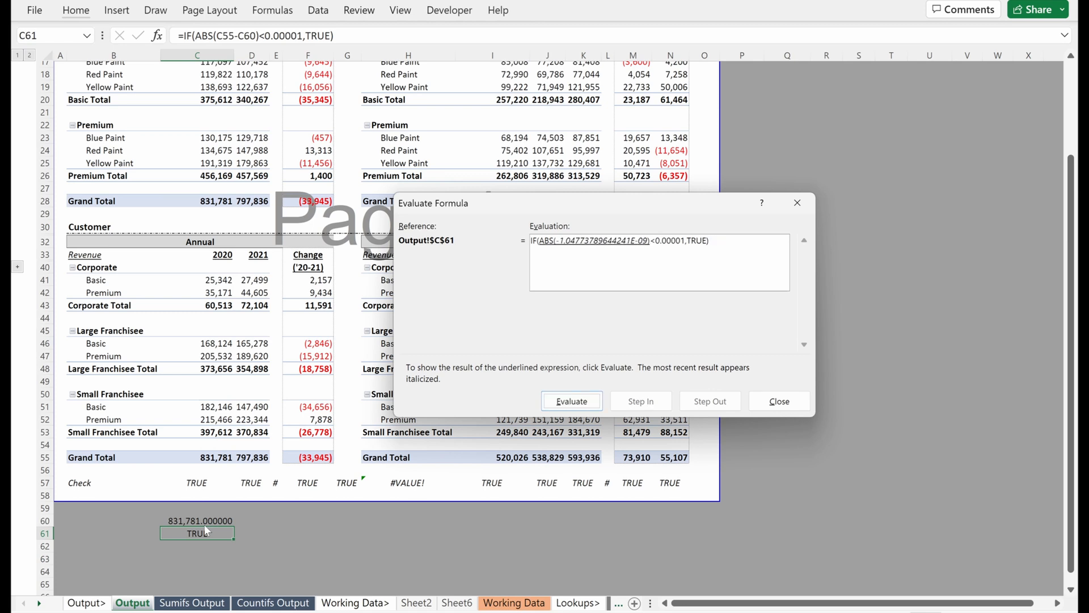
pyautogui.click(571, 401)
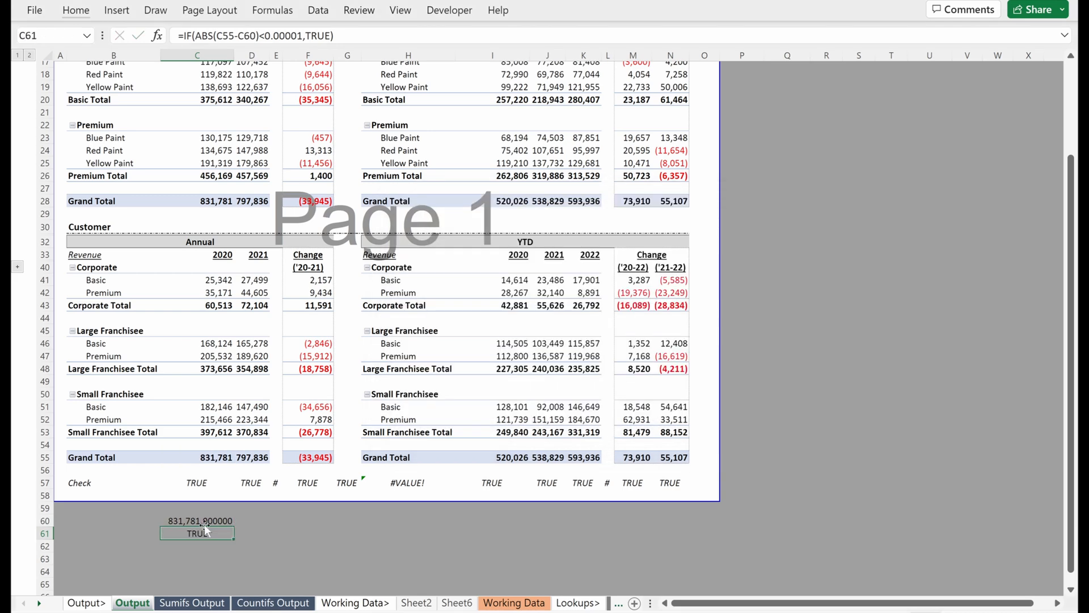
pyautogui.click(196, 482)
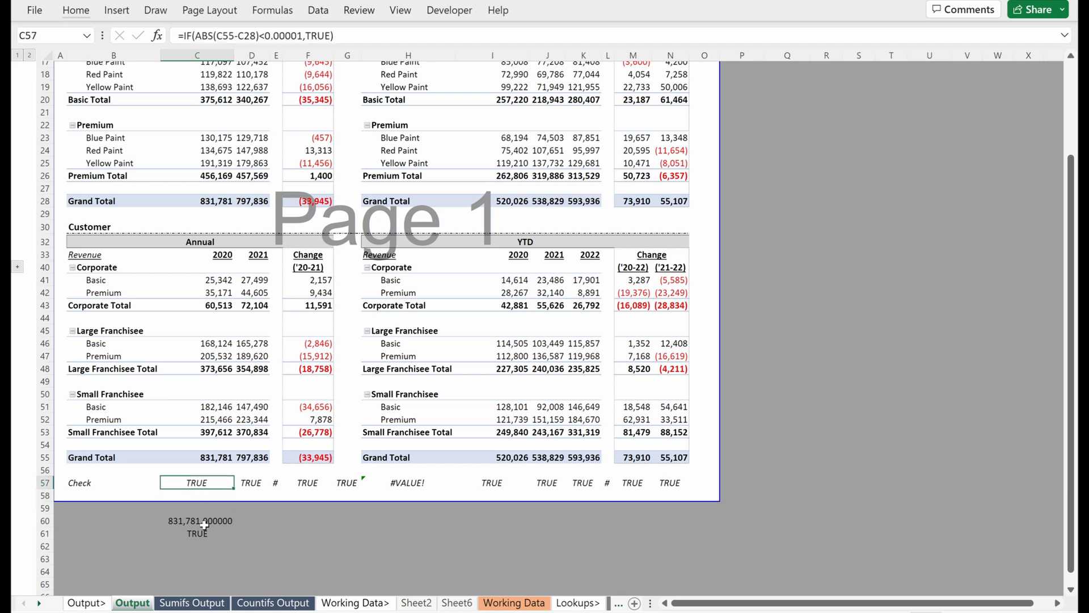
# Add an Equal To FALSE rule on the check row with Light Red Fill and Dark Red Text
pyautogui.moveTo(197, 482); pyautogui.dragTo(670, 482)
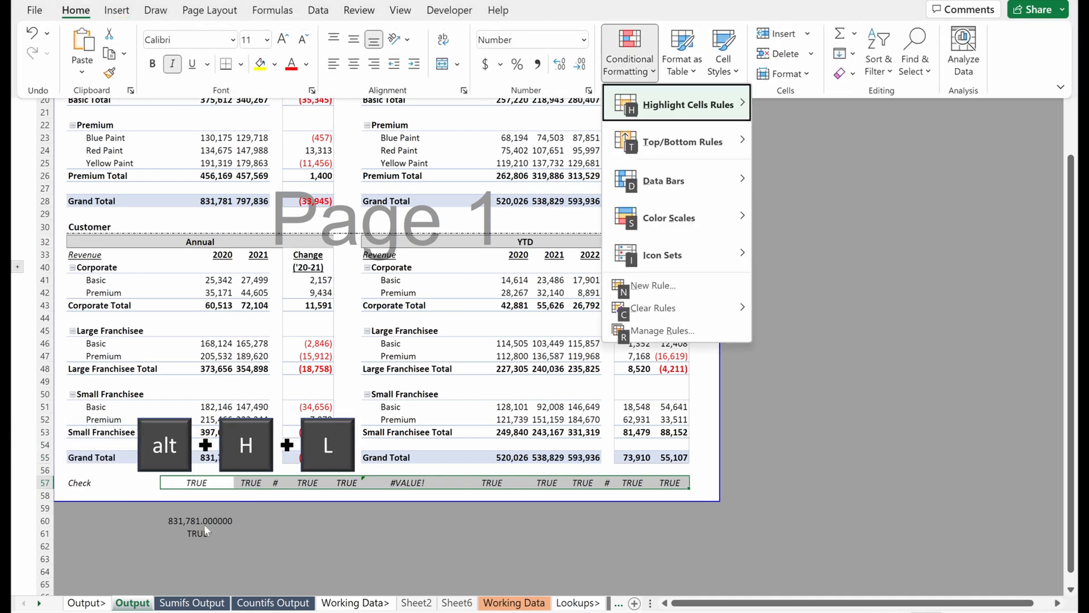
pyautogui.click(688, 105)
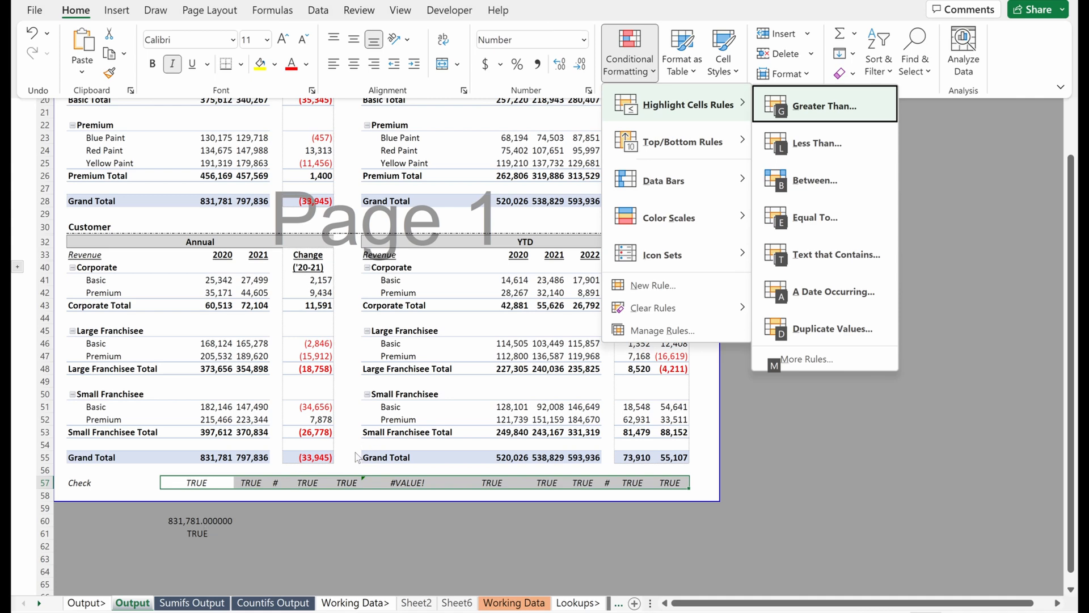
pyautogui.click(814, 217)
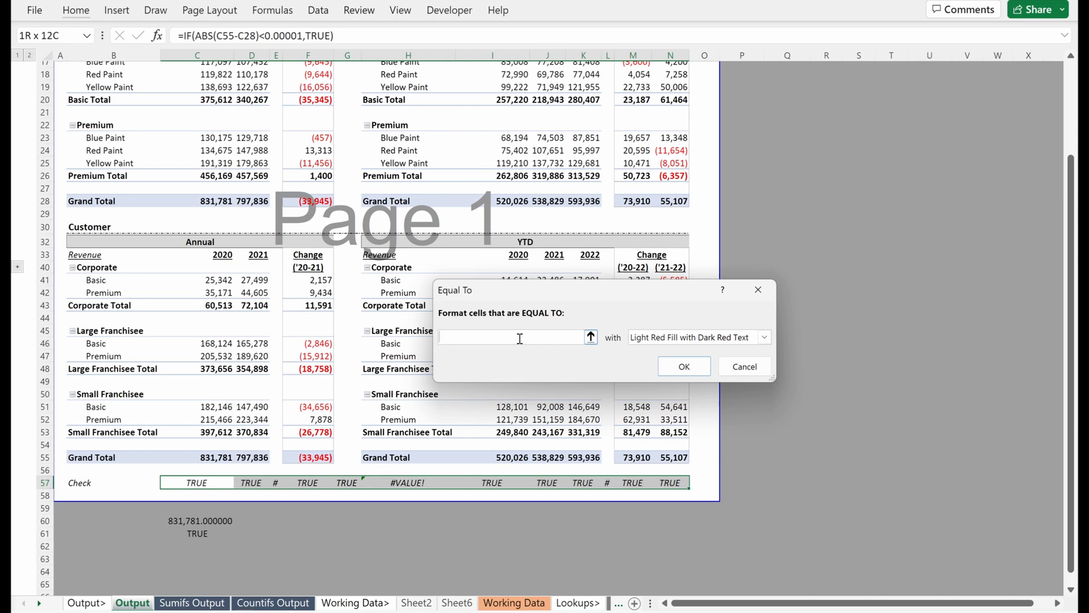
pyautogui.write('FALSE')
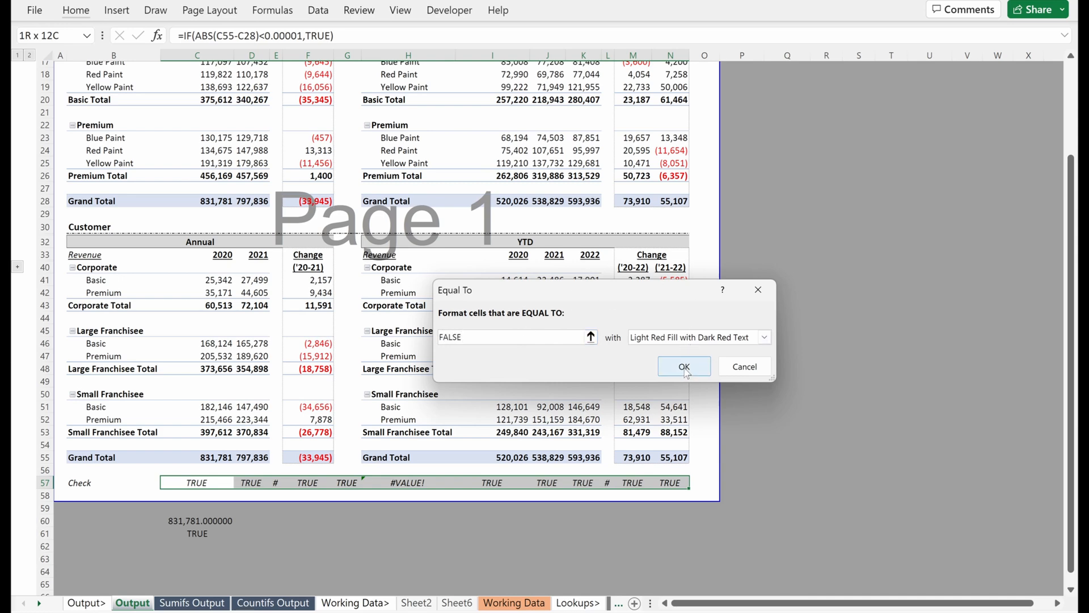
pyautogui.click(683, 367)
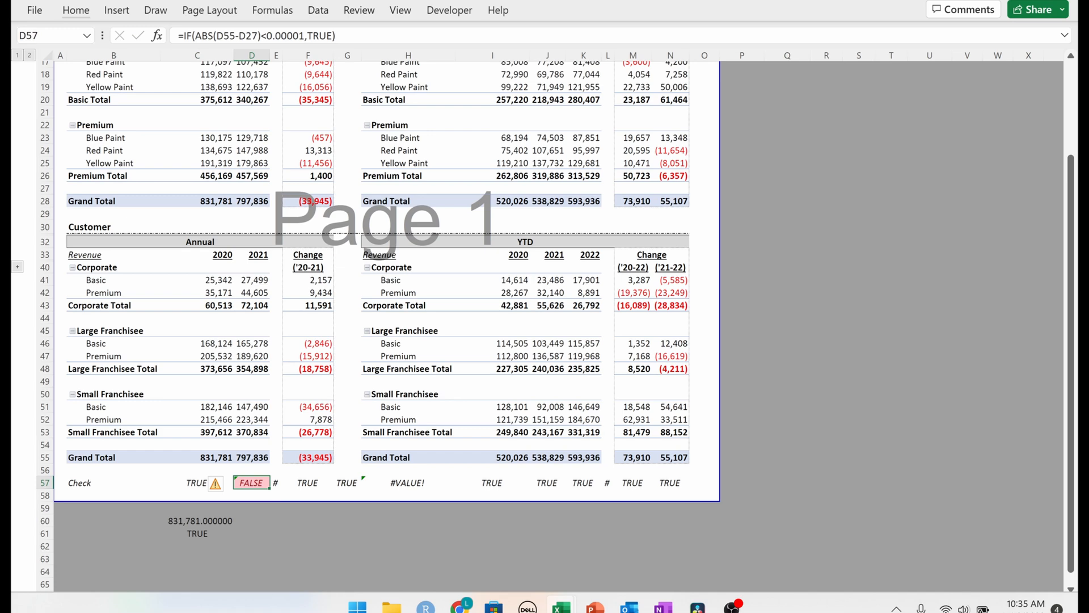
# Review the font formatting of C57:D57 and point D57's check at D27 so it returns FALSE
pyautogui.click(196, 482)
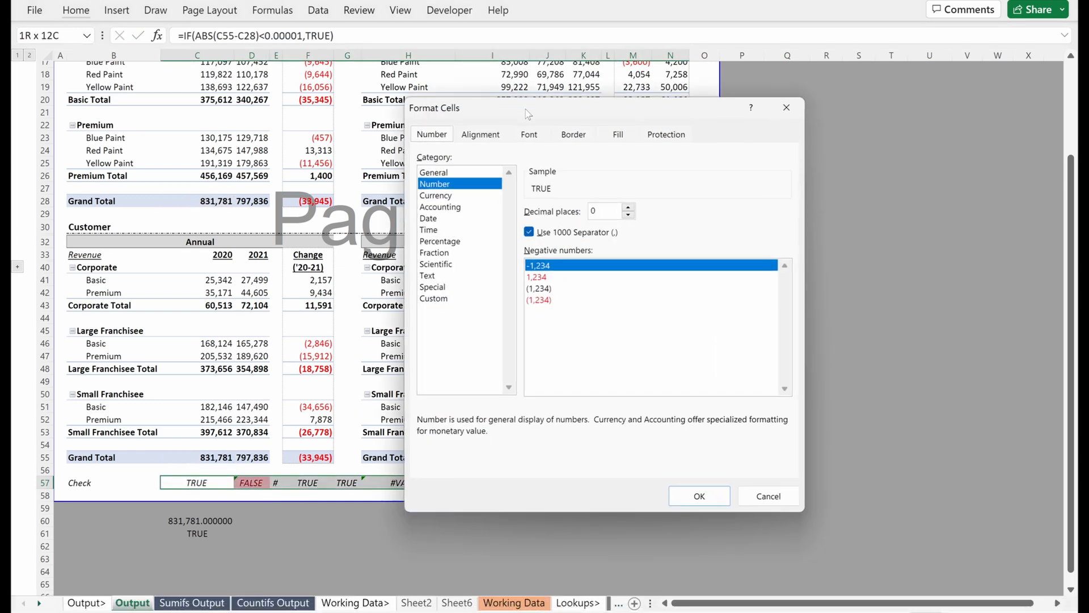
pyautogui.click(528, 134)
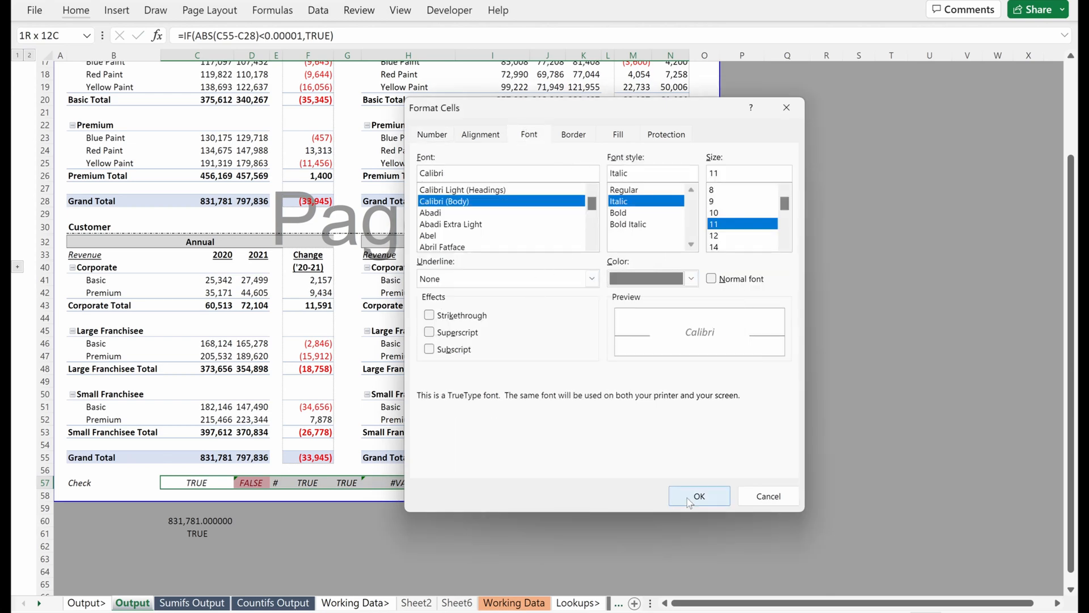
pyautogui.click(698, 496)
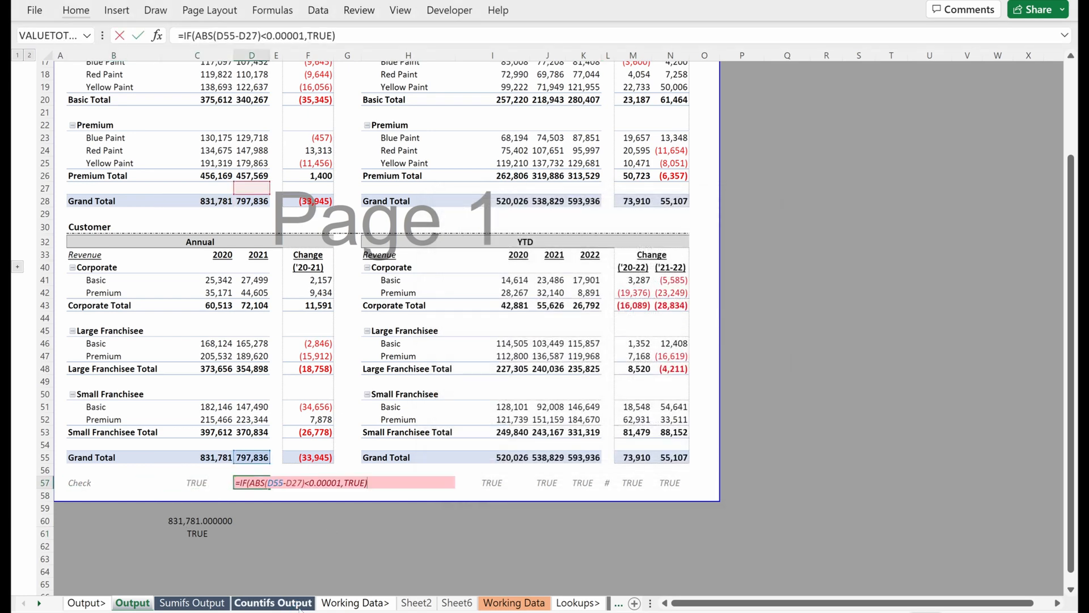
pyautogui.press('Enter')
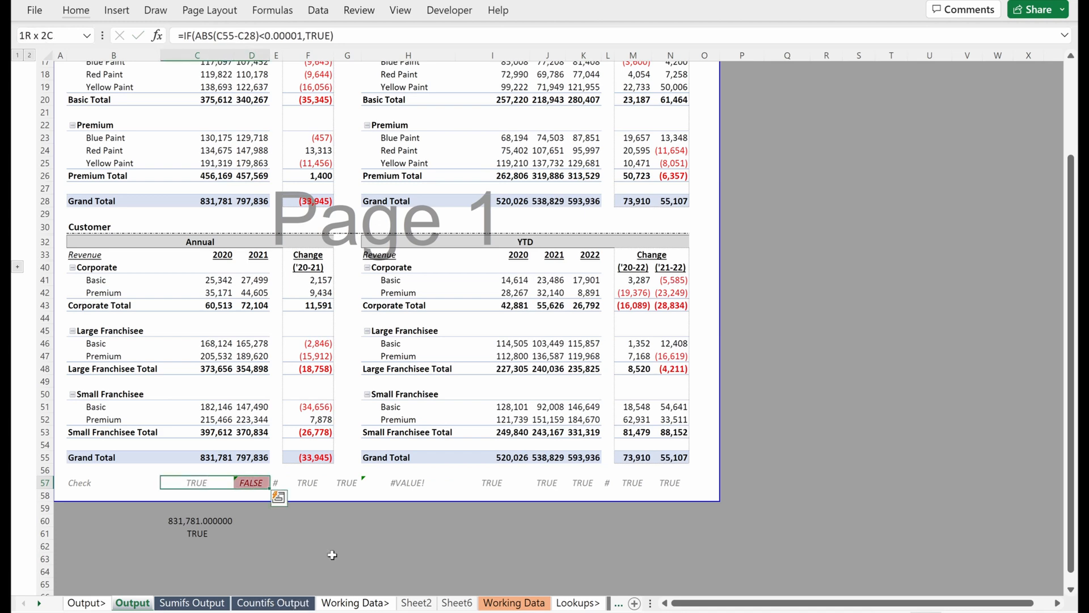
# Locate the existing FALSE highlight rule in Manage Rules and start editing it
pyautogui.click(628, 53)
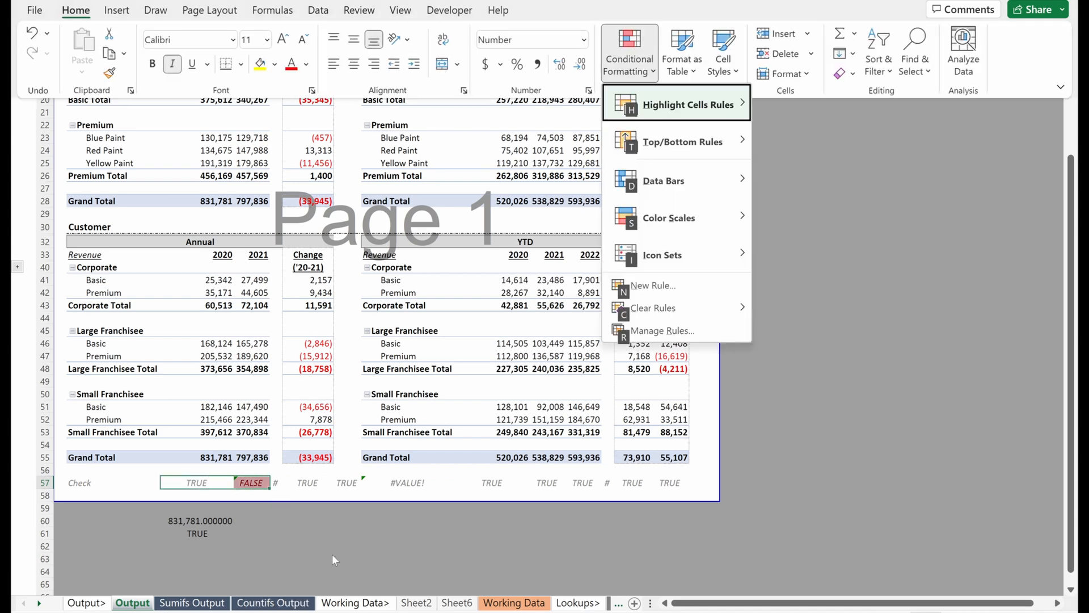
pyautogui.click(662, 331)
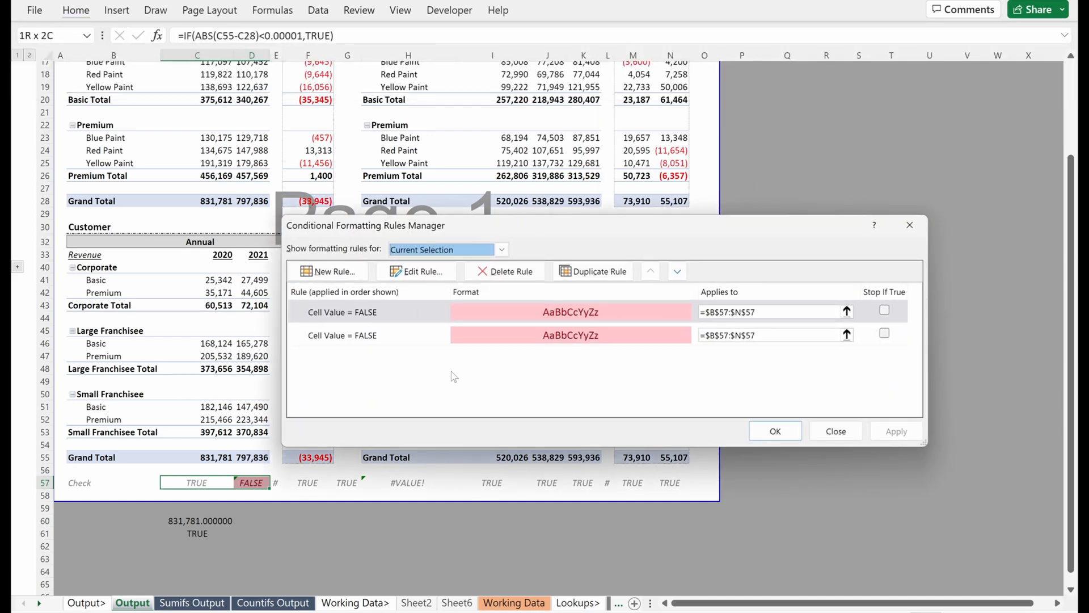
pyautogui.click(340, 311)
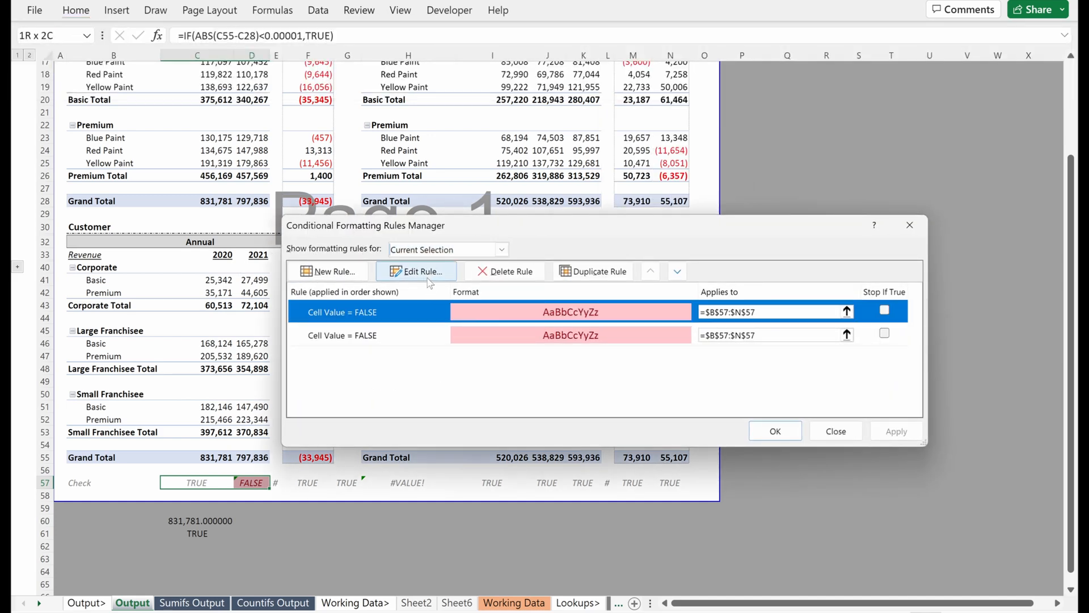
pyautogui.click(415, 271)
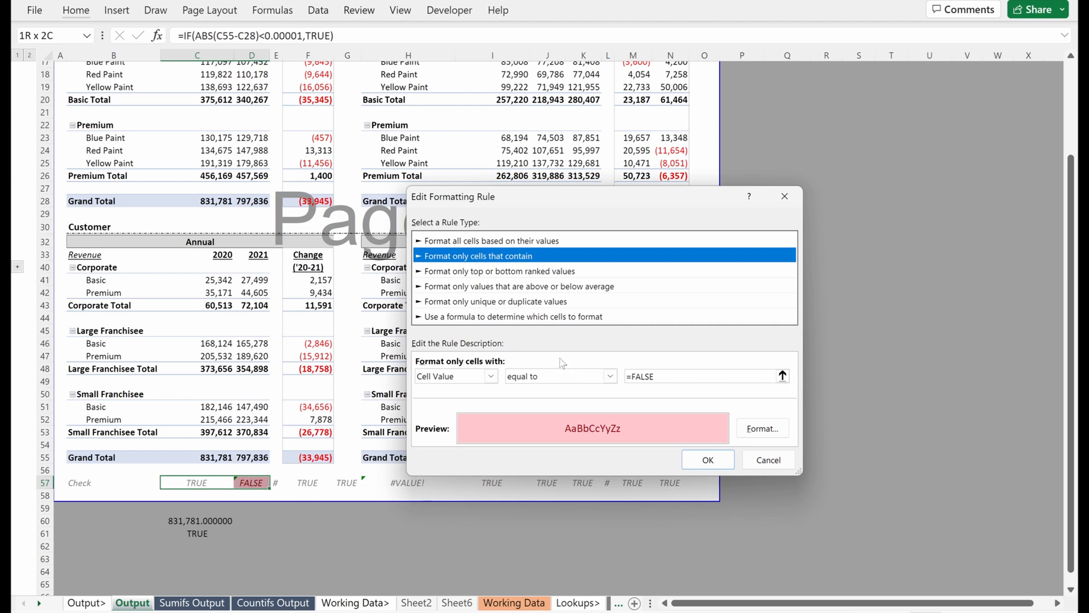
# Change the rule's format to bold green text and save it
pyautogui.click(762, 428)
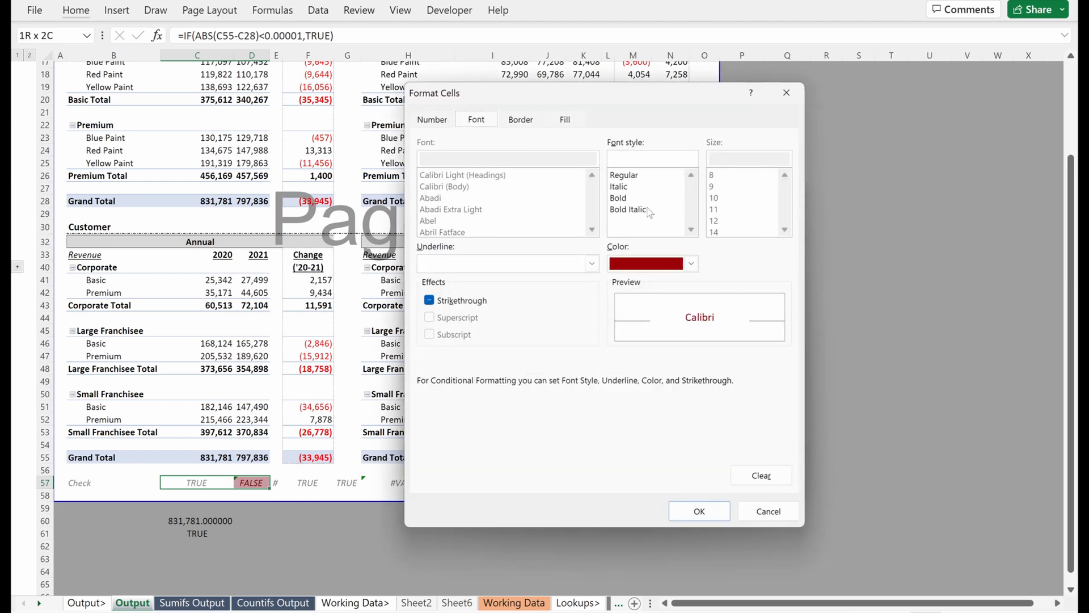
pyautogui.click(617, 197)
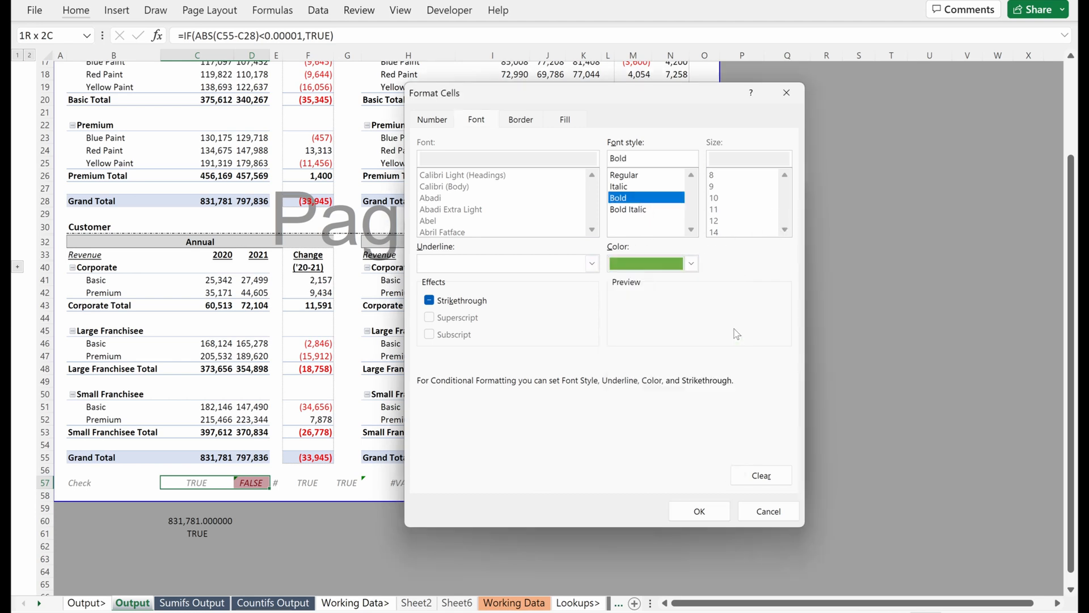
pyautogui.click(699, 511)
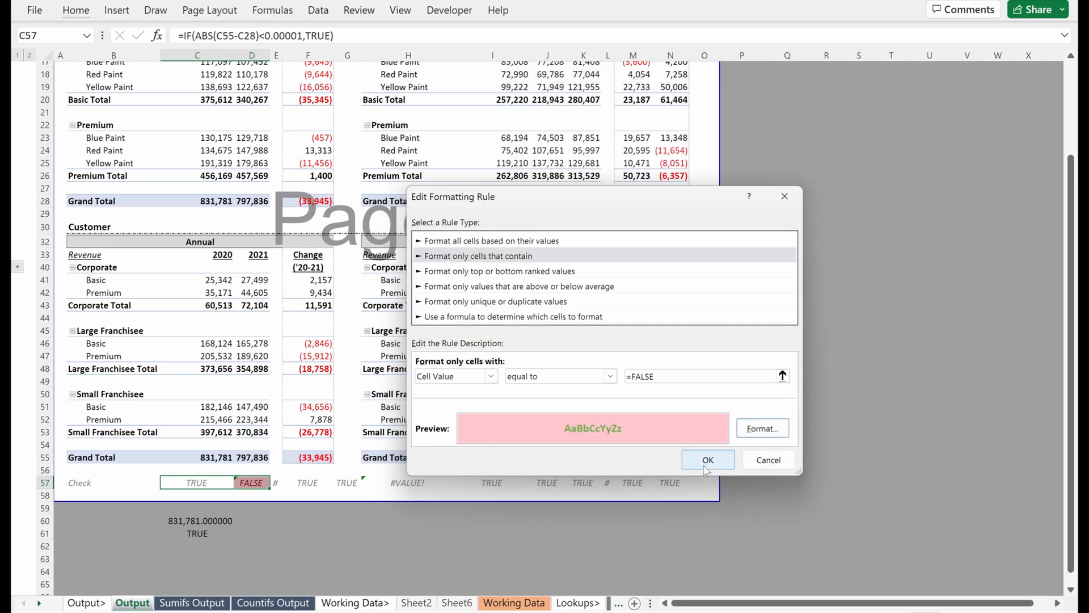
pyautogui.click(707, 459)
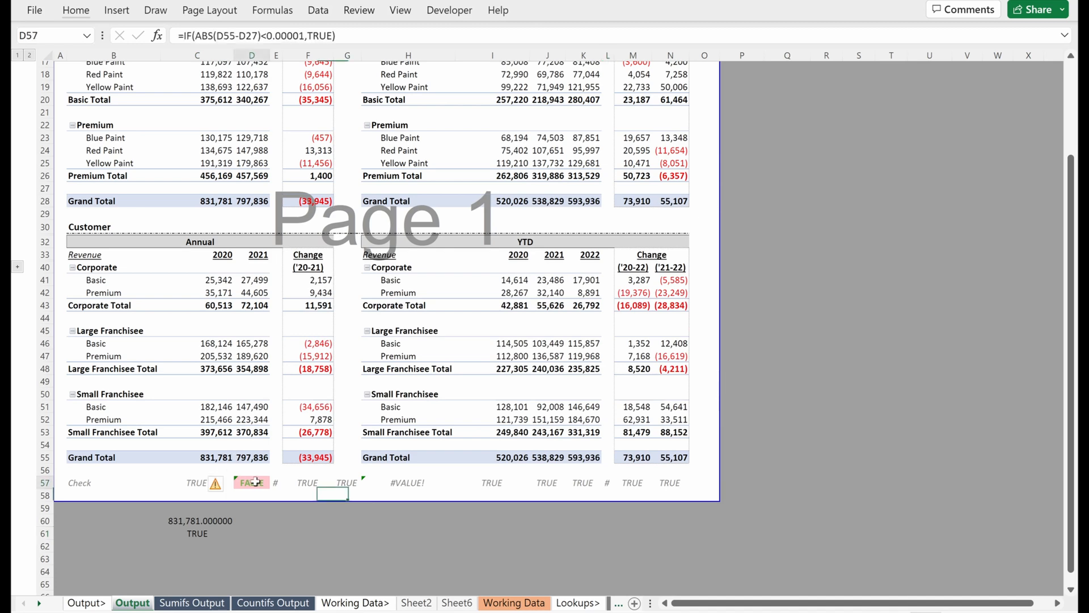
# Fix the G57:L57 check formulas so all read TRUE, then switch to the Sumifs Output sheet
pyautogui.click(197, 482)
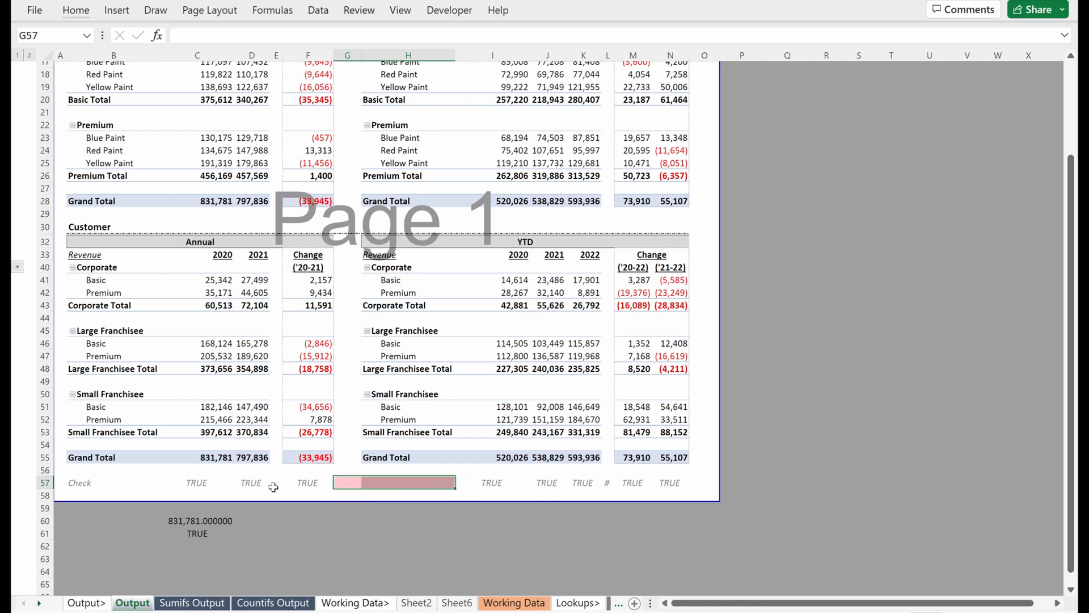
pyautogui.click(473, 482)
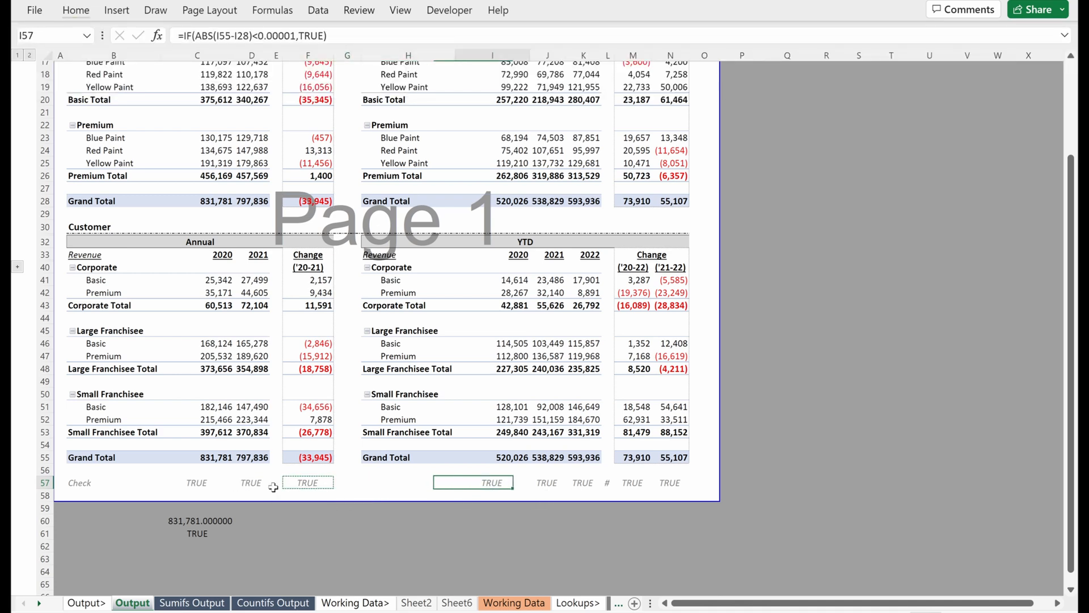
pyautogui.click(607, 482)
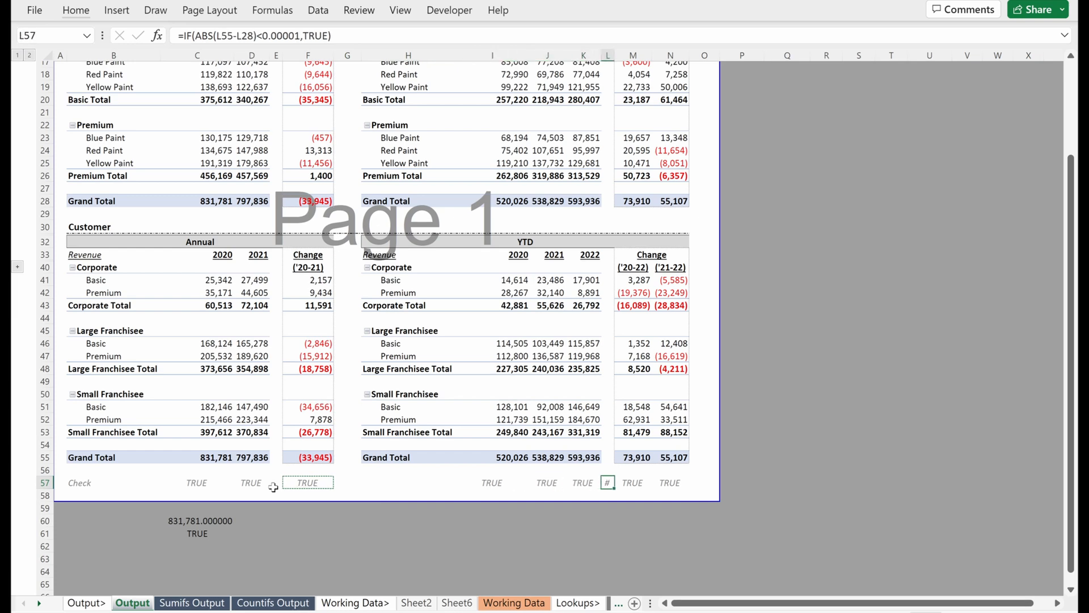
pyautogui.click(74, 10)
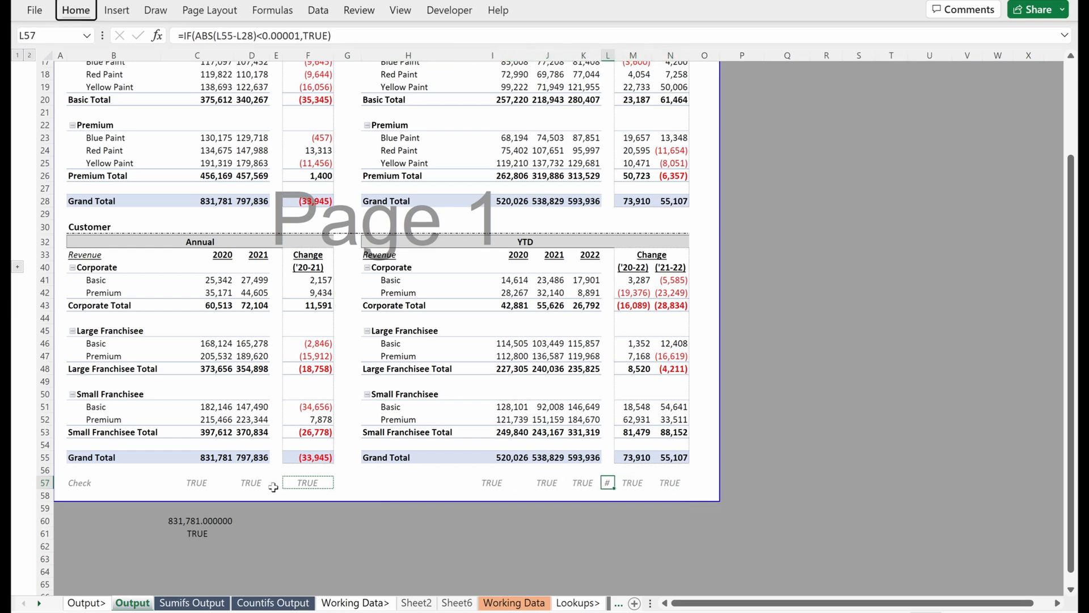
pyautogui.click(583, 494)
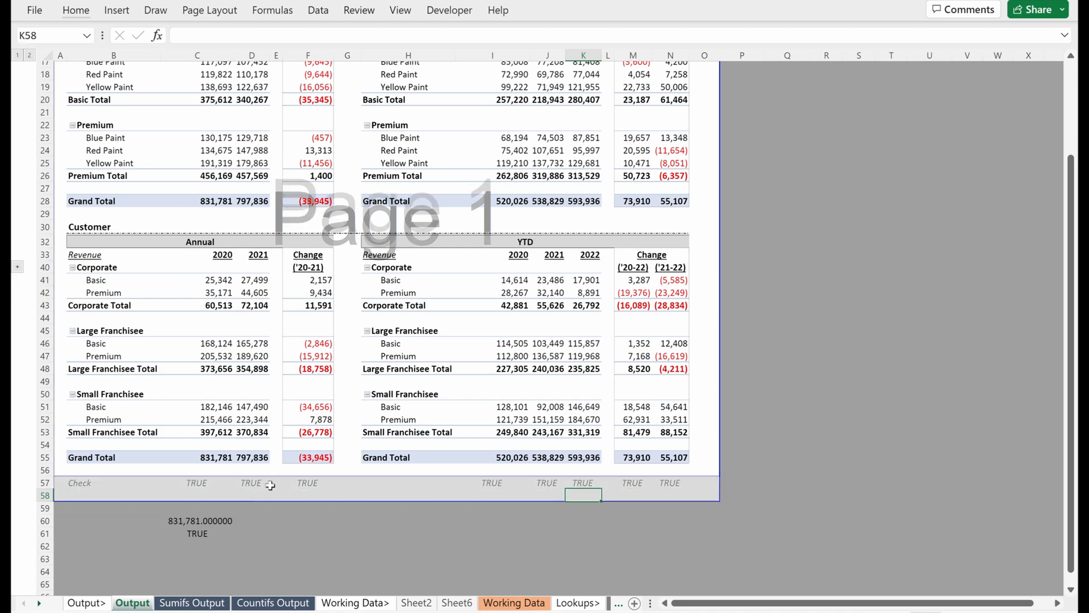
pyautogui.click(196, 525)
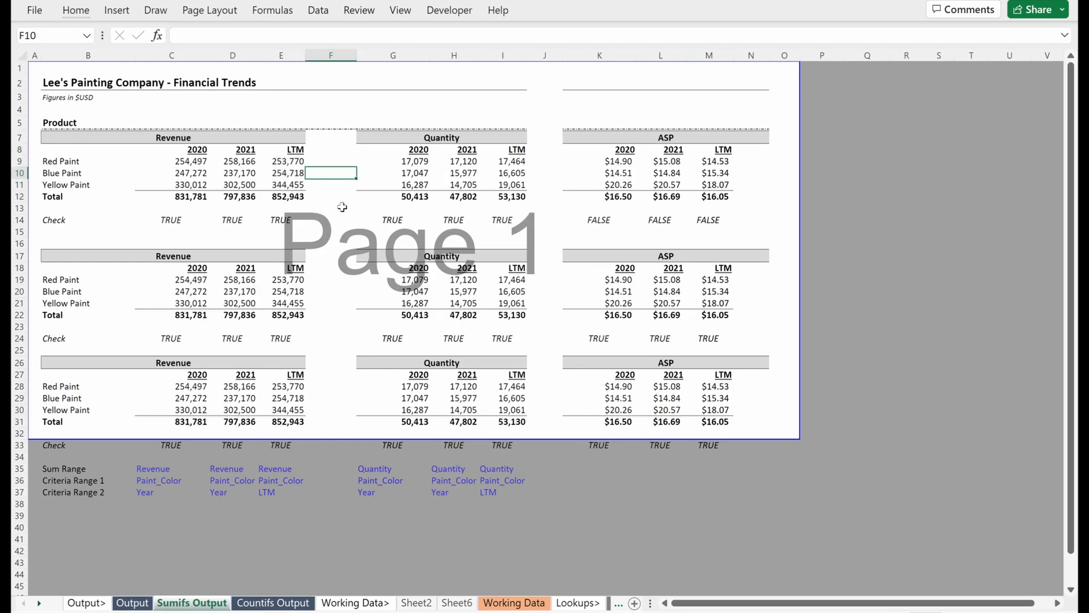
# Set a narrower column width and paste it onto the report's other gap columns
pyautogui.press('alt+h+o+w')
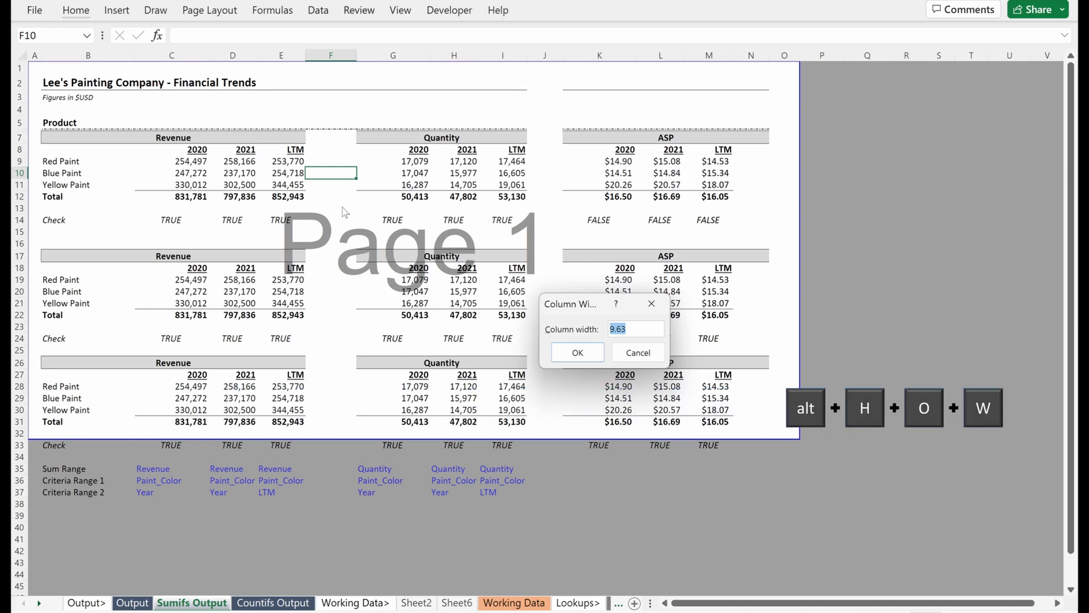
pyautogui.click(576, 351)
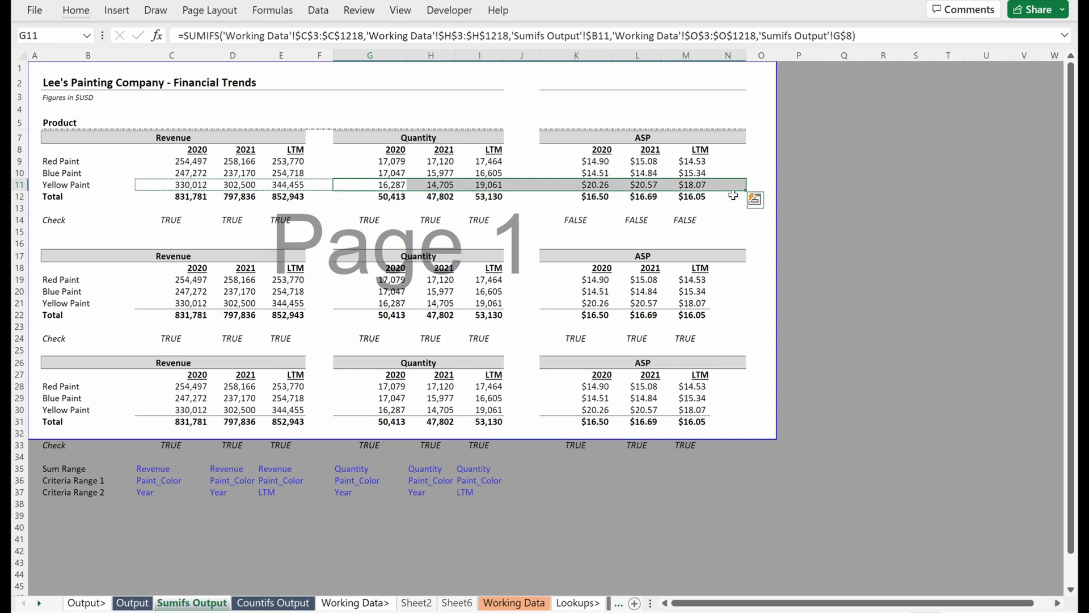
pyautogui.press('ctrl+alt+v')
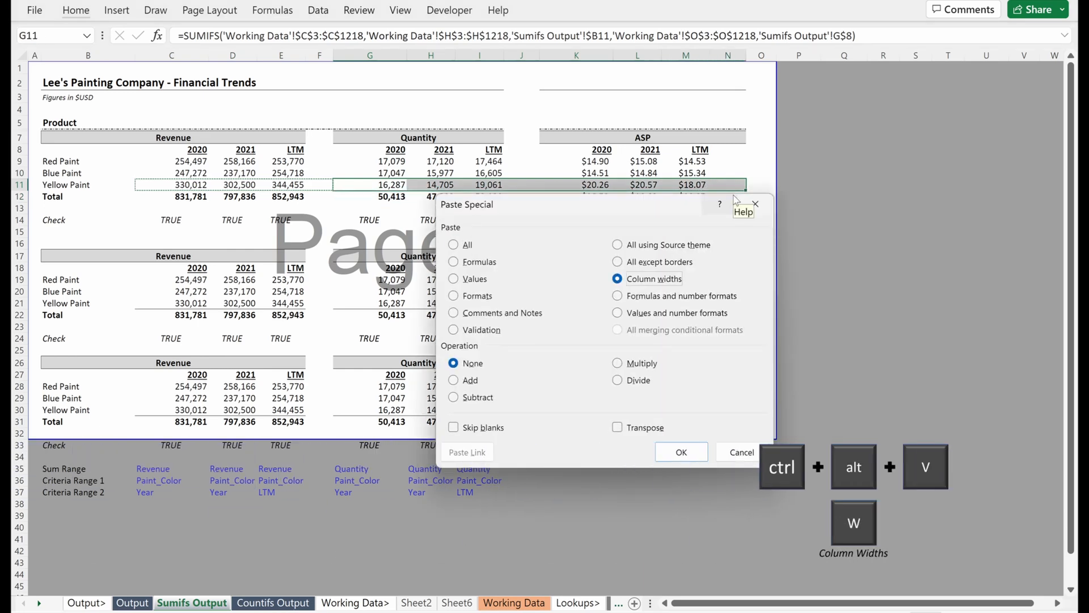
pyautogui.click(679, 452)
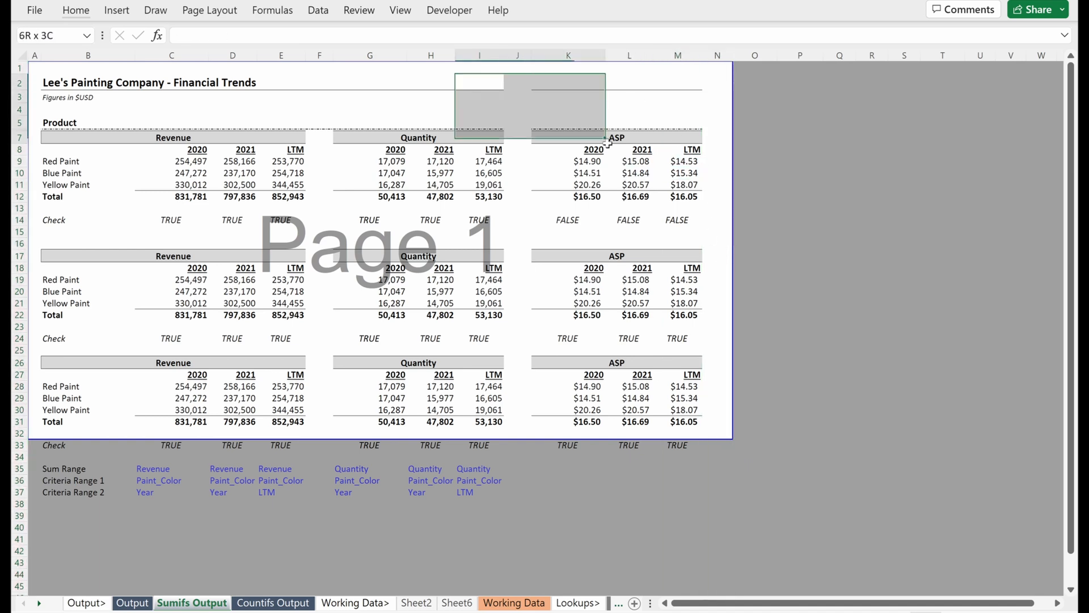
# Delete the surplus blank row 16 above the second ASP table
pyautogui.click(630, 243)
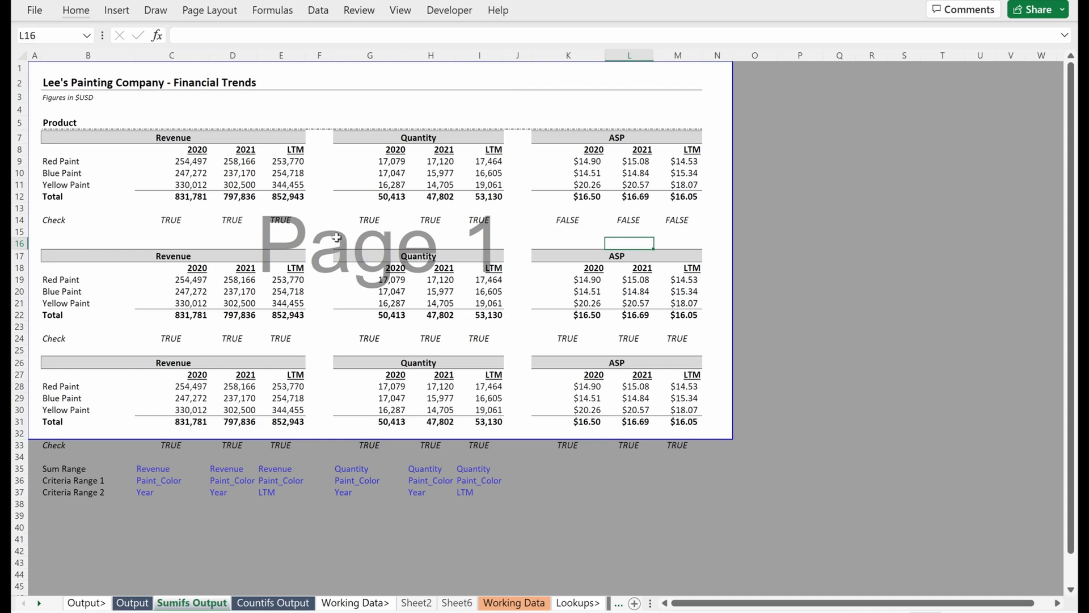
pyautogui.click(678, 243)
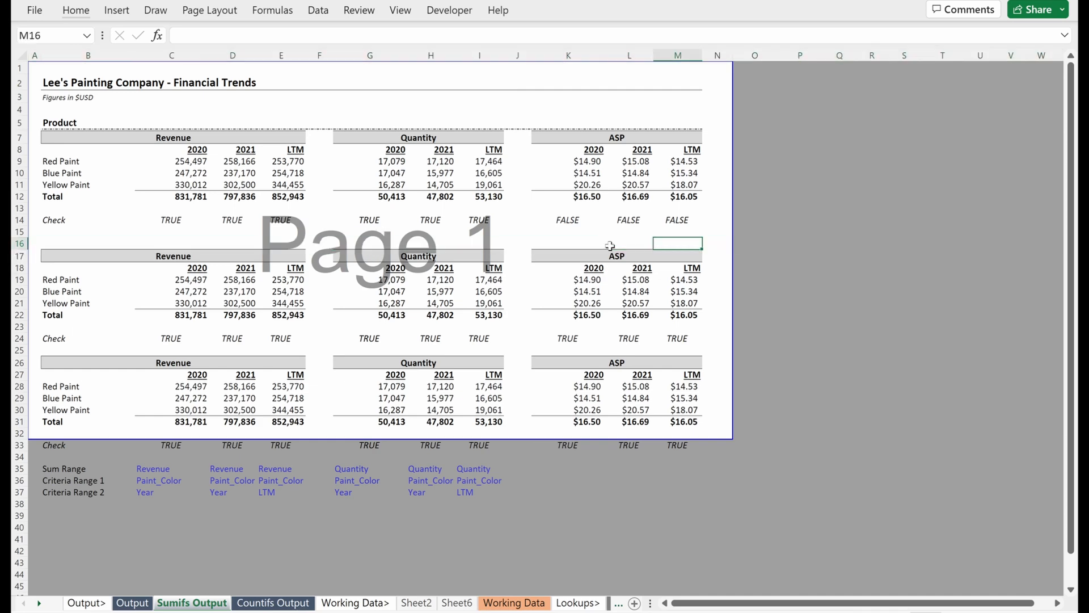
pyautogui.click(629, 242)
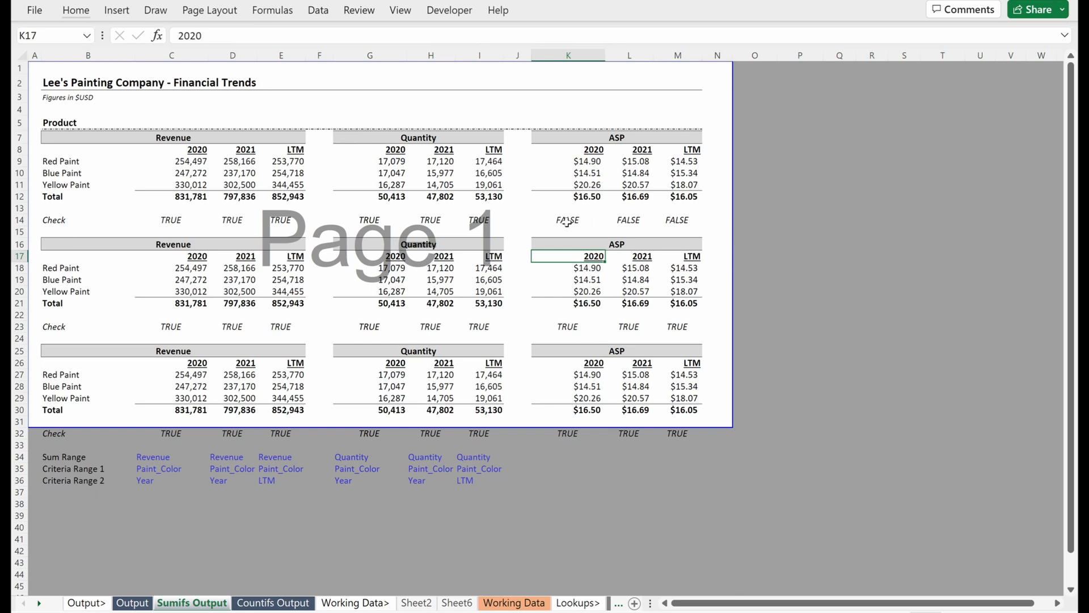
# Inspect the 2020 and 2021 ASP total and check formulas, entering =D12/H12 for the 2021 total ASP
pyautogui.click(567, 219)
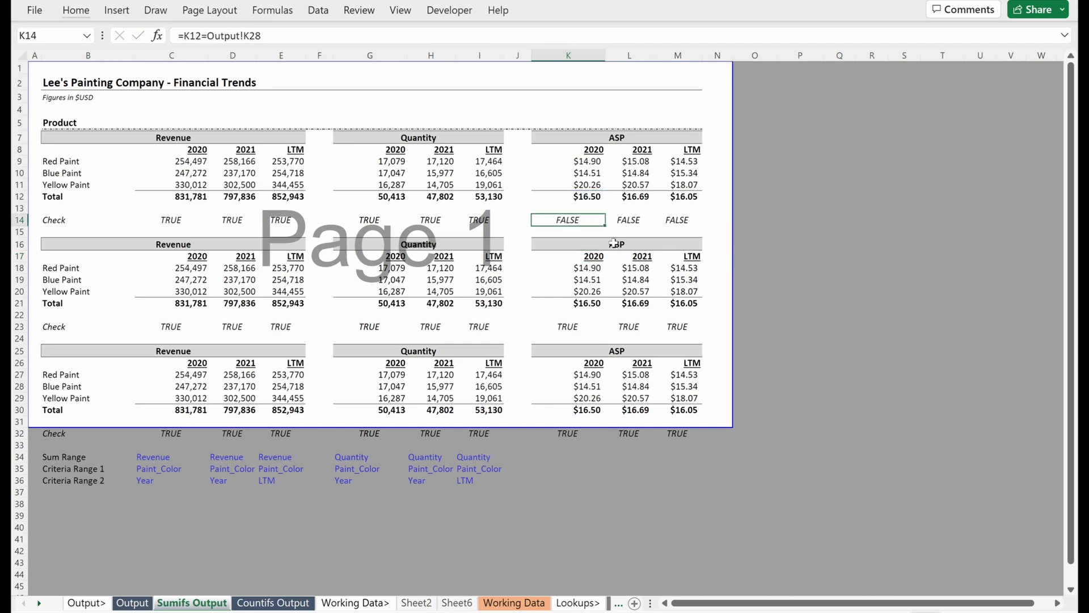
pyautogui.doubleClick(567, 219)
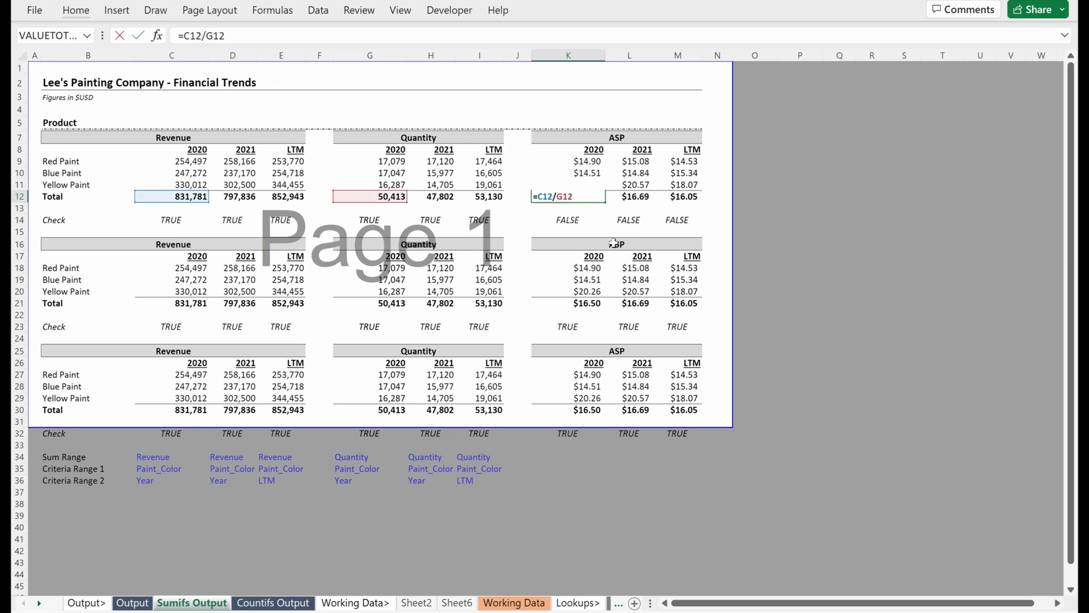
pyautogui.press('Enter')
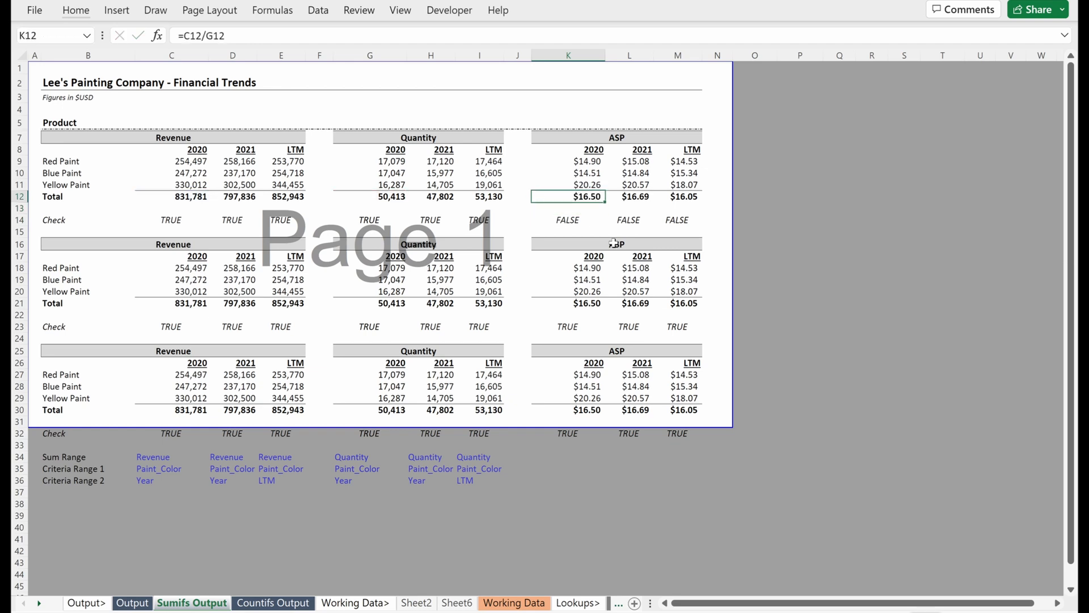
pyautogui.click(627, 196)
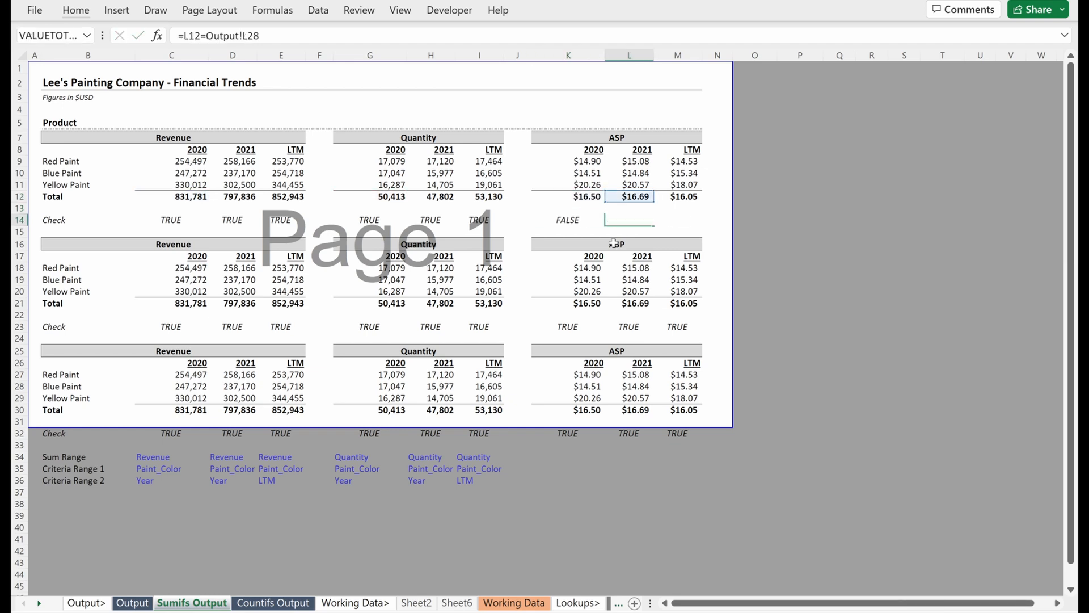
pyautogui.write('=D12/H12')
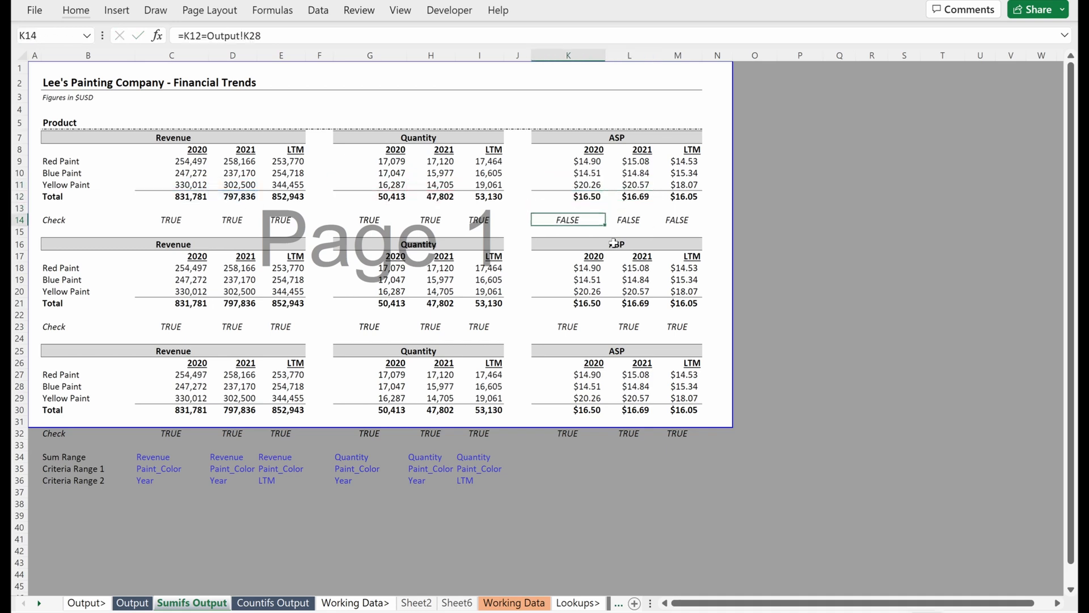
pyautogui.click(567, 197)
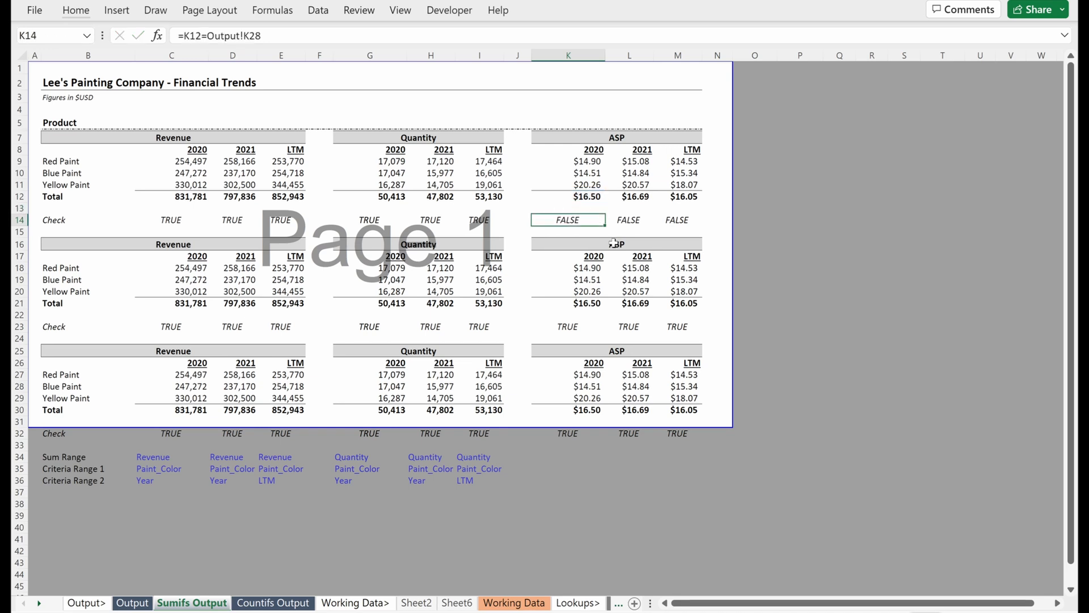
pyautogui.click(568, 208)
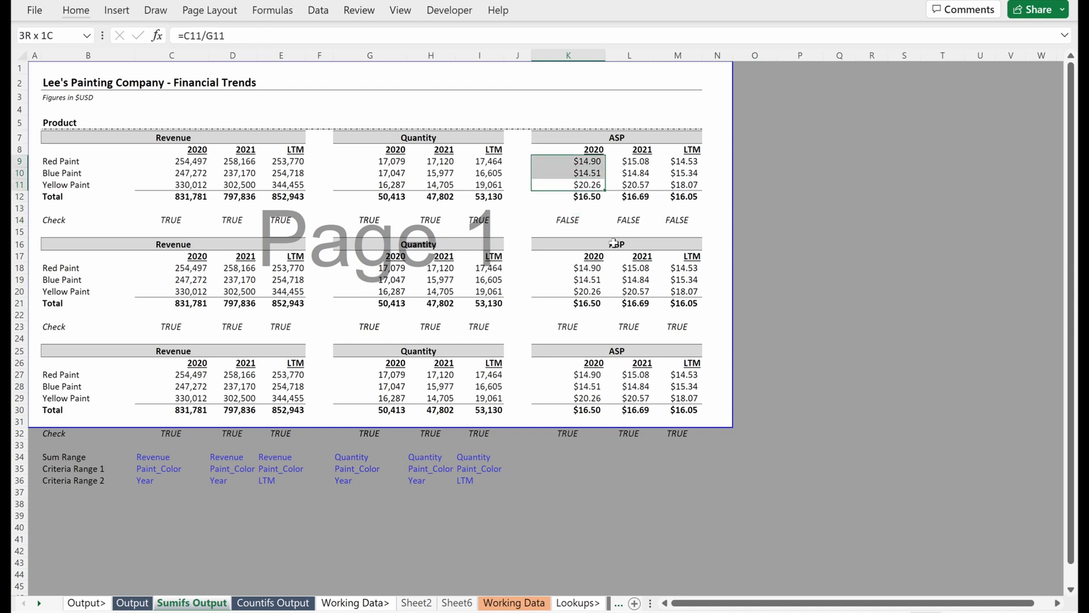
# Rewrite K14 as =K12-SUMPRODUCT(K9:K11,G9:G11)/G12 so the 2020 ASP check shows $0.00
pyautogui.click(567, 219)
pyautogui.write('=K12')
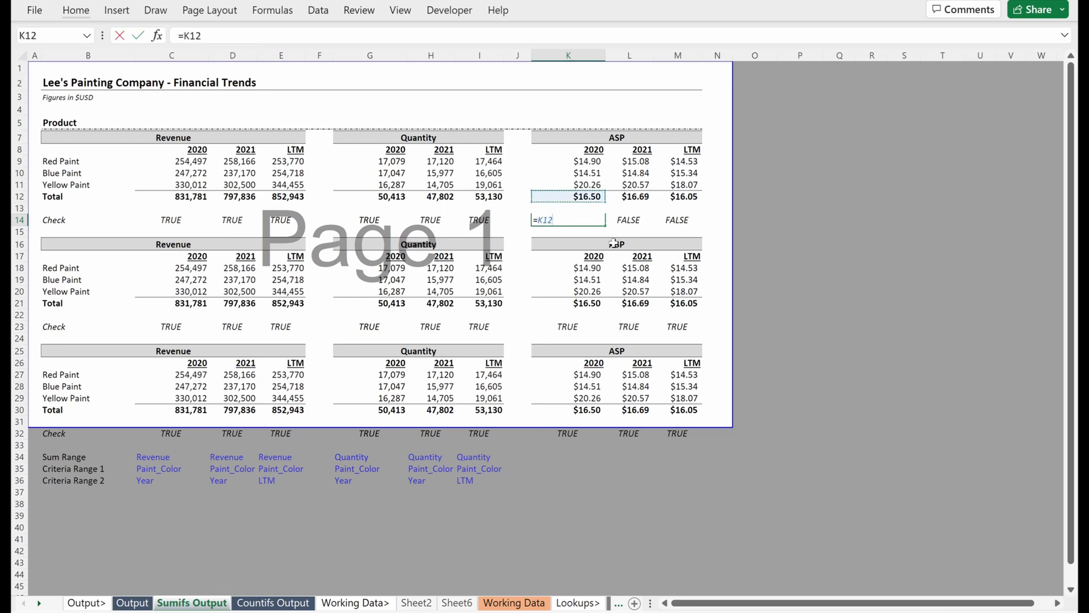
pyautogui.write('-SUMPRODUCT(K9:K11,G9:G11')
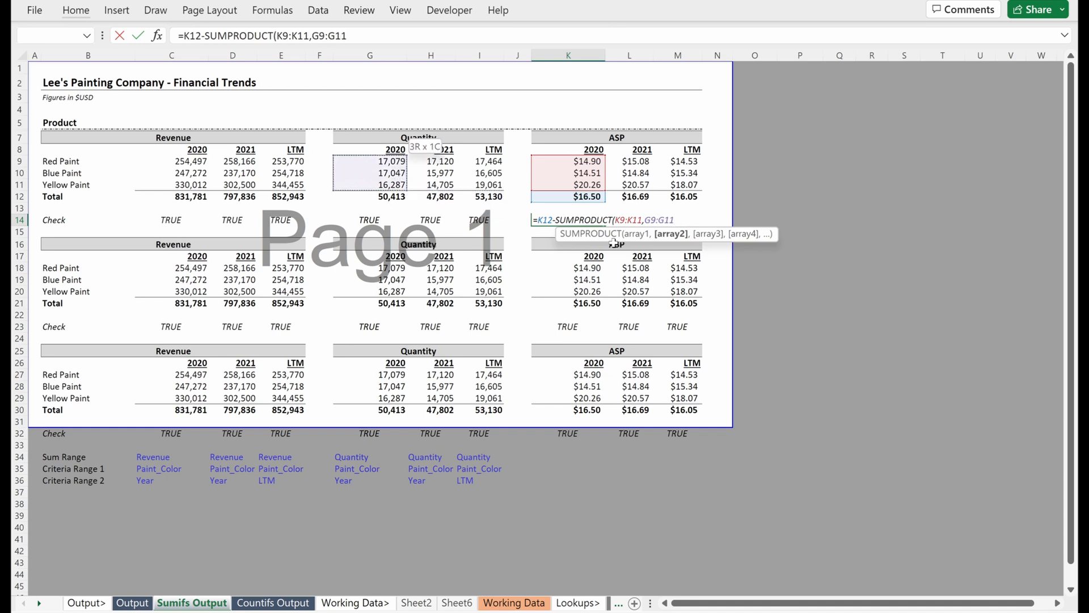
pyautogui.write('/')
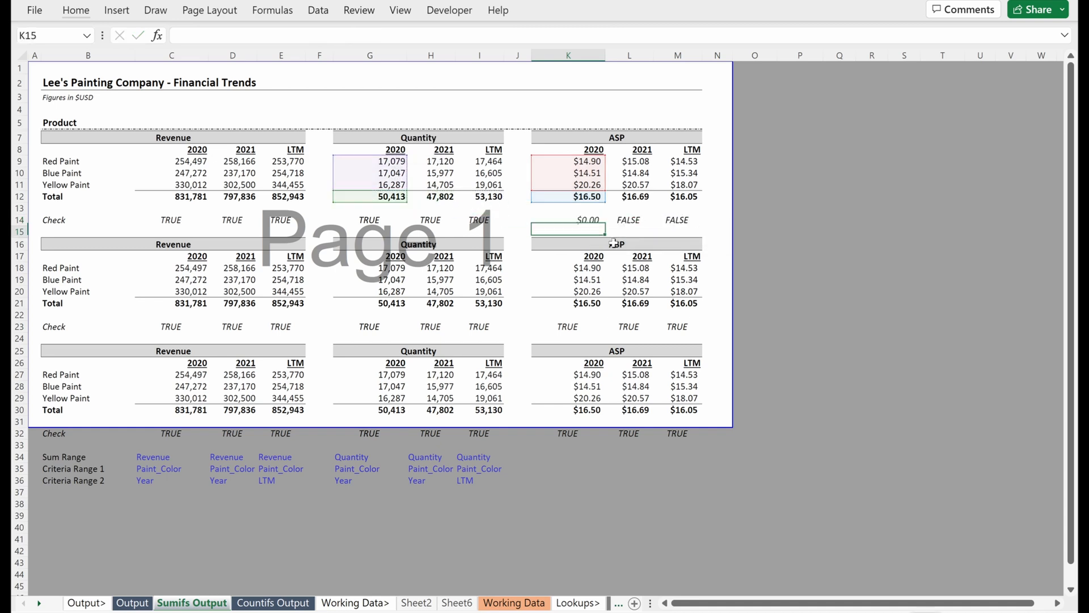
pyautogui.click(567, 219)
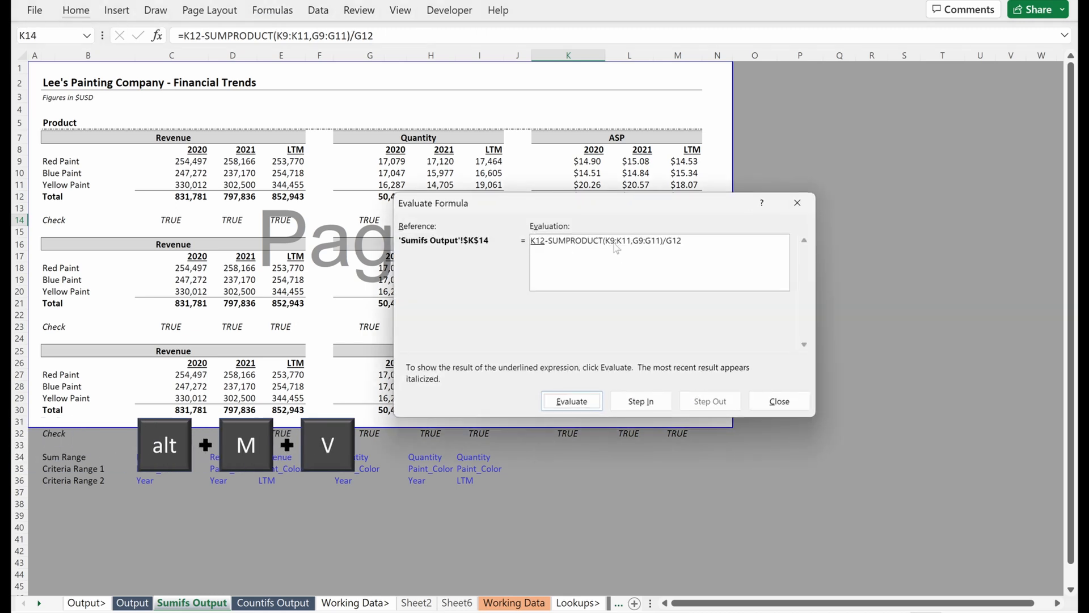
# Step through Evaluate Formula on K14: total ASP, weighted price sum, and quantity total
pyautogui.click(571, 400)
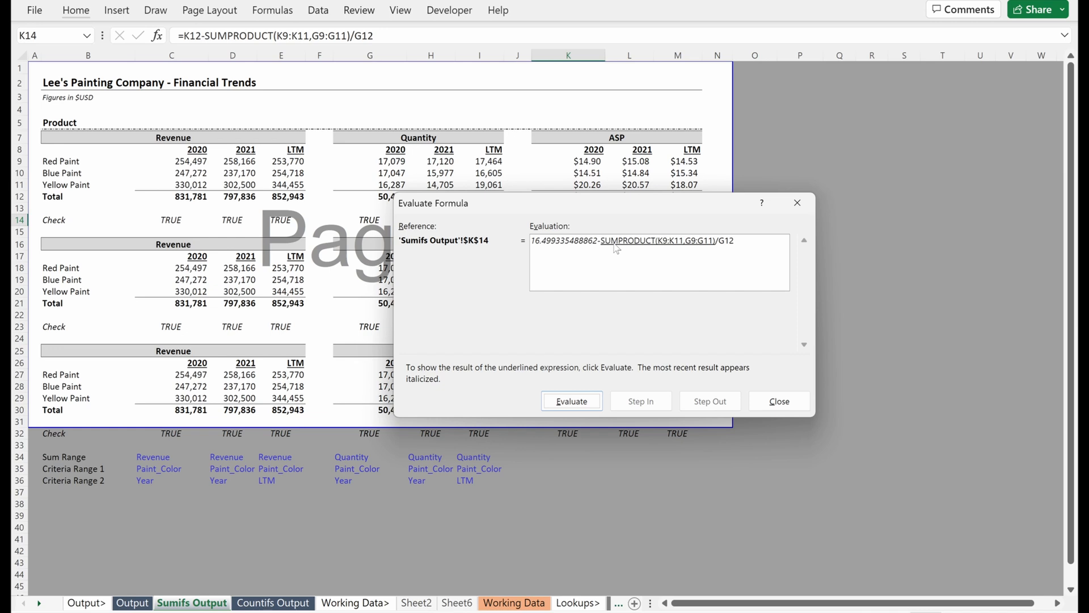
pyautogui.click(571, 400)
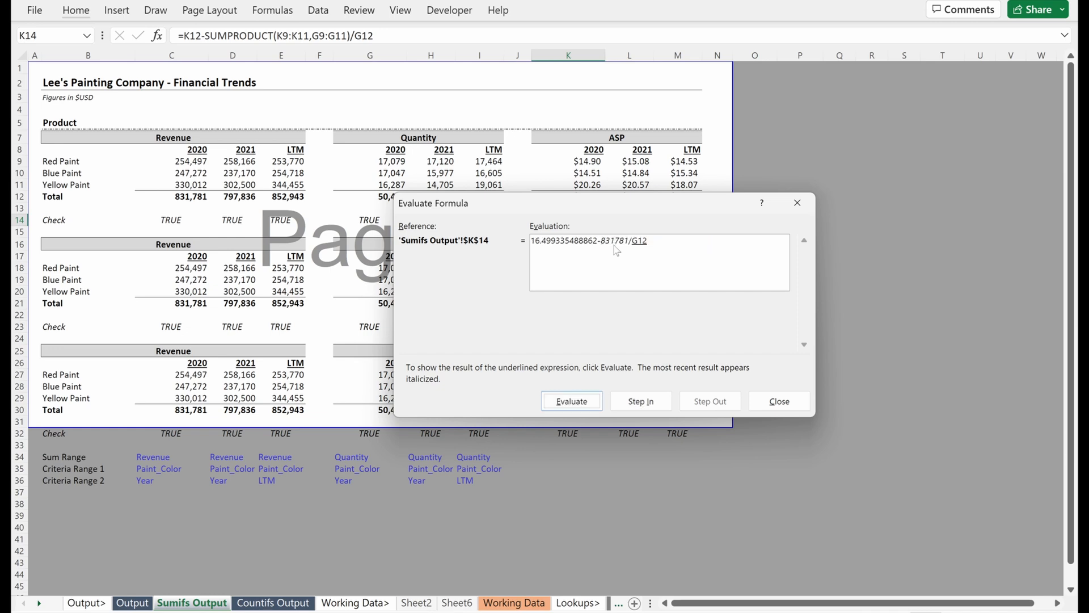
pyautogui.click(571, 401)
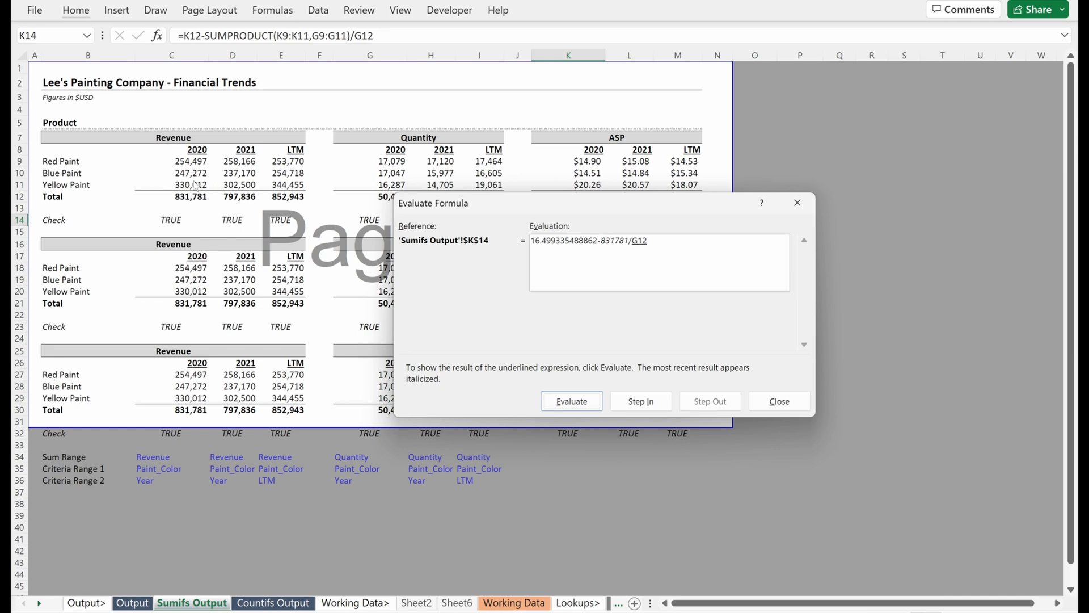
pyautogui.moveTo(613, 295)
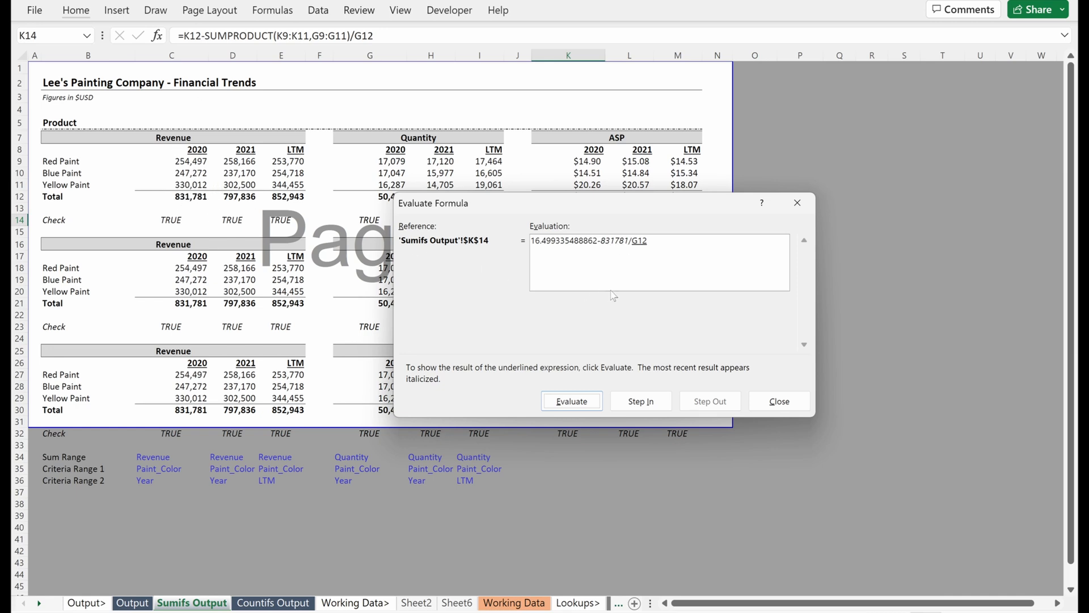
pyautogui.click(571, 401)
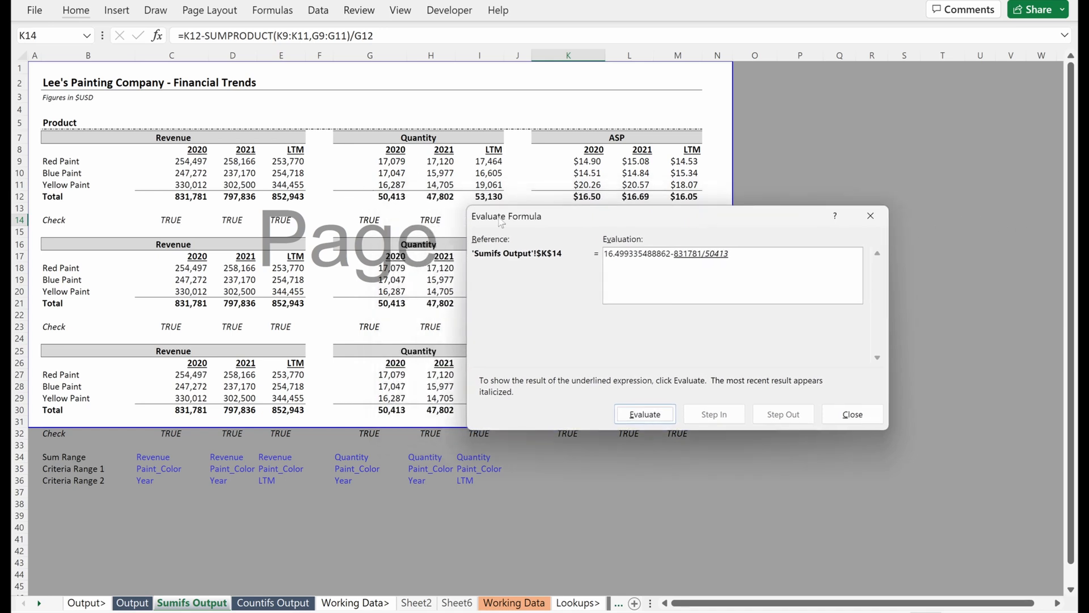
pyautogui.click(643, 414)
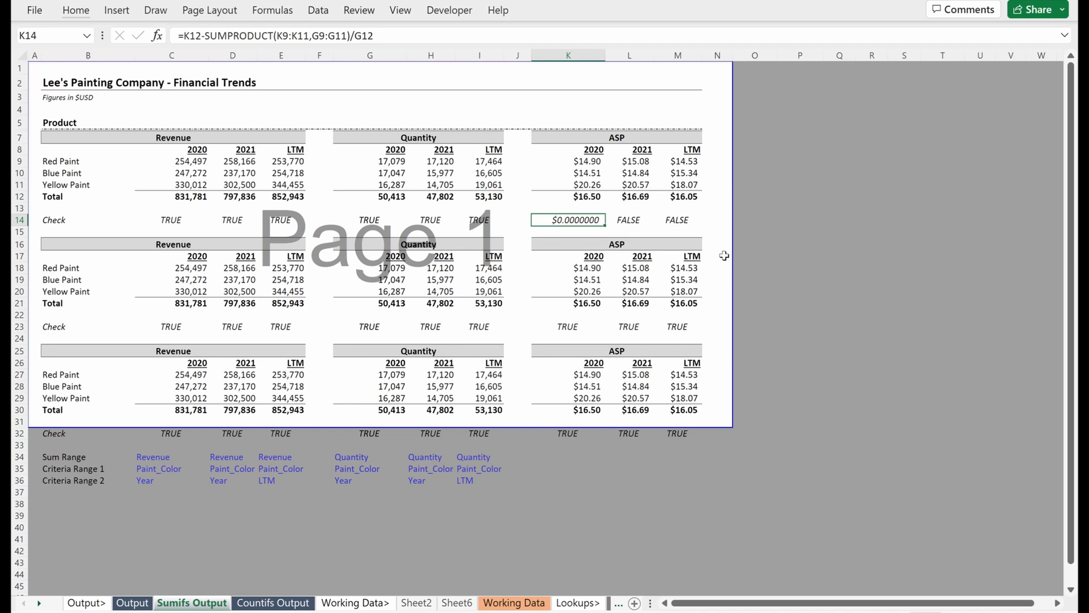
# Change K14 to =K12=SUMPRODUCT(K9:K11,G9:G11)/G12 and fill it across to M14 so all read TRUE
pyautogui.doubleClick(568, 219)
pyautogui.write('=')
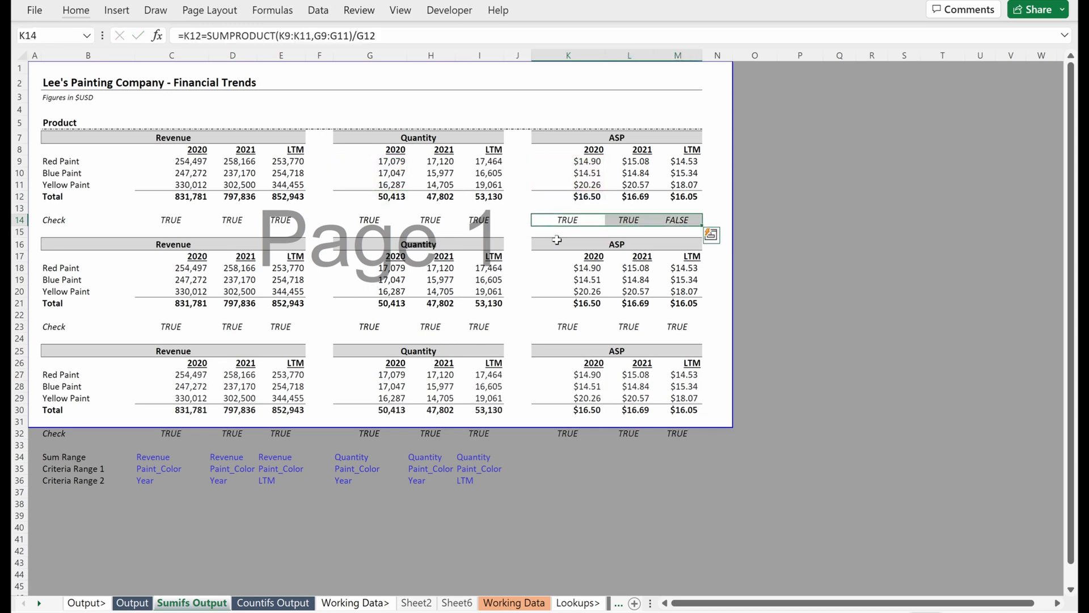
pyautogui.click(677, 219)
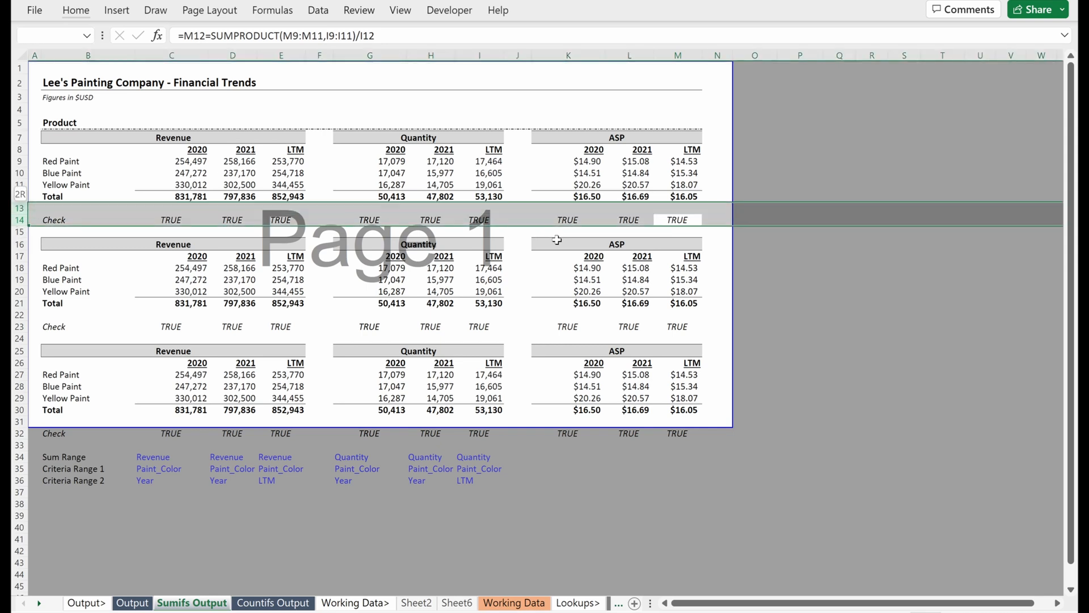
# Group rows 13–14 and 22–23 (Check rows) with Shift+Alt+Right and collapse the outline
pyautogui.press('shift')
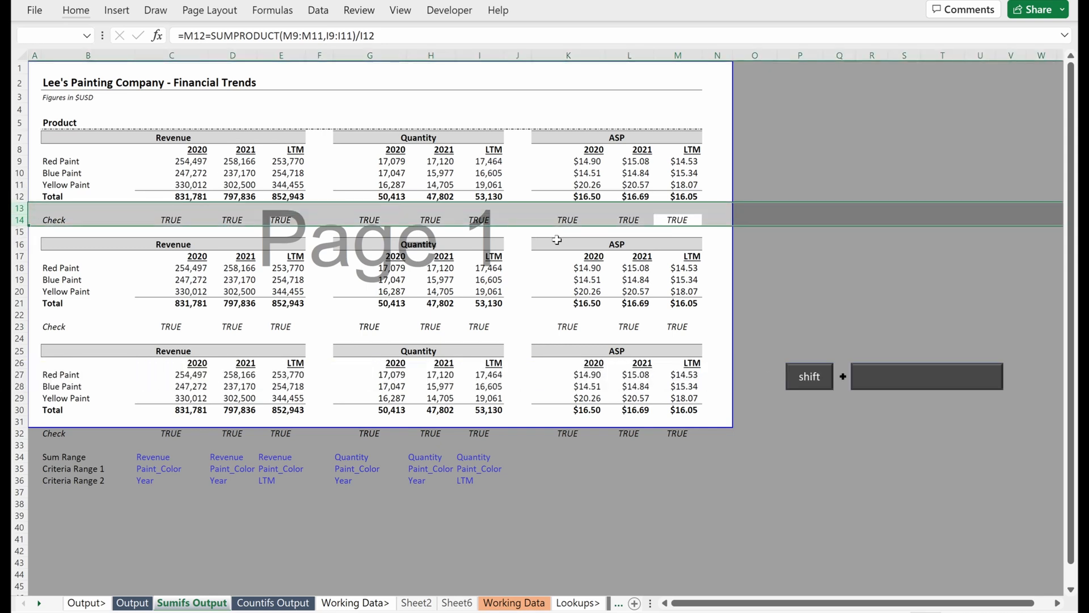
pyautogui.press('shift+alt+right')
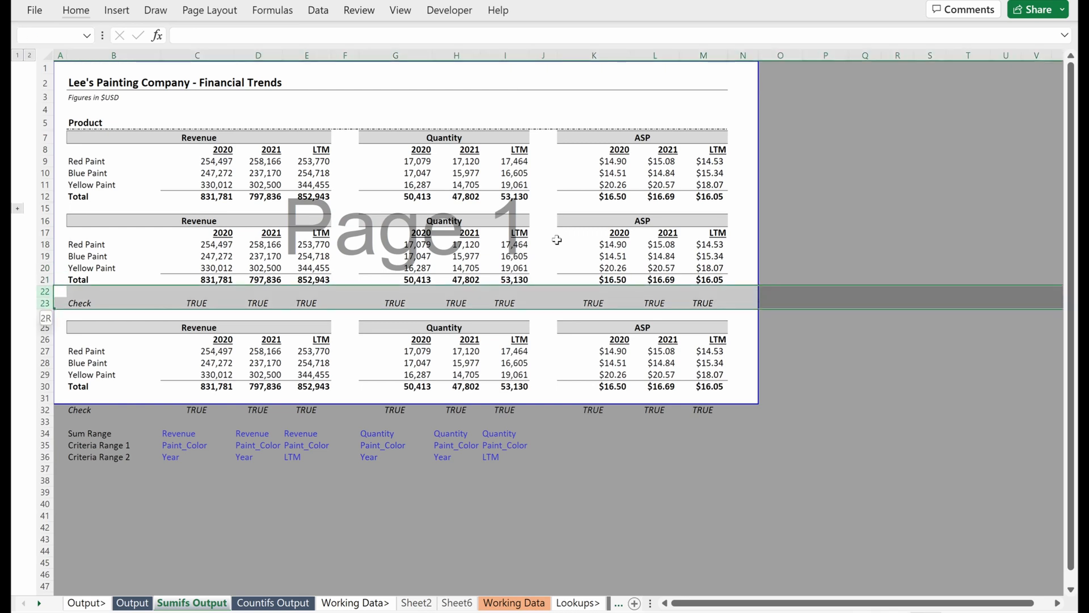
pyautogui.click(317, 10)
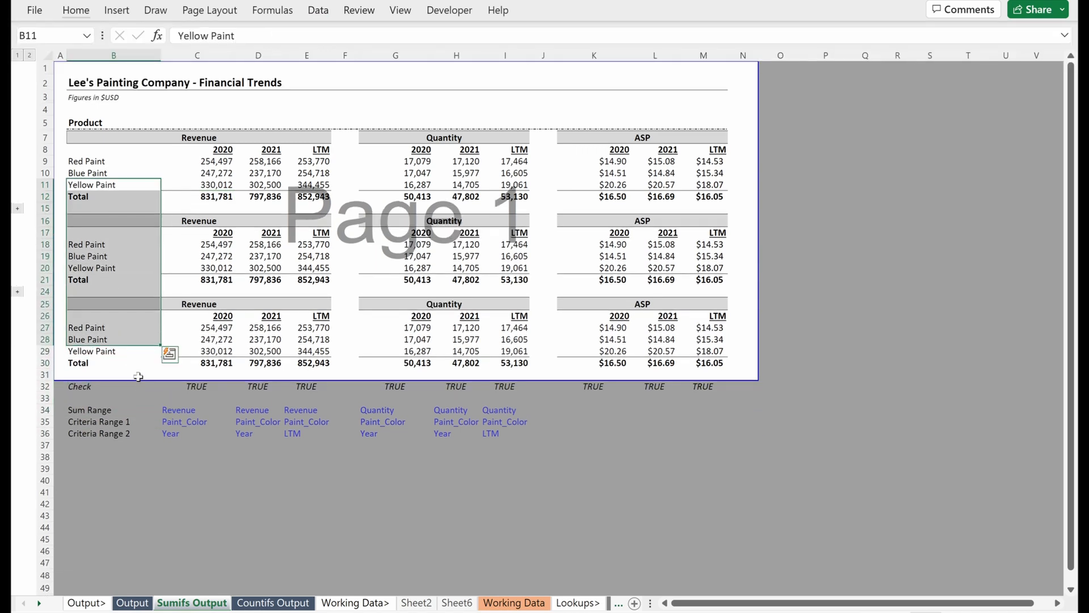
pyautogui.press('alt')
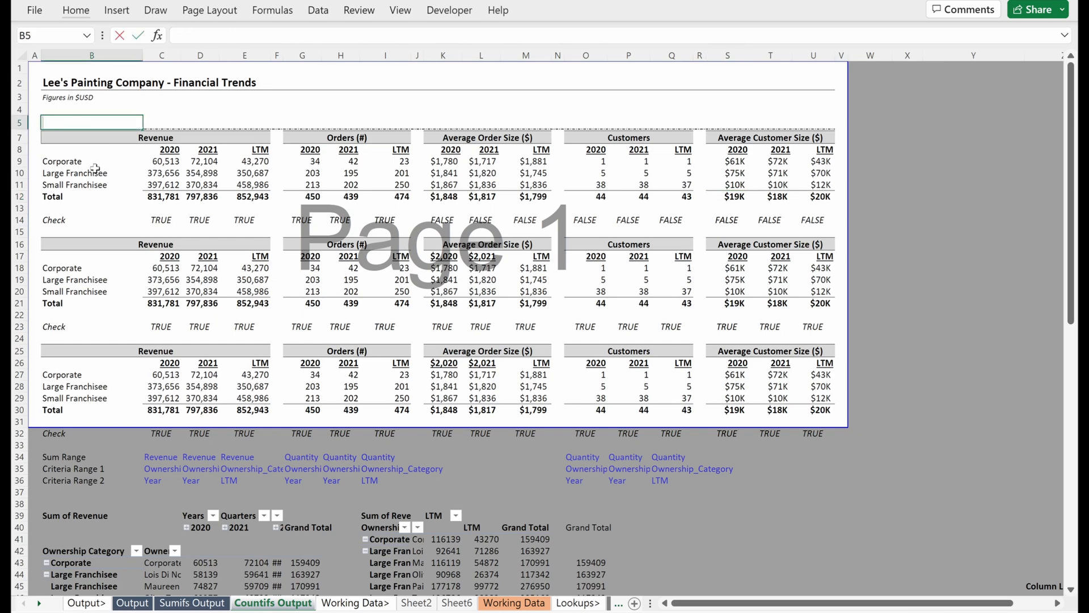
# Rename Customers headers to 'Franchisees' and Average Customer Size ($) to 'Average Franchisee Size ($)'
pyautogui.write('Franchisee')
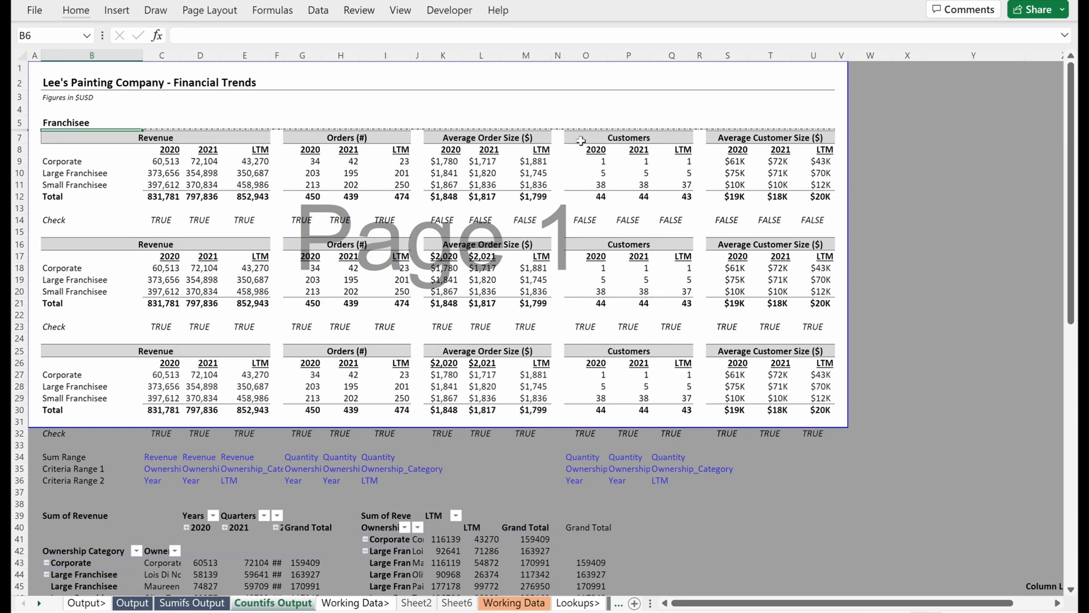
pyautogui.click(585, 137)
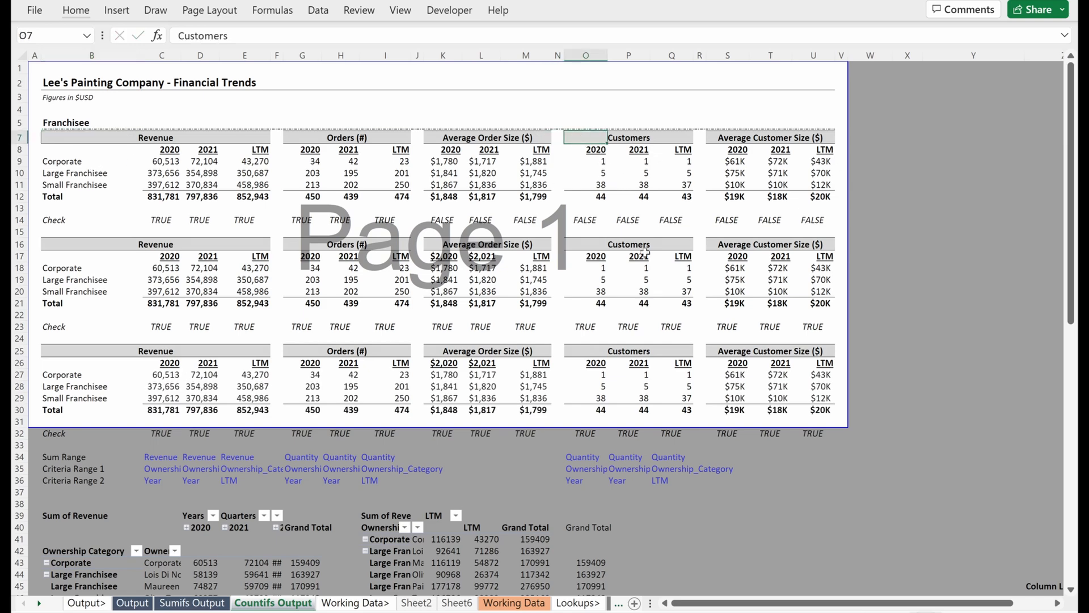
pyautogui.write('Franchisees')
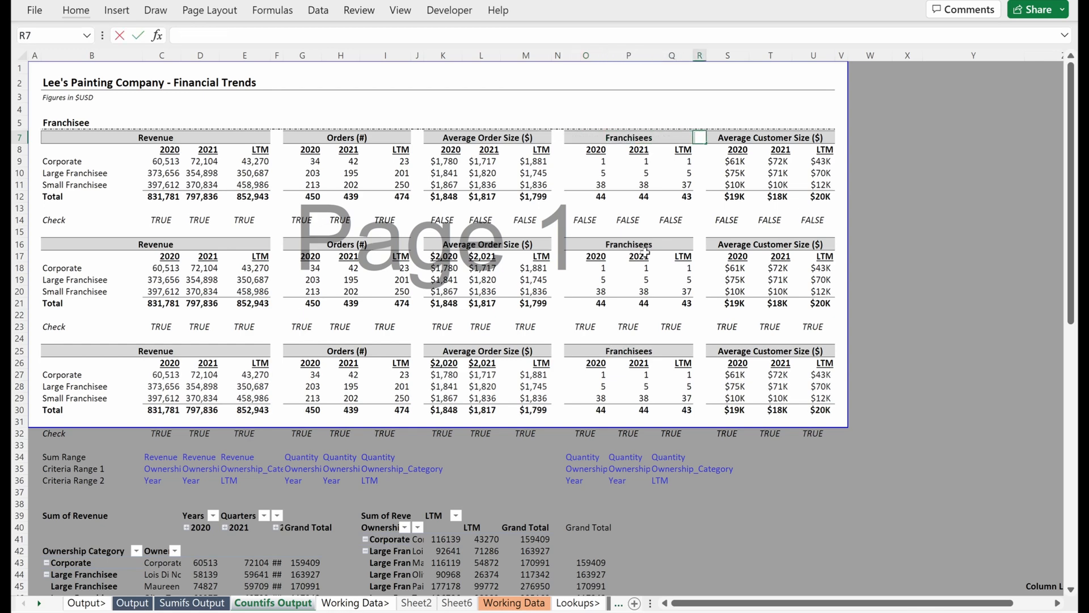
pyautogui.click(727, 137)
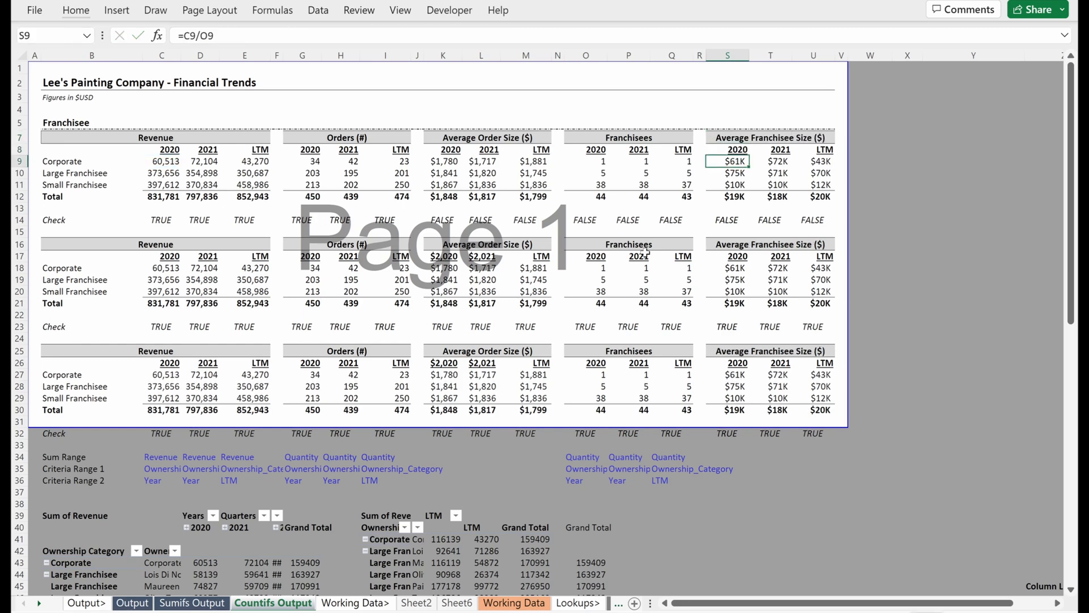
pyautogui.moveTo(606, 165)
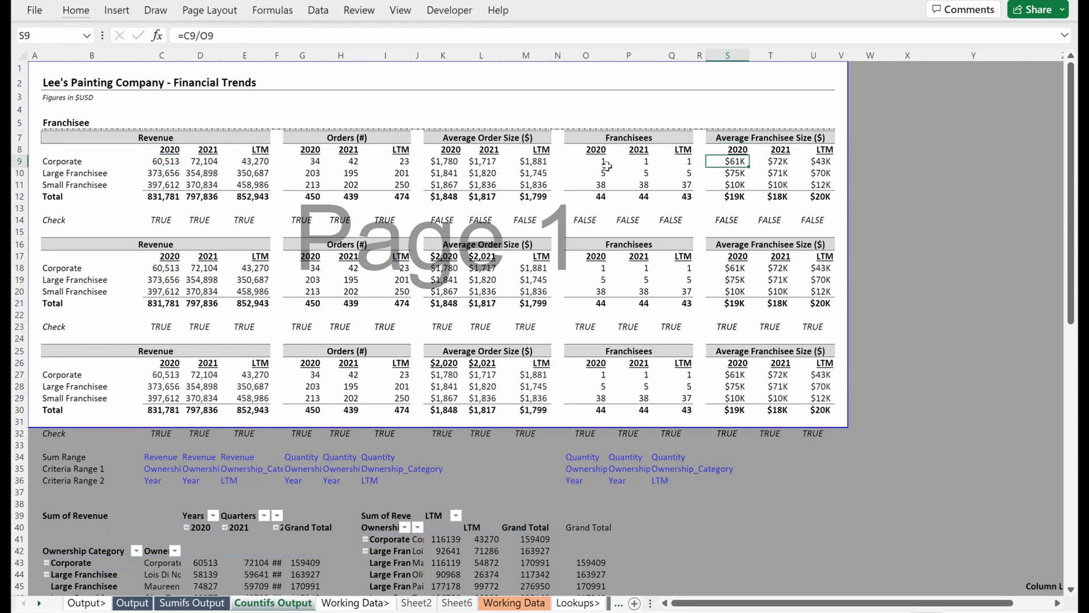
# Collapse the check rows beneath the tables, then expand them again for editing
pyautogui.click(525, 219)
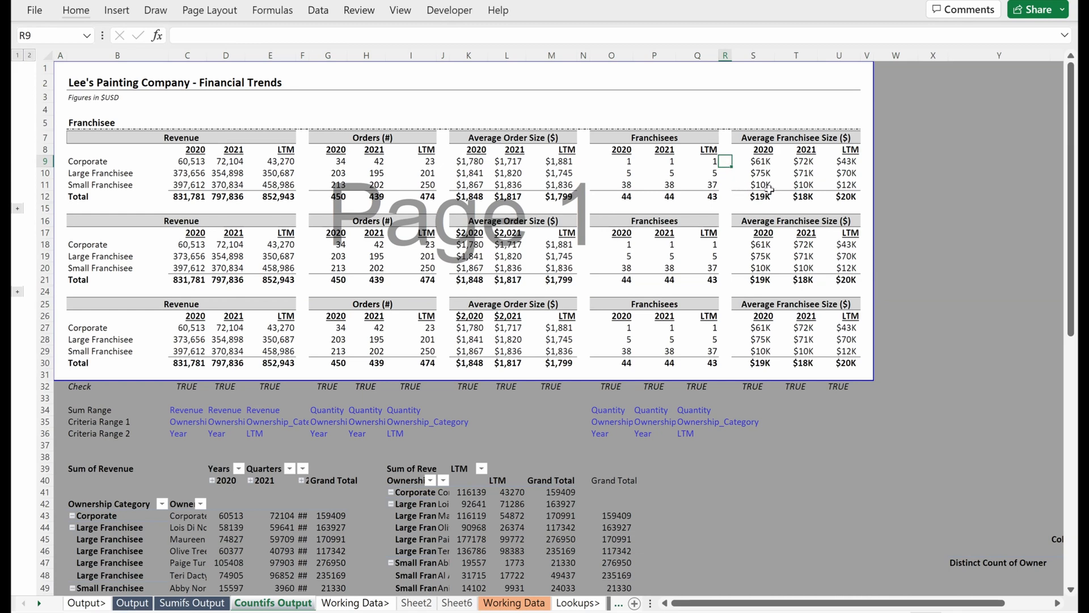
pyautogui.moveTo(678, 246)
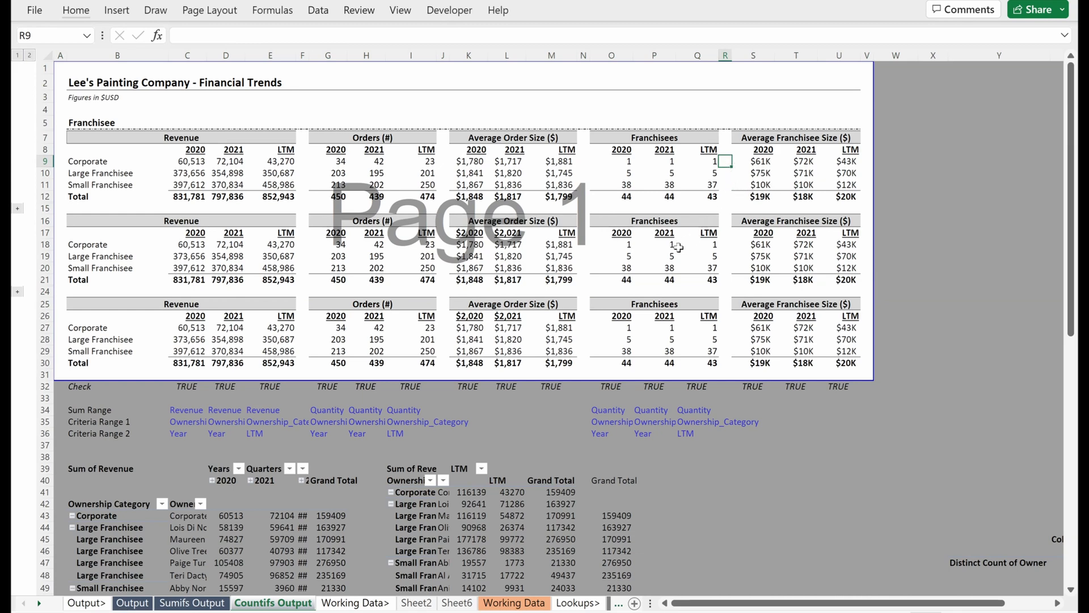
pyautogui.click(796, 161)
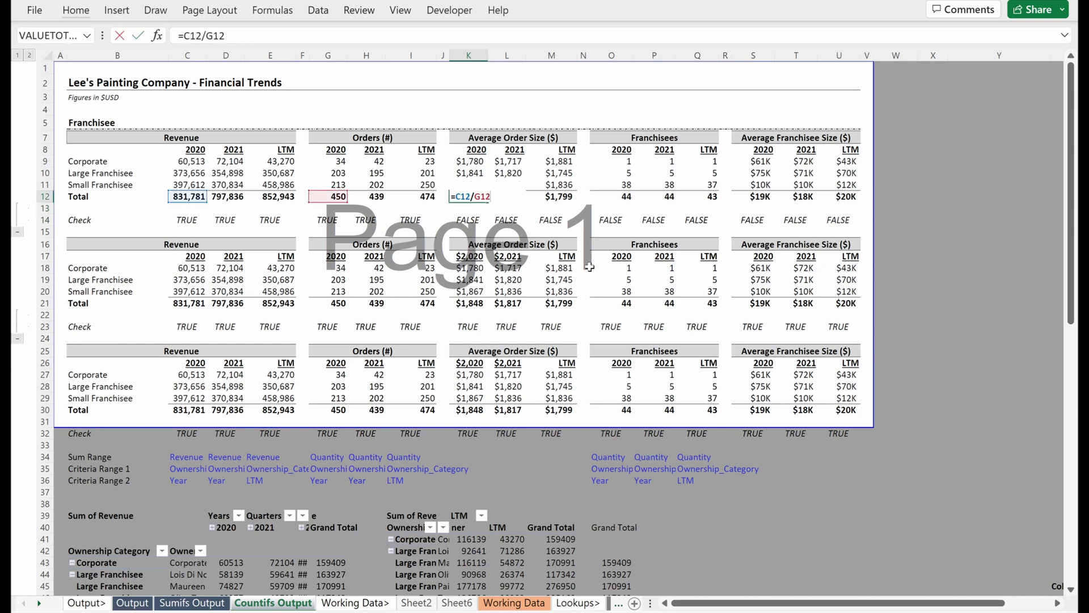
# Enter =K12=SUMPRODUCT(K9:K11,G9:G11)/G12 as the 2020 Average Order Size check
pyautogui.click(551, 196)
pyautogui.write('=')
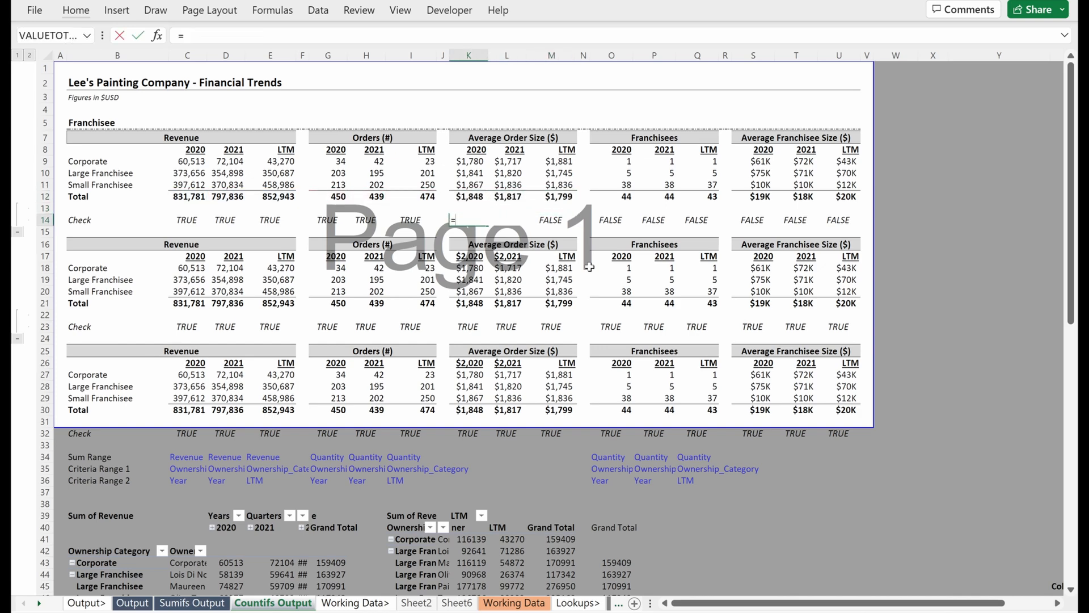
pyautogui.click(468, 196)
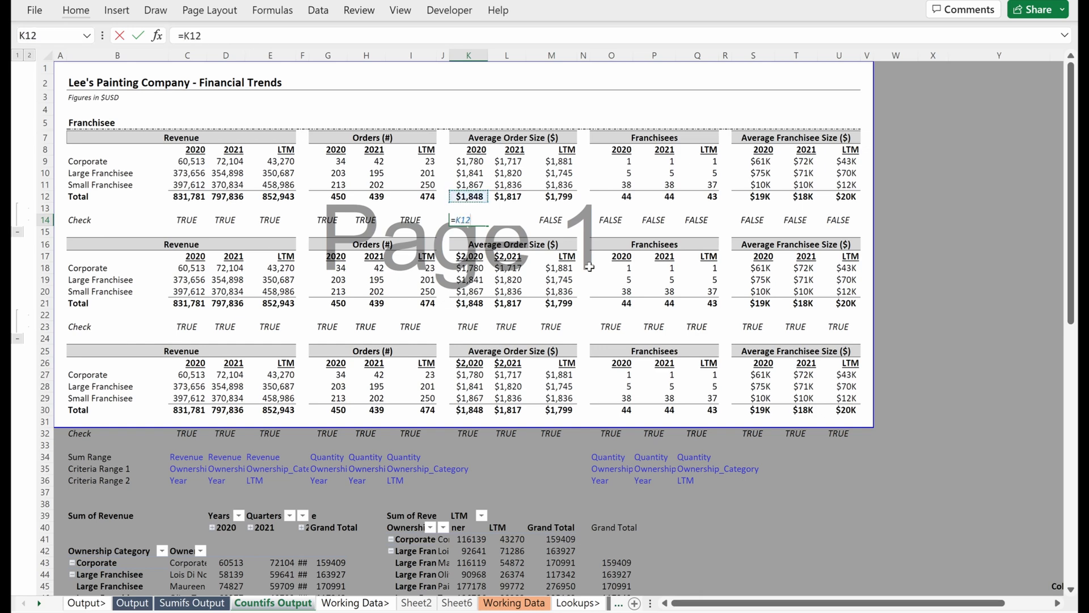
pyautogui.write('=su')
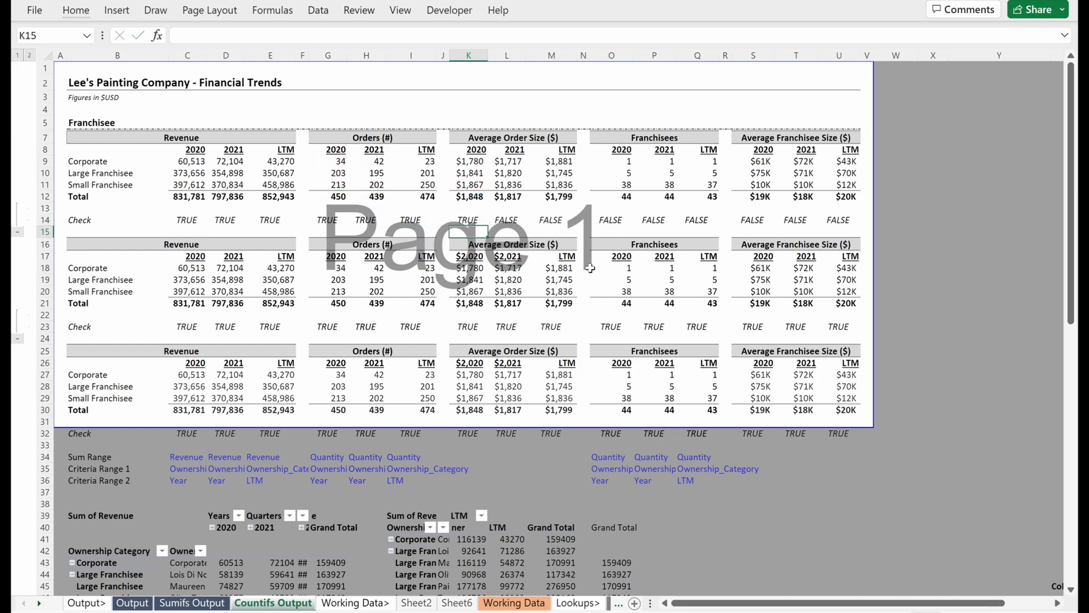
pyautogui.click(468, 218)
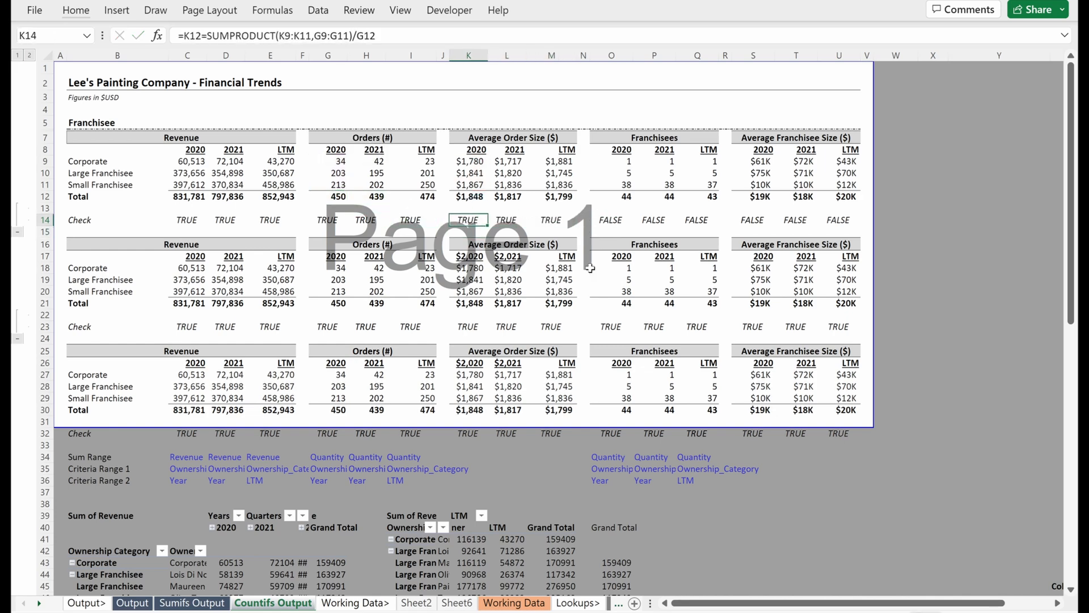
# Step through the check with Evaluate Formula to confirm the order-weighted average equals the total
pyautogui.press('alt')
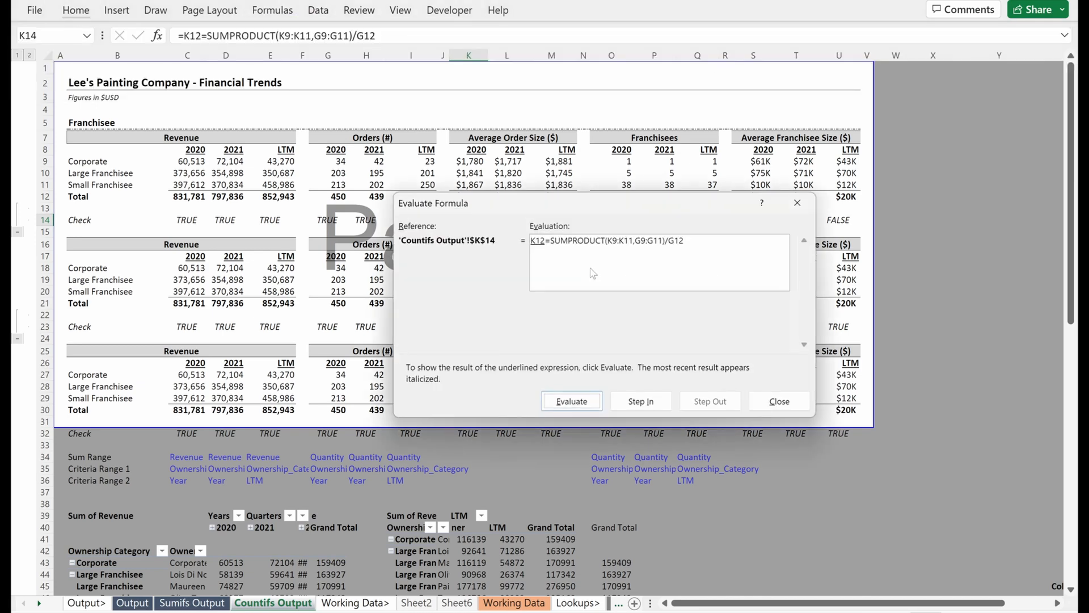
pyautogui.click(570, 401)
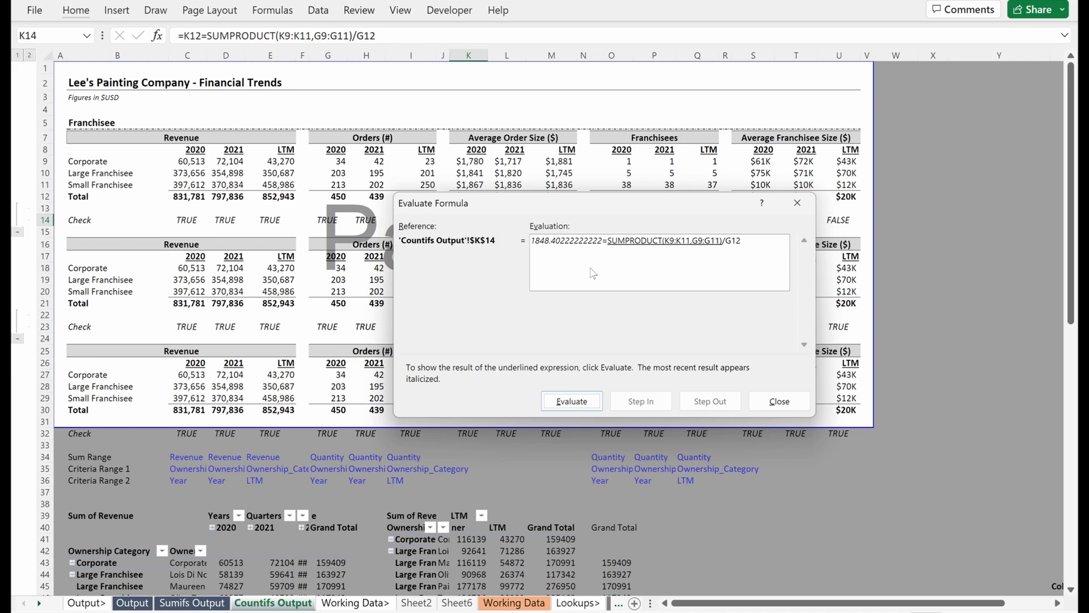
pyautogui.click(571, 400)
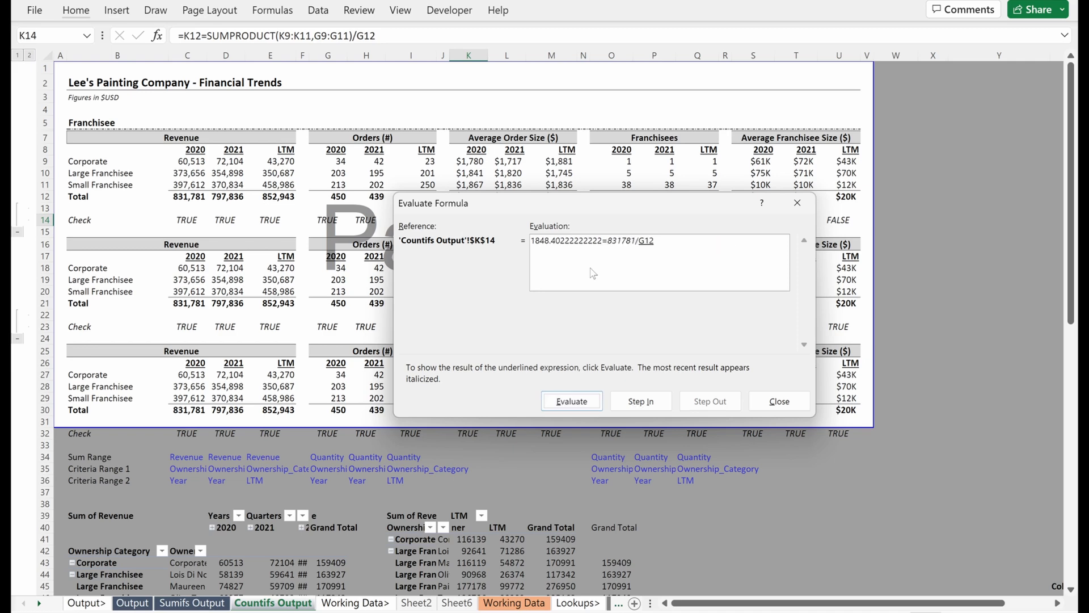
pyautogui.click(570, 400)
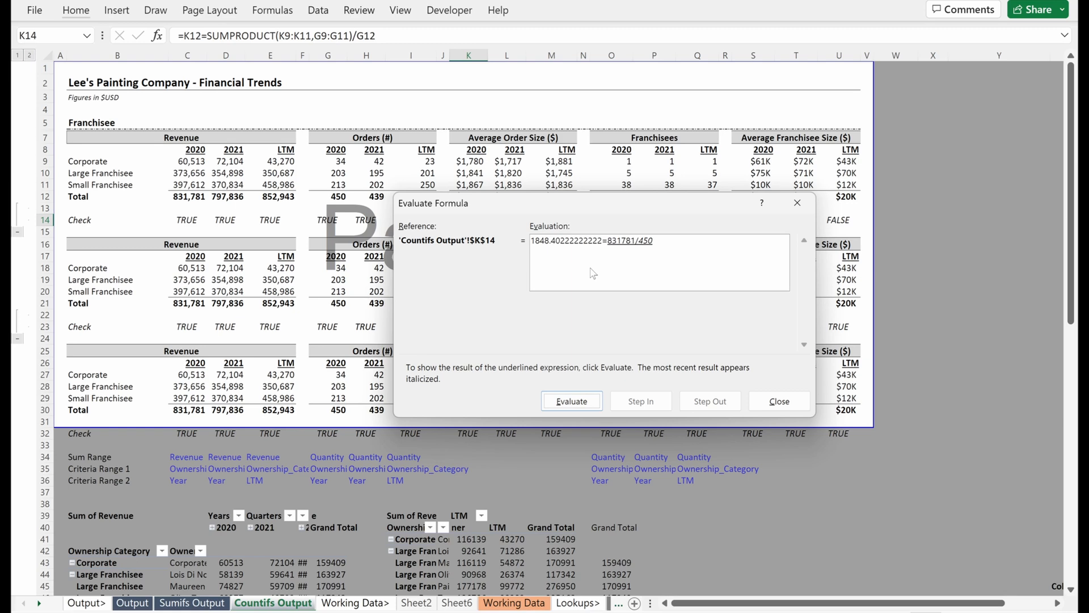
pyautogui.click(570, 400)
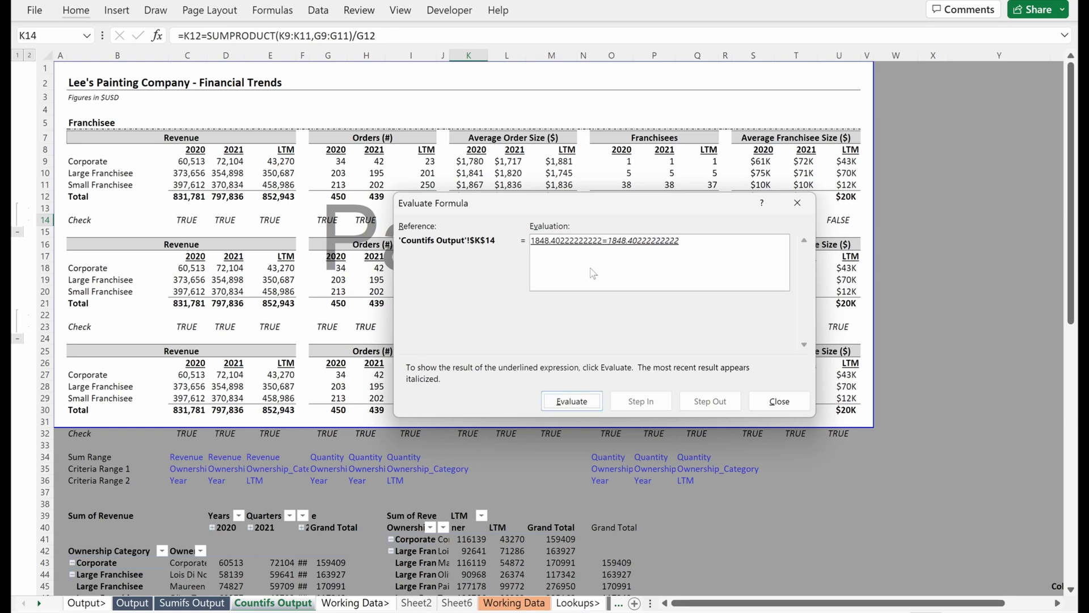
pyautogui.click(778, 400)
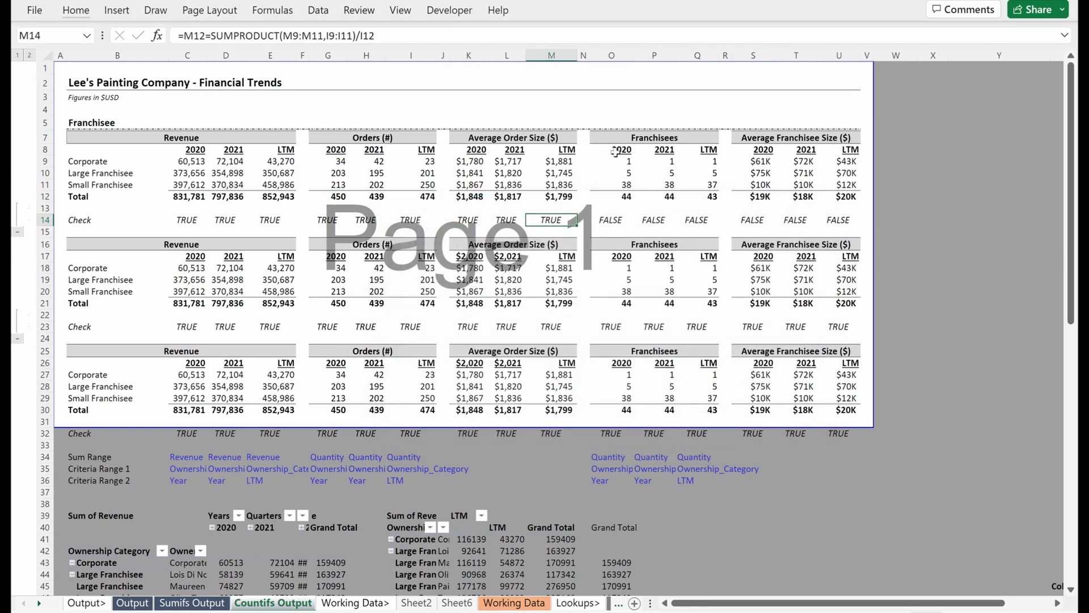
# Insert a PivotTable with Ownership Category rows, years columns and Distinct Count of Owner values
pyautogui.click(610, 219)
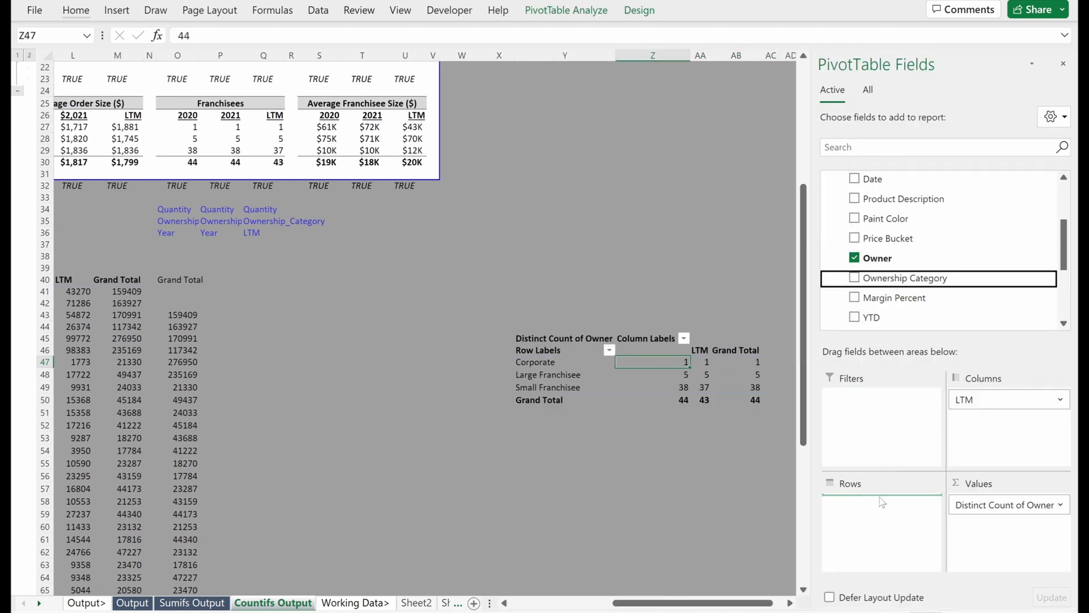
pyautogui.click(854, 277)
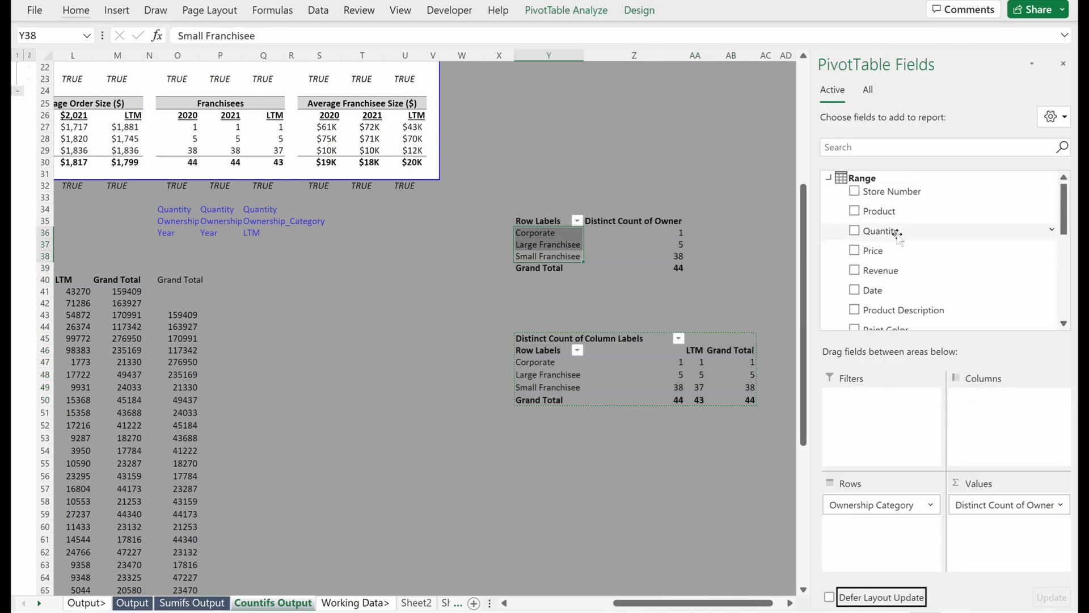
pyautogui.click(856, 224)
pyautogui.write('=O12=')
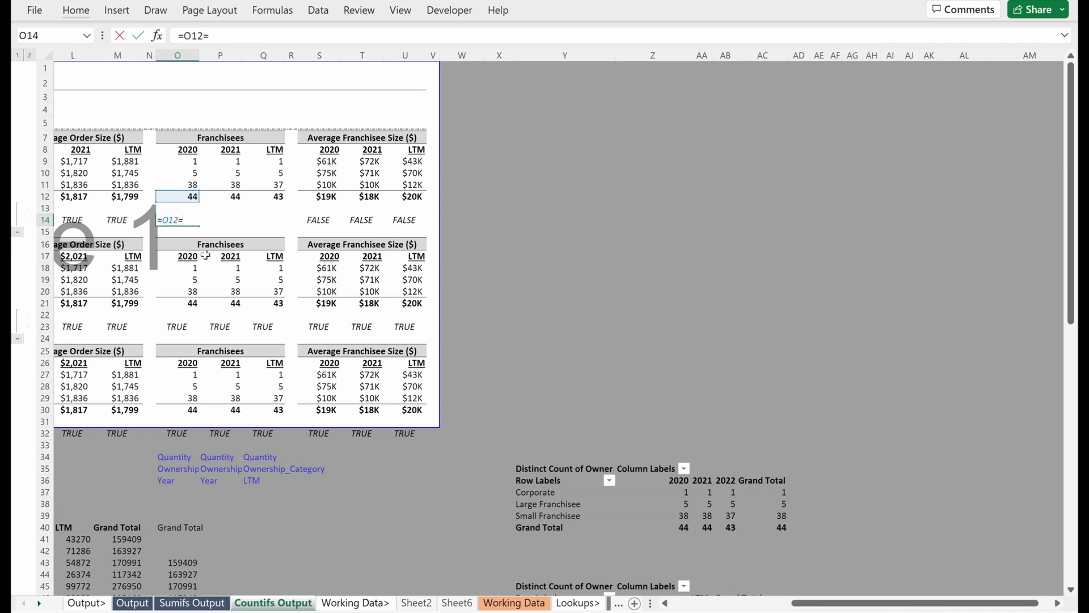
# Set O14 =O12=Z40 and P14 =P12=AA40 so Franchisees checks tie to the pivot grand totals
pyautogui.click(651, 527)
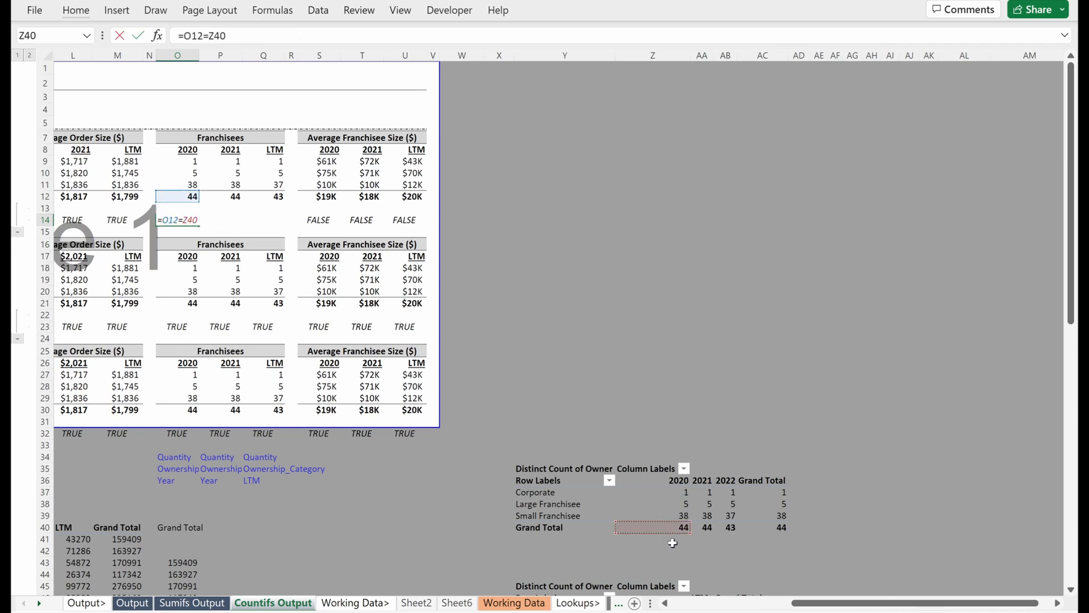
pyautogui.click(219, 219)
pyautogui.write('=P12=AA40')
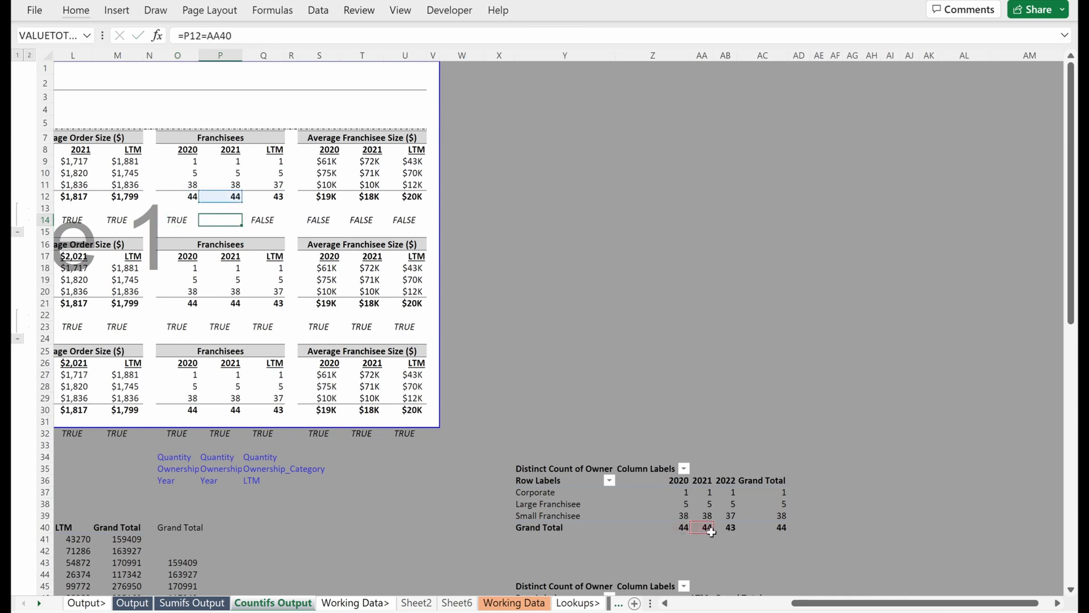
pyautogui.click(262, 219)
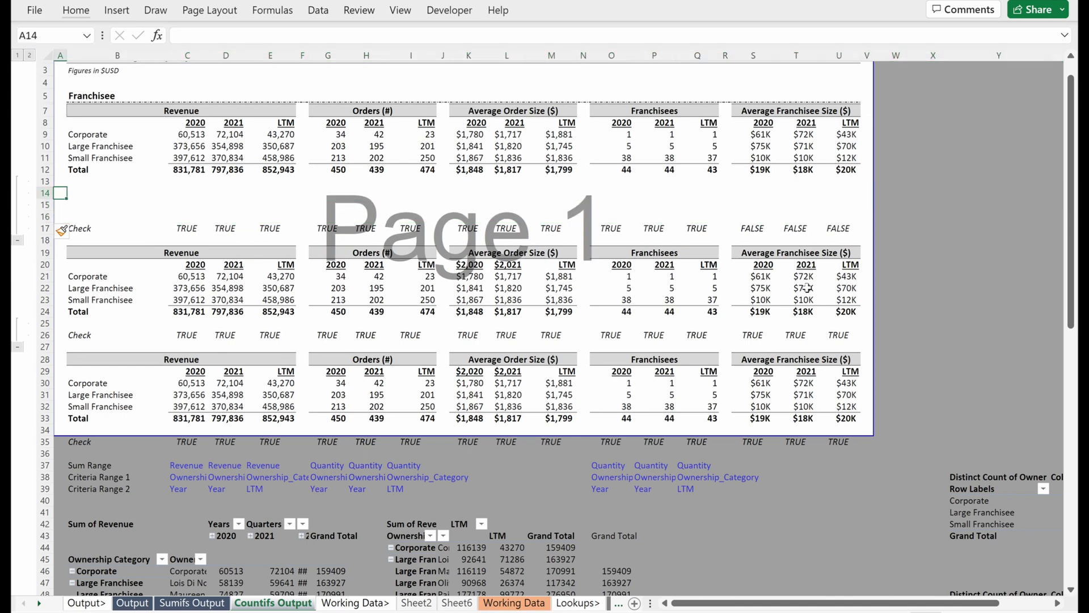
# Fill the new rows under the first table with =O9=... comparison checks across O13:Q16
pyautogui.click(226, 205)
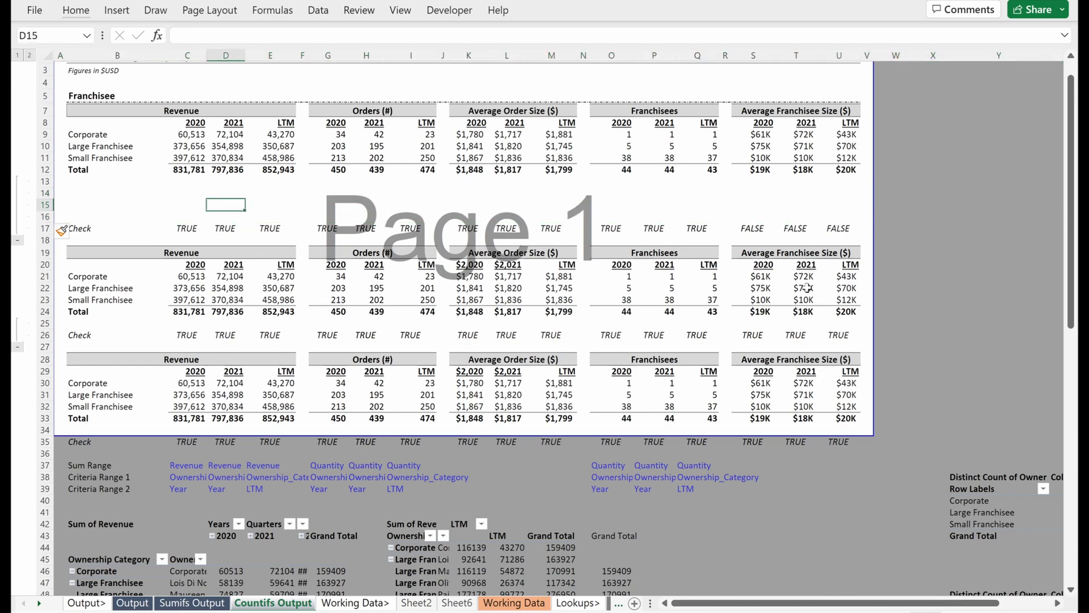
pyautogui.click(611, 193)
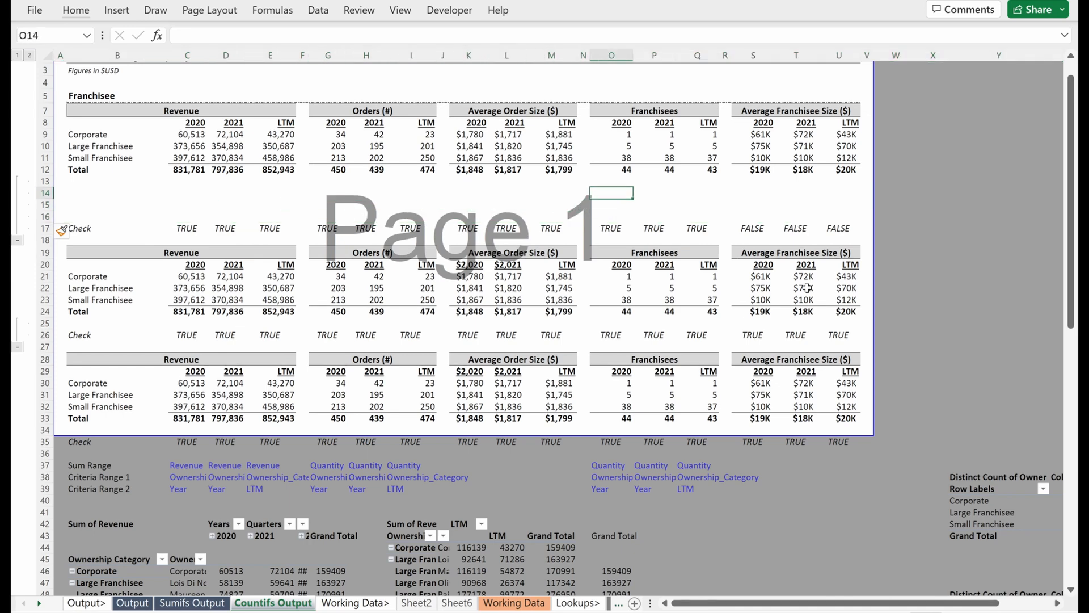
pyautogui.write('=O9')
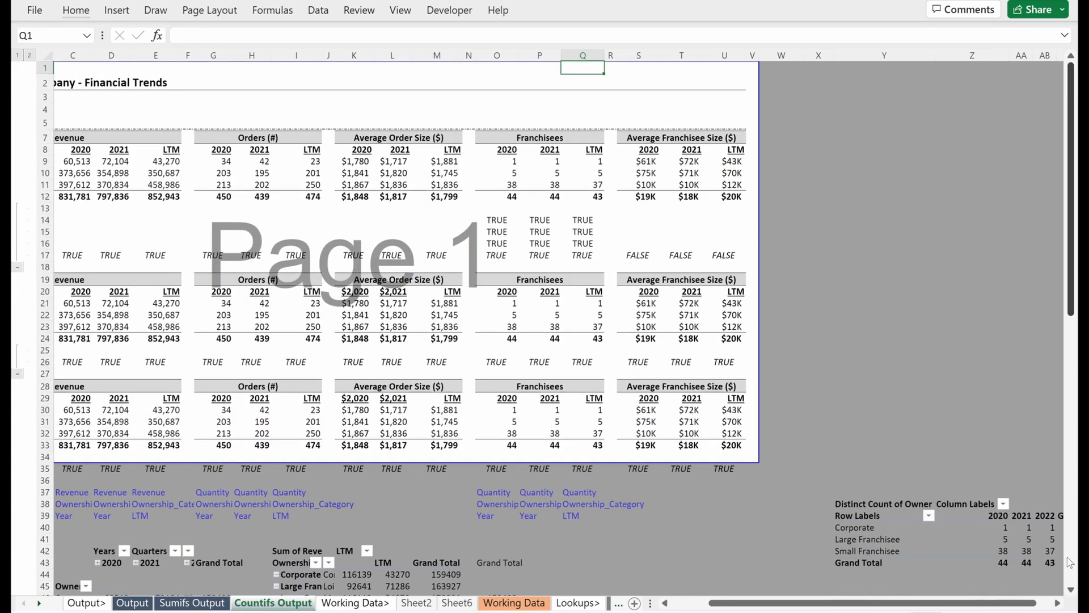
pyautogui.moveTo(580, 206)
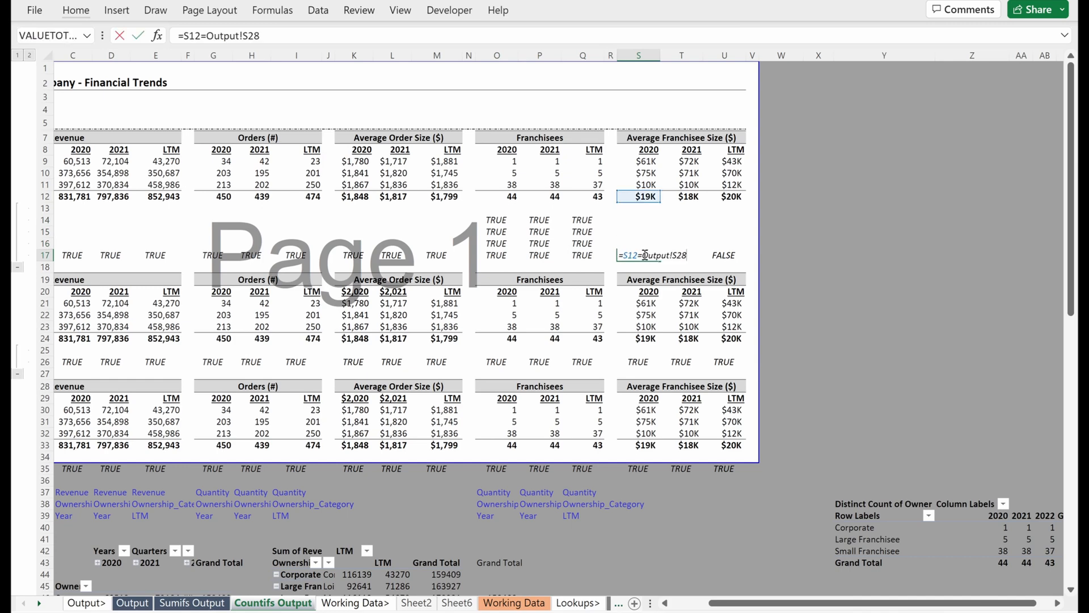
# Rewrite S17 as =S12=SUMPRODUCT(S9:S11,O9:O11)/O12 using 2020 franchisee counts as weights
pyautogui.press('Enter')
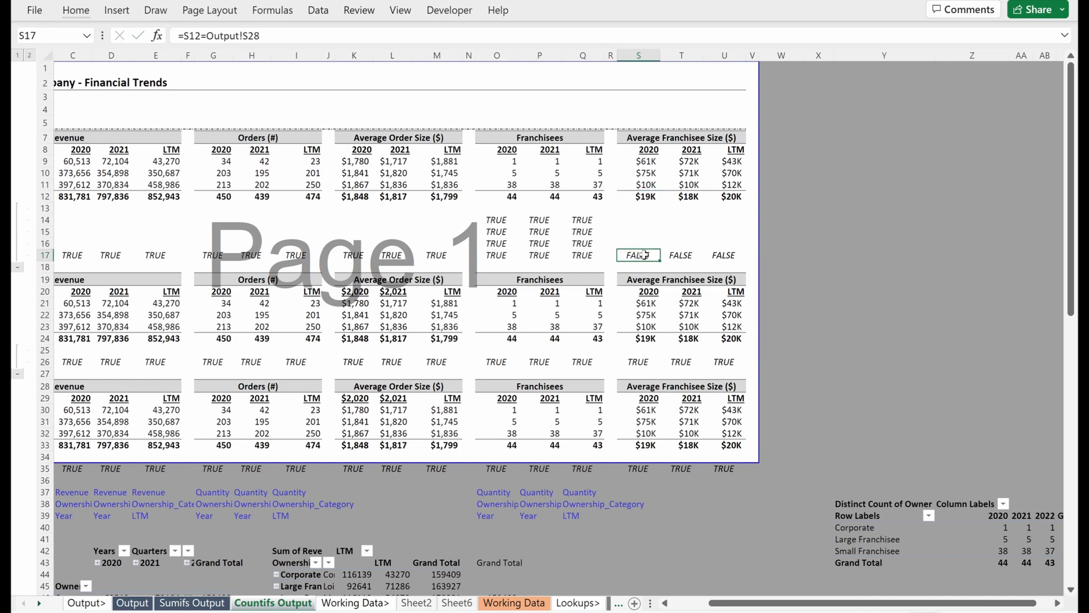
pyautogui.click(638, 196)
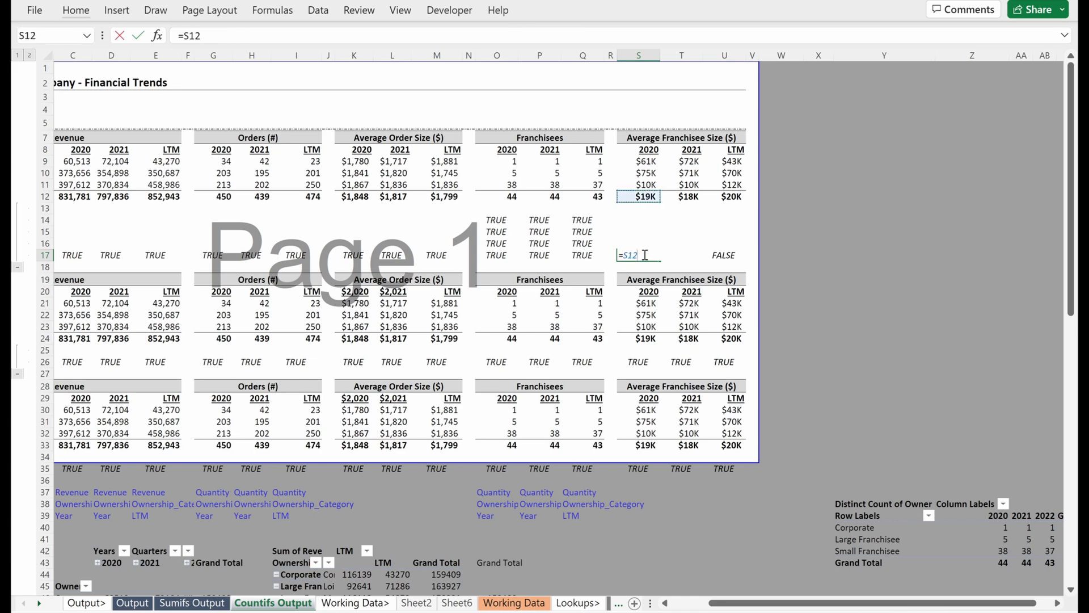
pyautogui.write('-su')
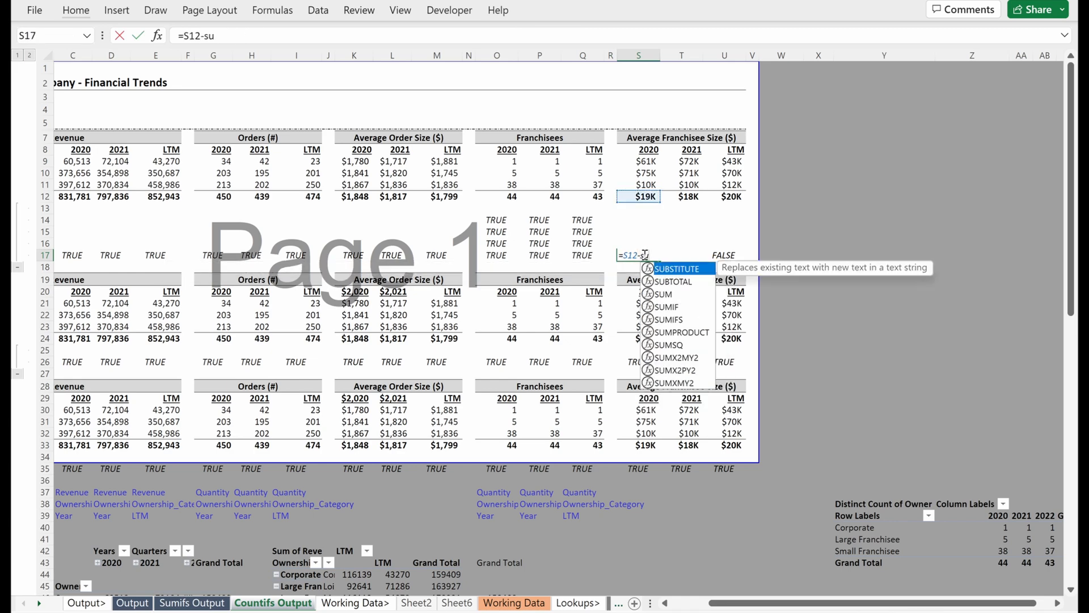
pyautogui.write('=su')
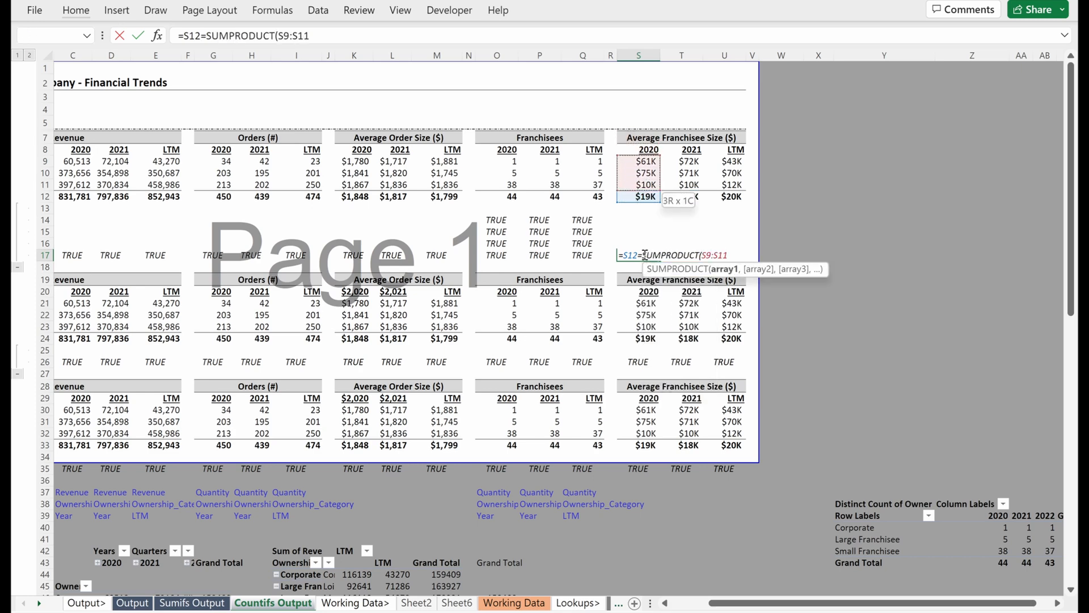
pyautogui.click(583, 243)
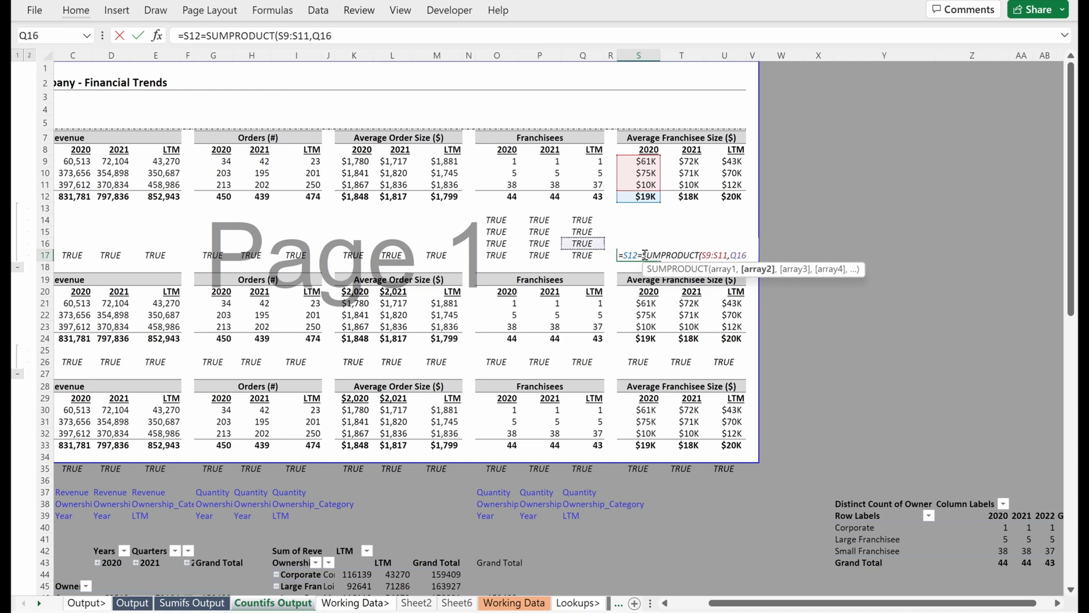
pyautogui.moveTo(496, 173); pyautogui.dragTo(496, 185)
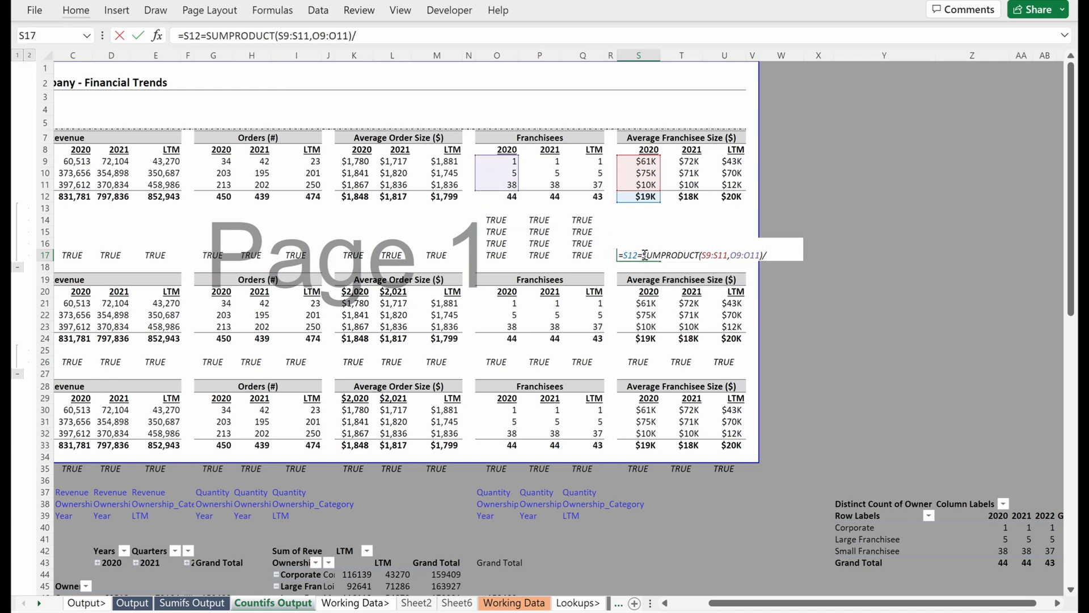
pyautogui.click(497, 196)
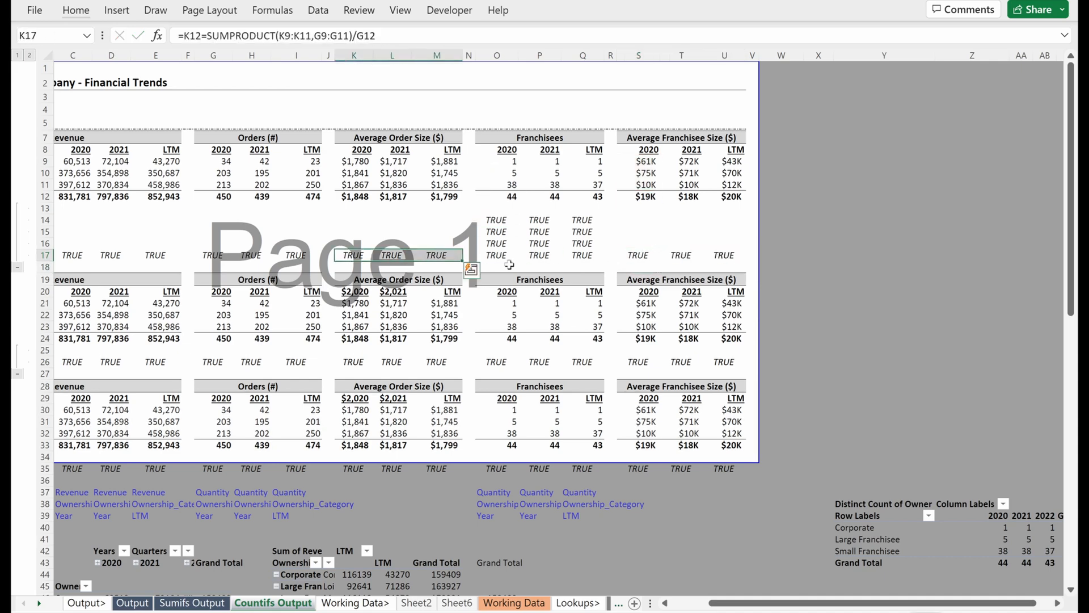
# Fill the check across to U17 and verify against the Average Order Size check formulas, all TRUE
pyautogui.click(638, 255)
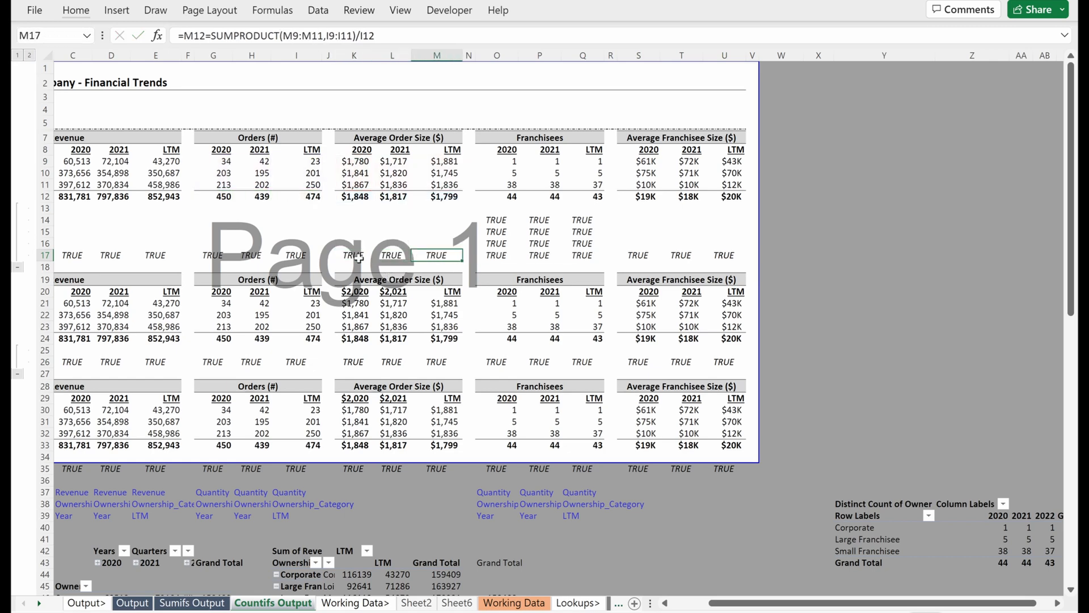
pyautogui.click(354, 255)
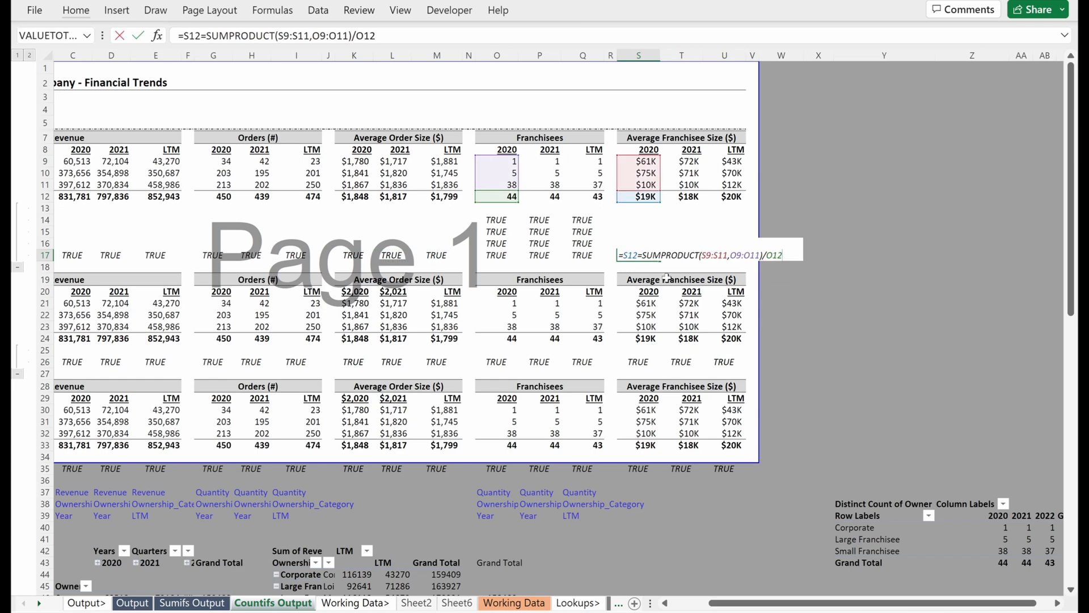
pyautogui.click(724, 255)
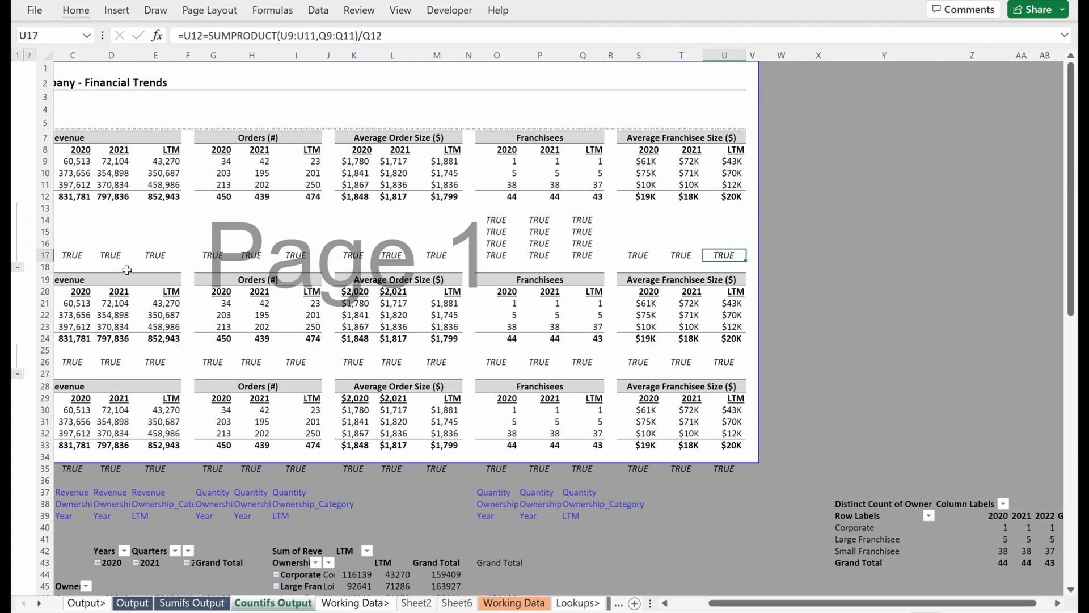
pyautogui.click(155, 161)
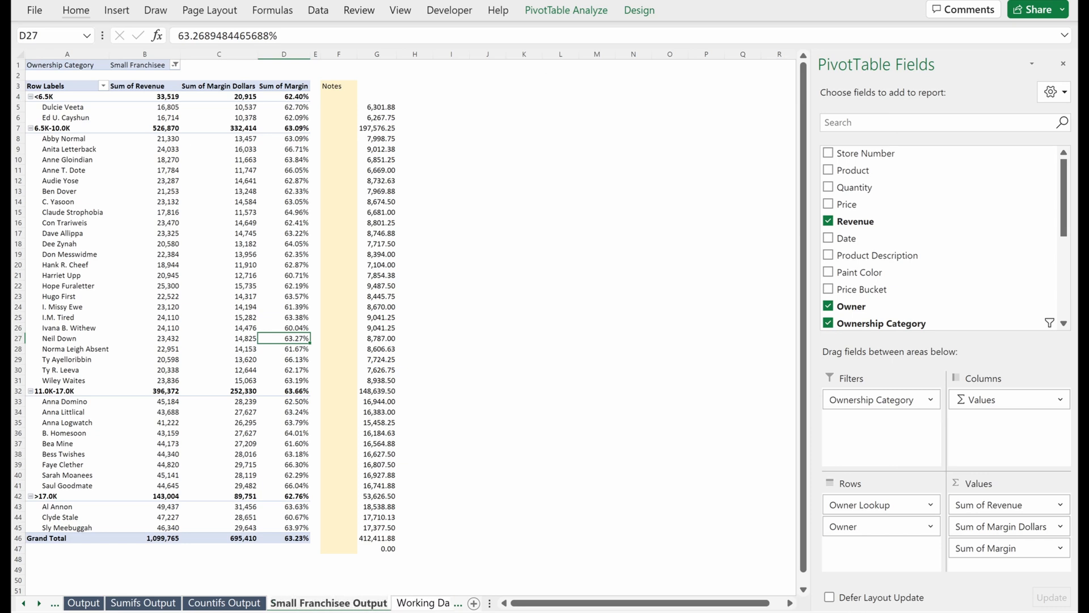
# Inspect the Small Franchisee pivot's Ownership Category filter, then switch to the Output report sheet
pyautogui.click(284, 149)
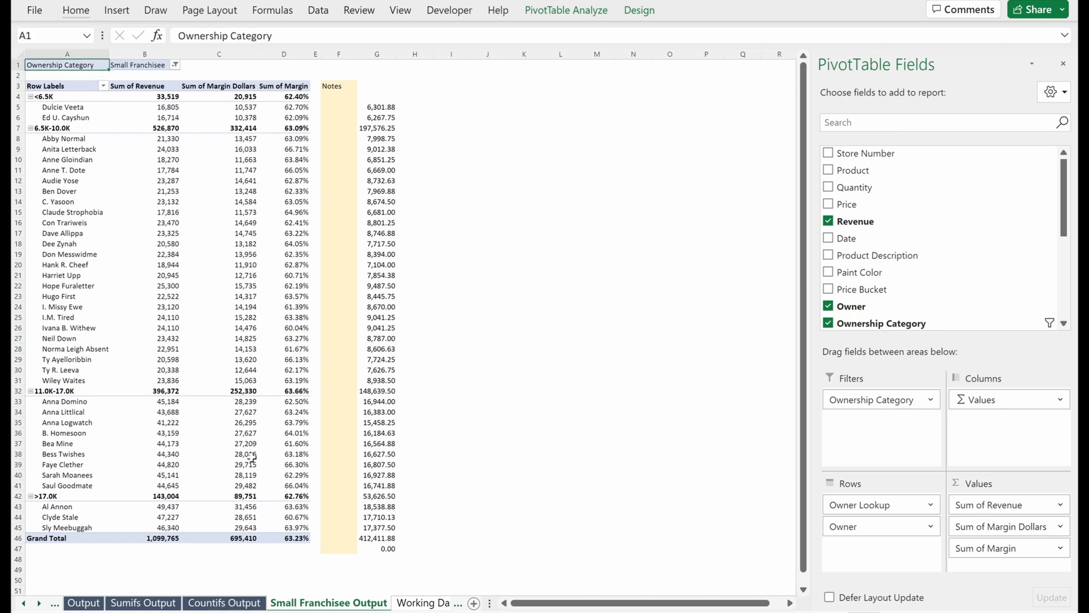
pyautogui.click(83, 602)
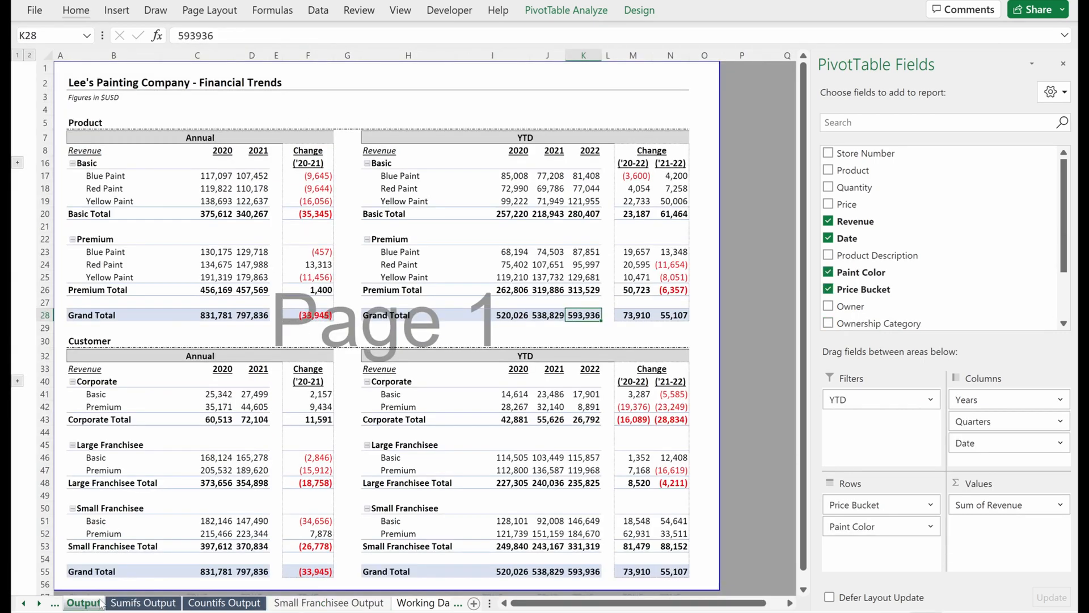
# Paste the Small Franchisee pivot at B5 of the template copy and label H8 'Check'
pyautogui.click(143, 602)
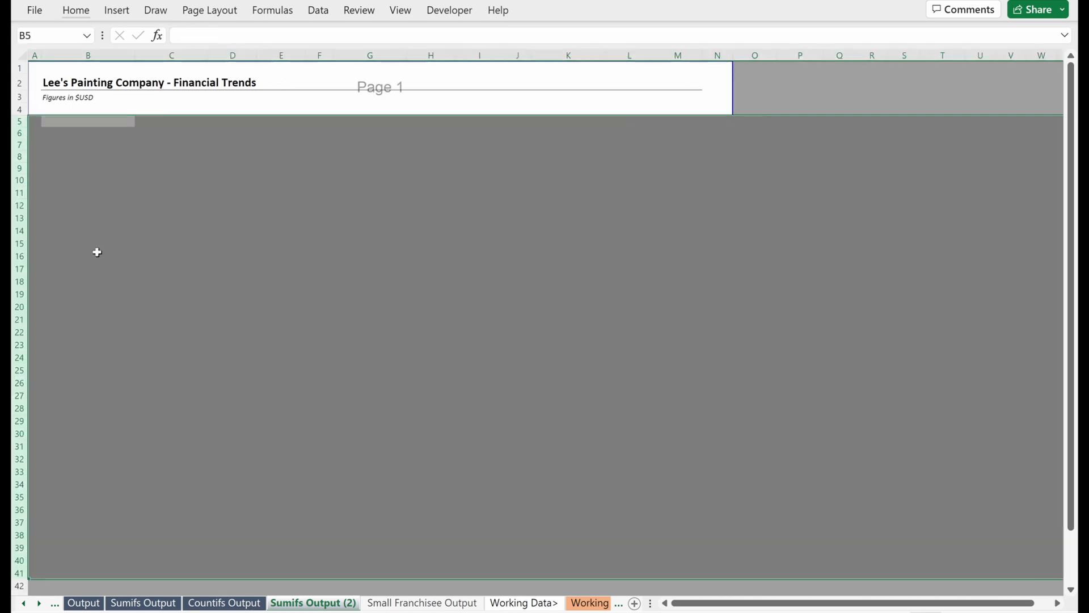
pyautogui.click(411, 603)
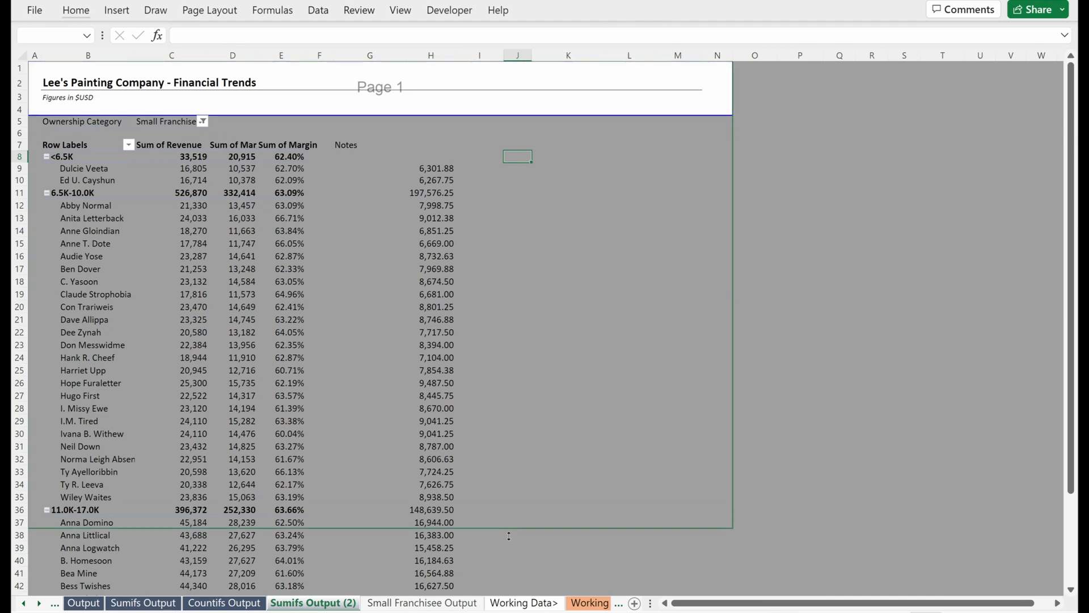
pyautogui.scroll(-3)
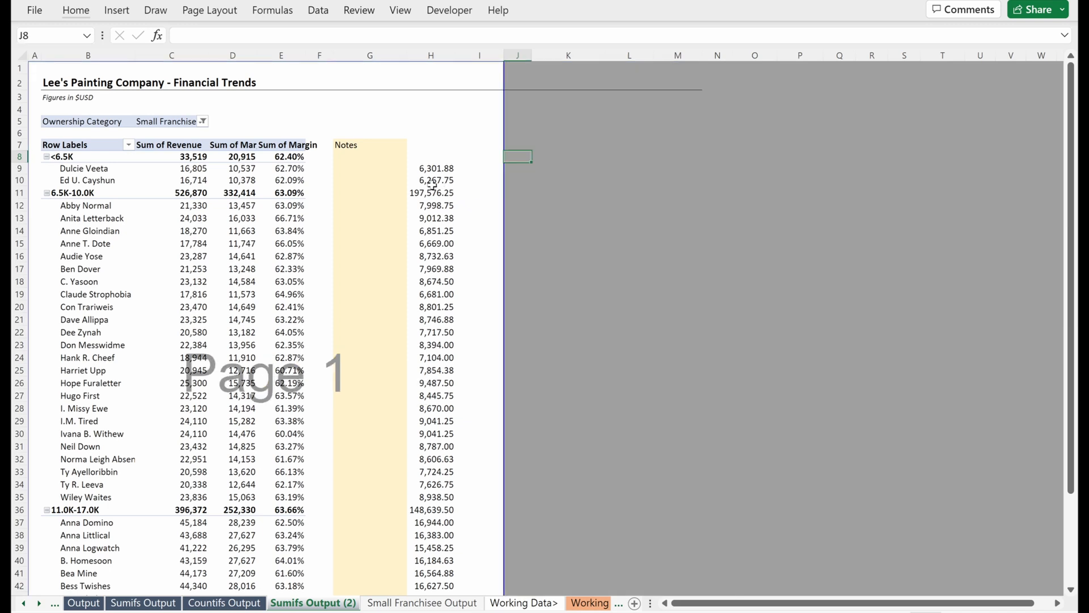
pyautogui.click(430, 155)
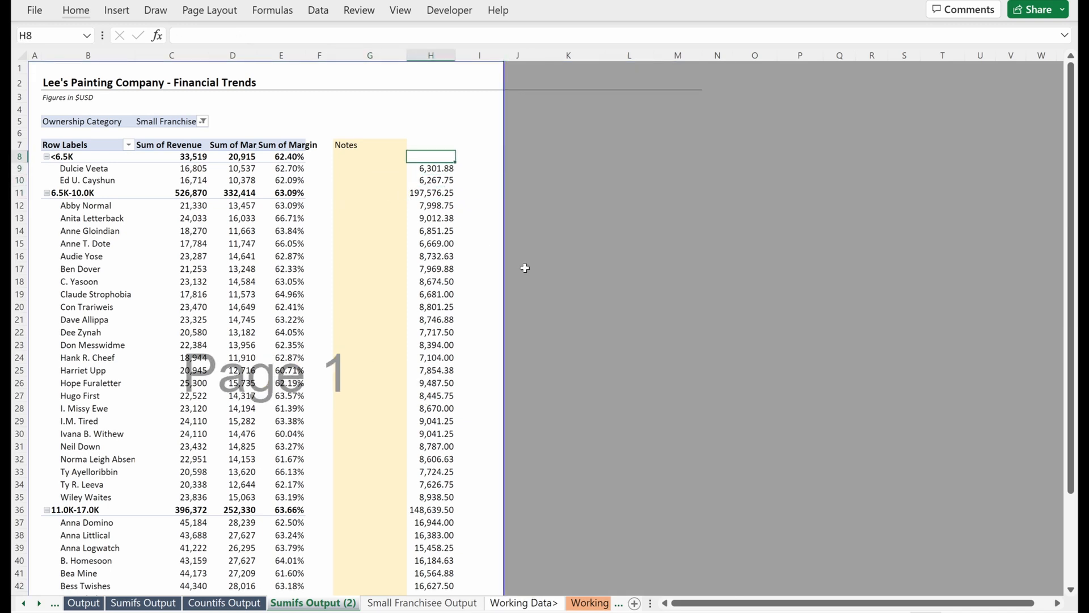
pyautogui.write('Check')
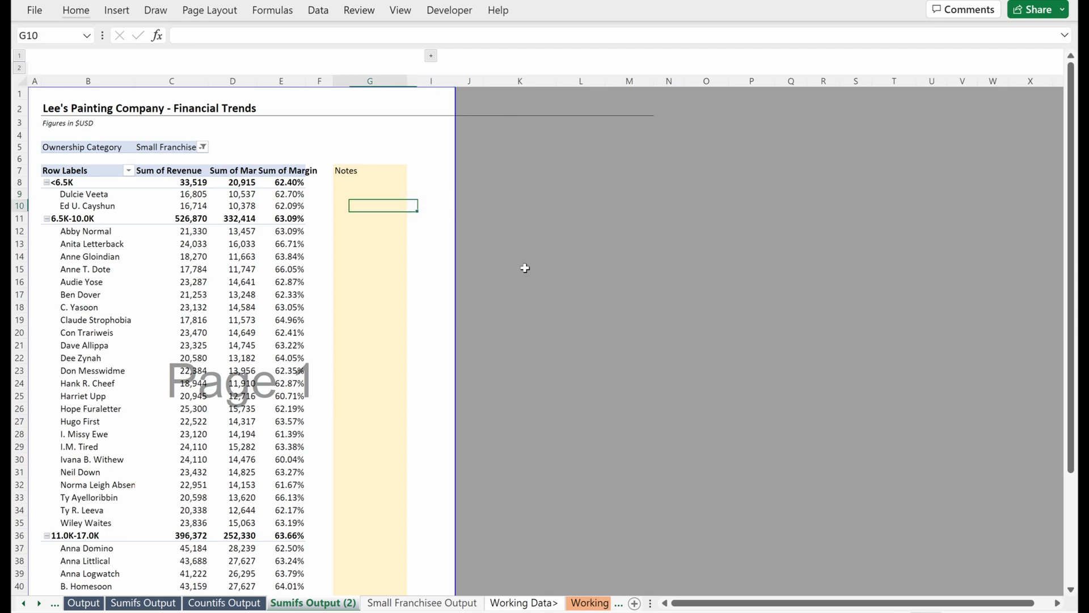
# Group the filter rows 5–6 above the pivot table via Data > Group > Rows
pyautogui.click(282, 181)
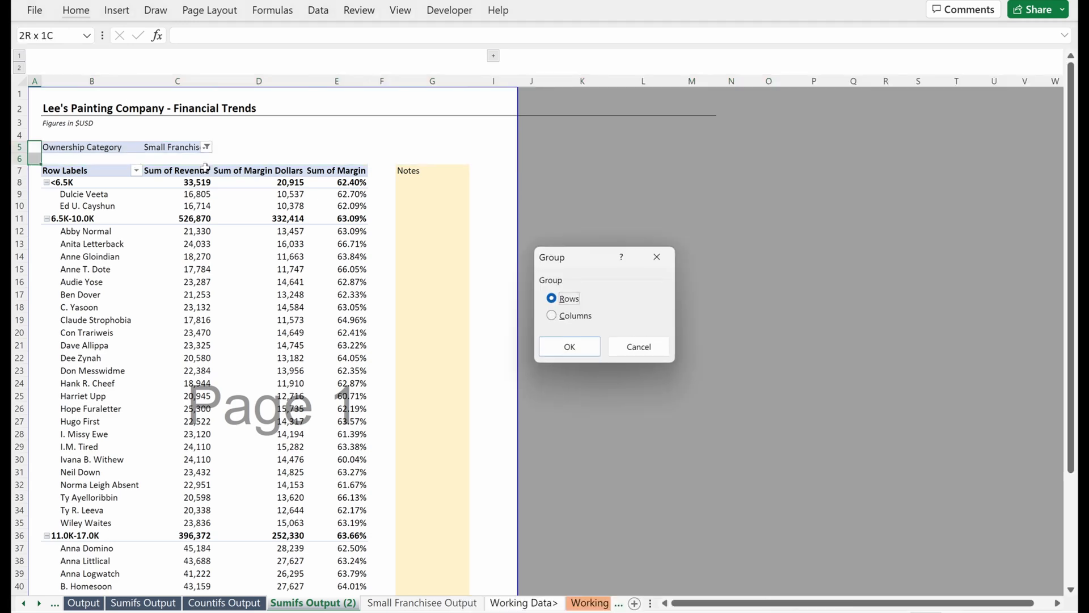
pyautogui.click(569, 346)
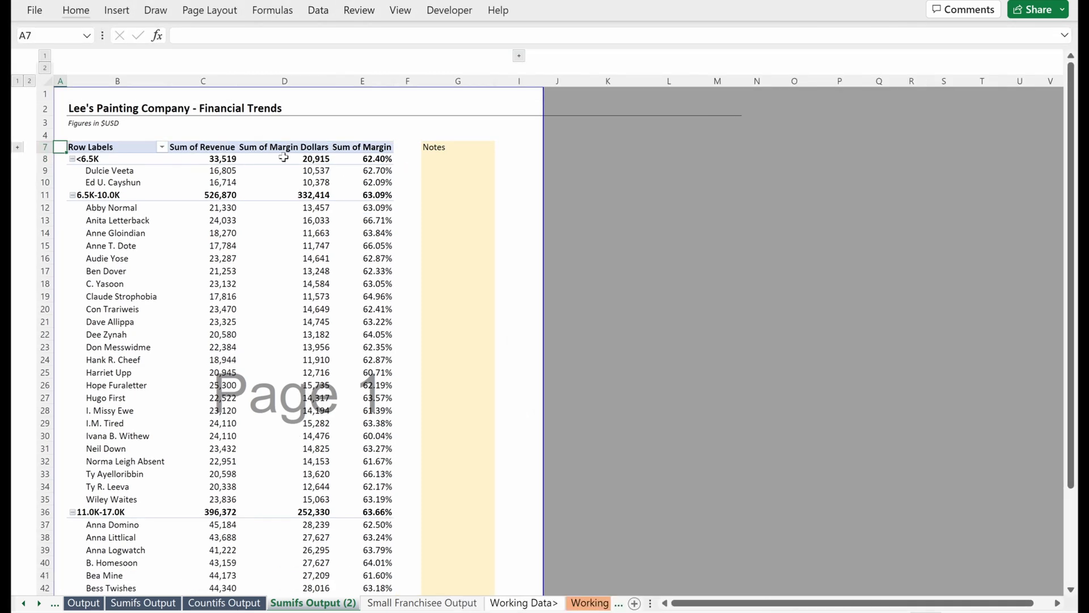
pyautogui.moveTo(301, 170)
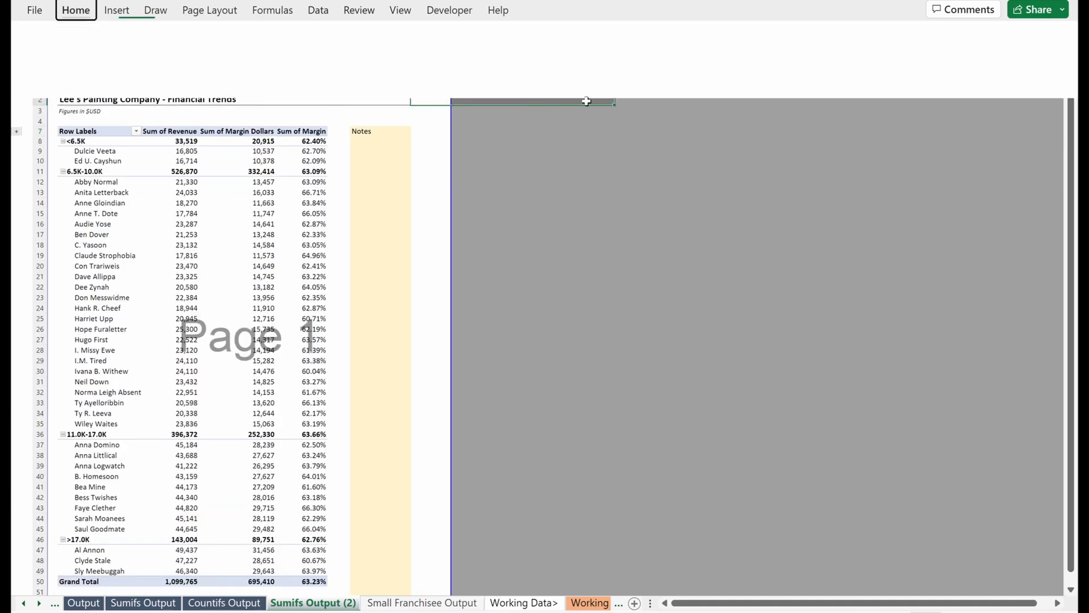
# Delete the old Small Franchisee Output sheet and return to the renamed Small Franchisee Output2 copy
pyautogui.press('alt')
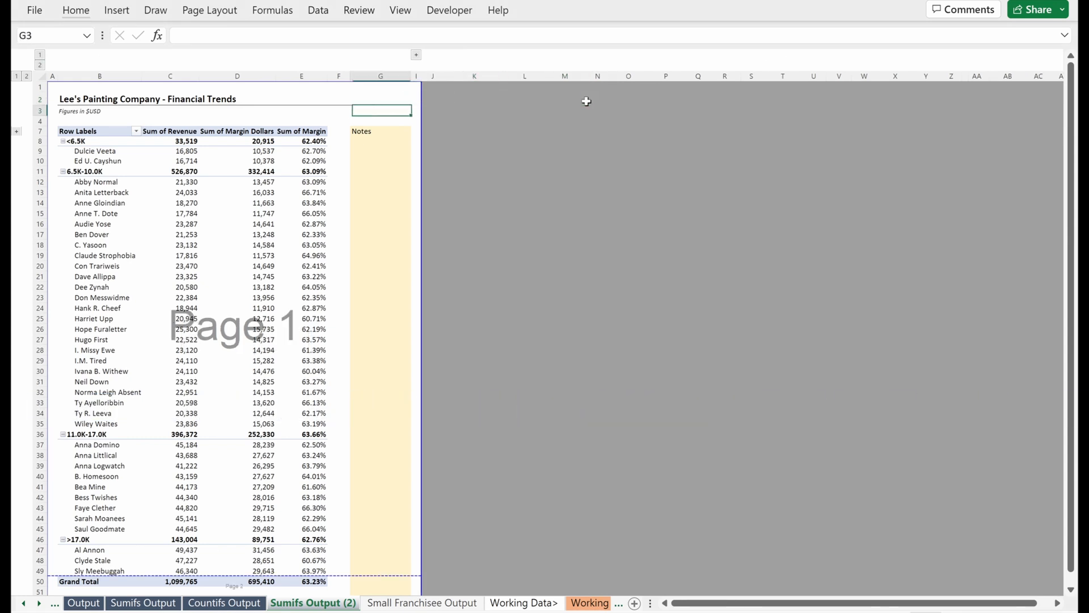
pyautogui.scroll(-3)
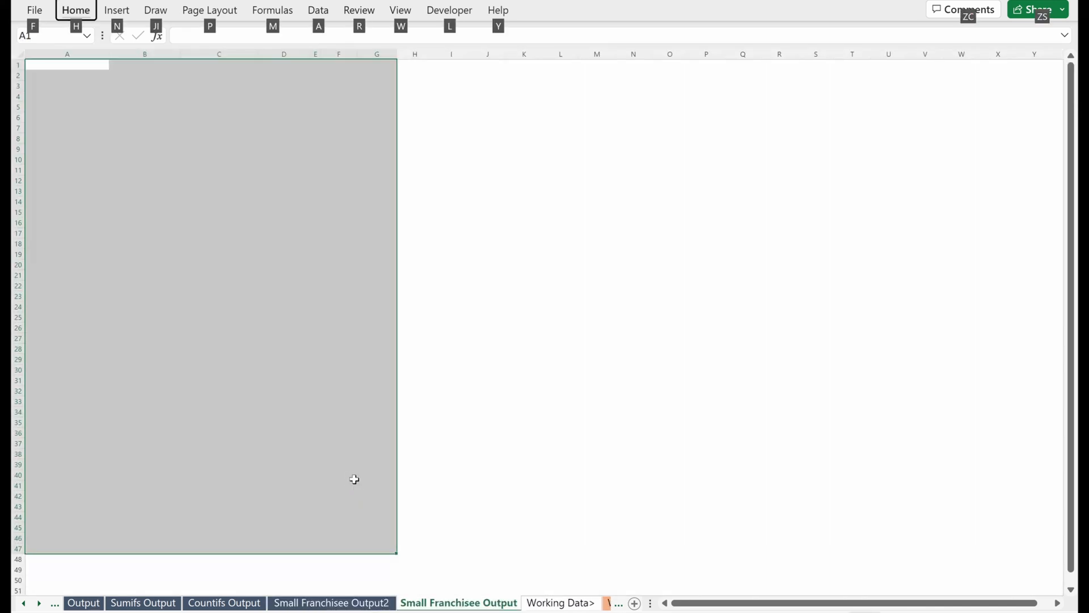
pyautogui.click(436, 603)
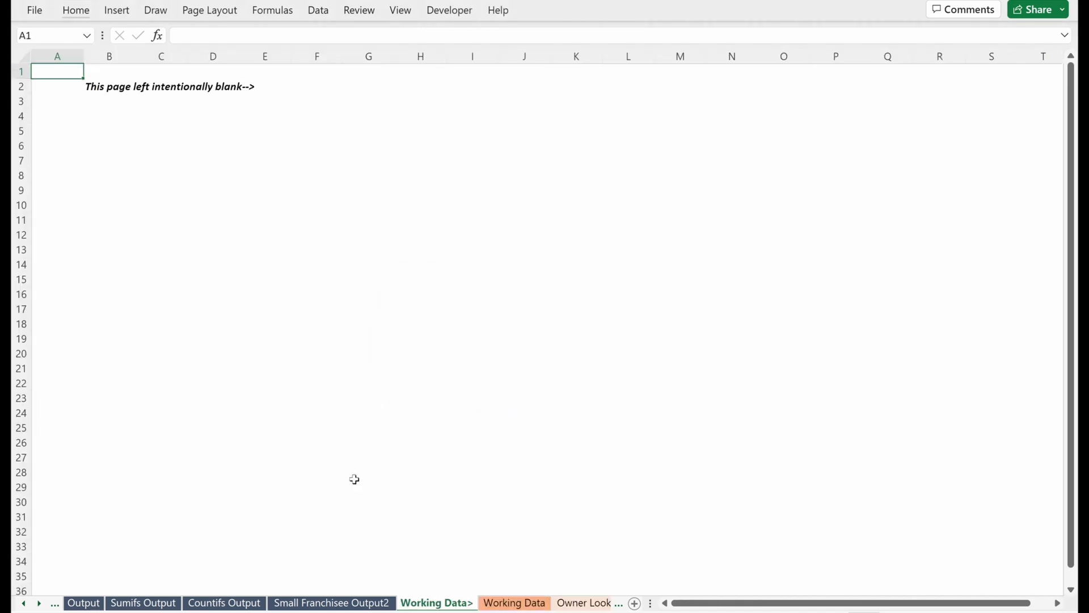
pyautogui.click(332, 602)
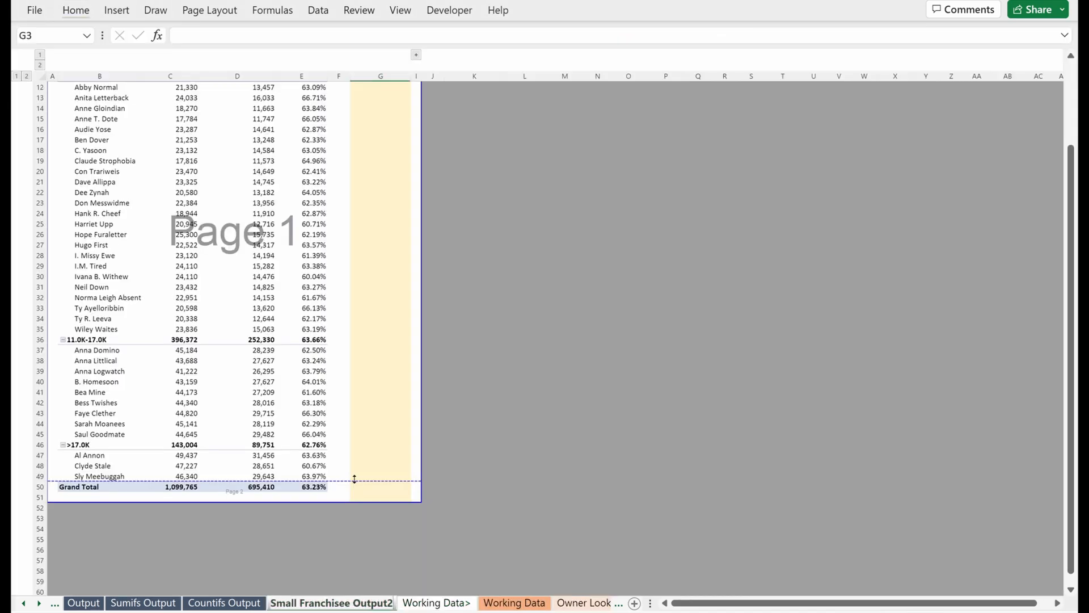